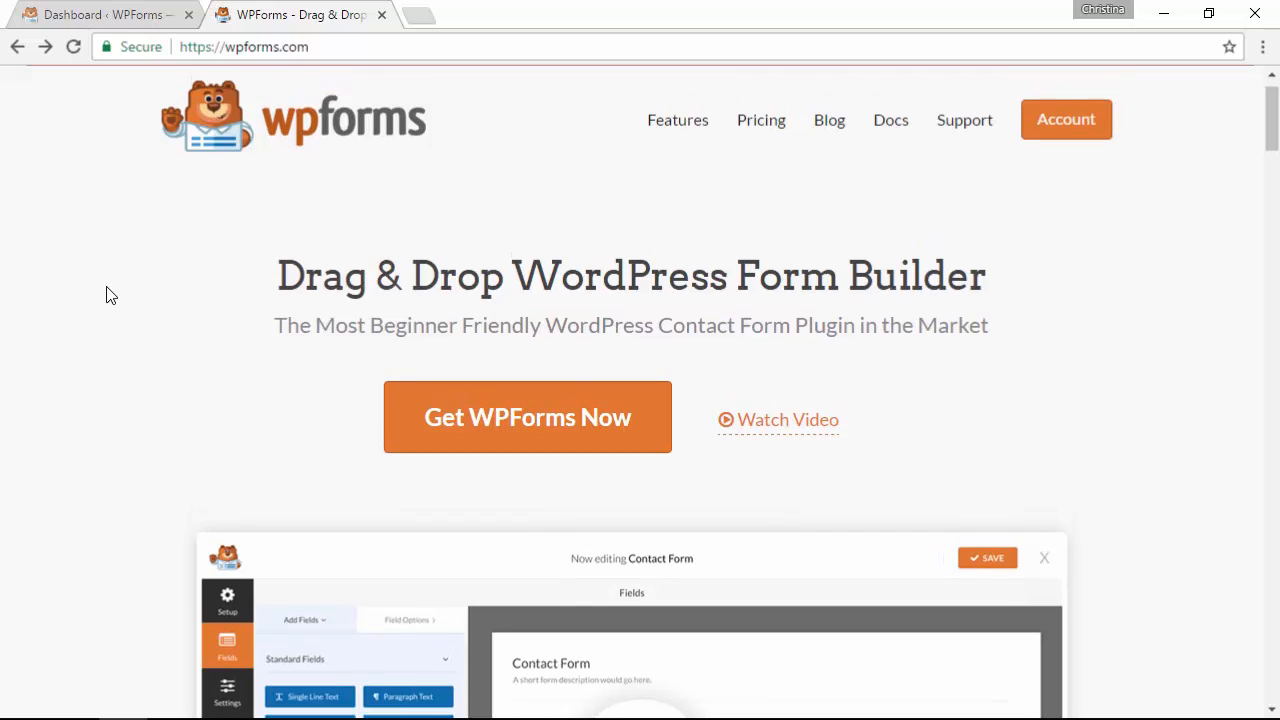
pyautogui.moveTo(791, 187)
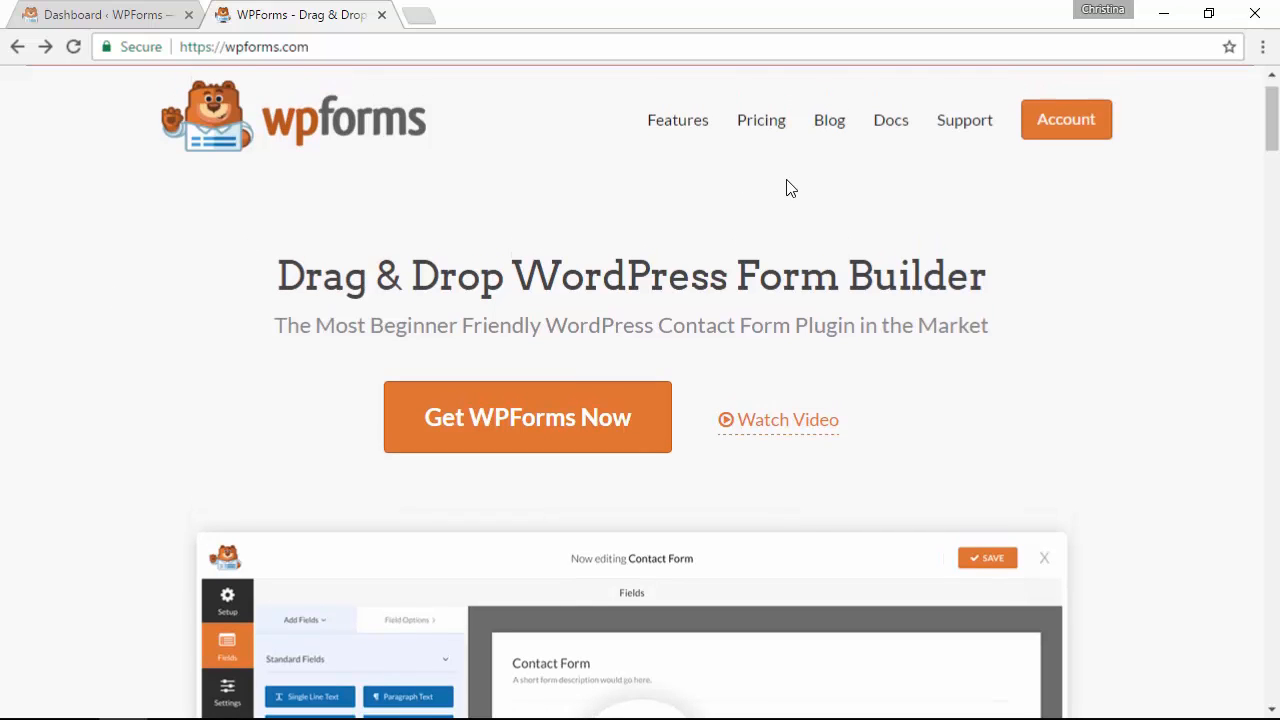
pyautogui.moveTo(757, 132)
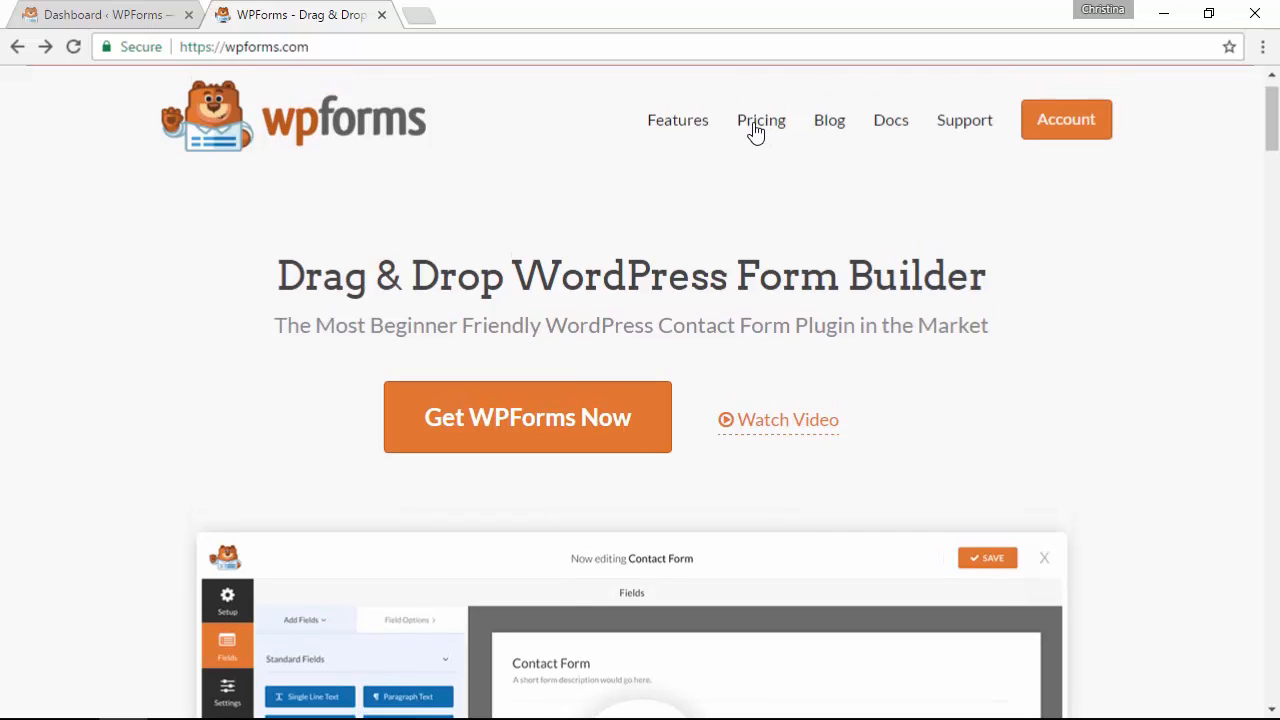
# Download wpforms.zip from the license's downloads list in the WPForms account
pyautogui.click(761, 119)
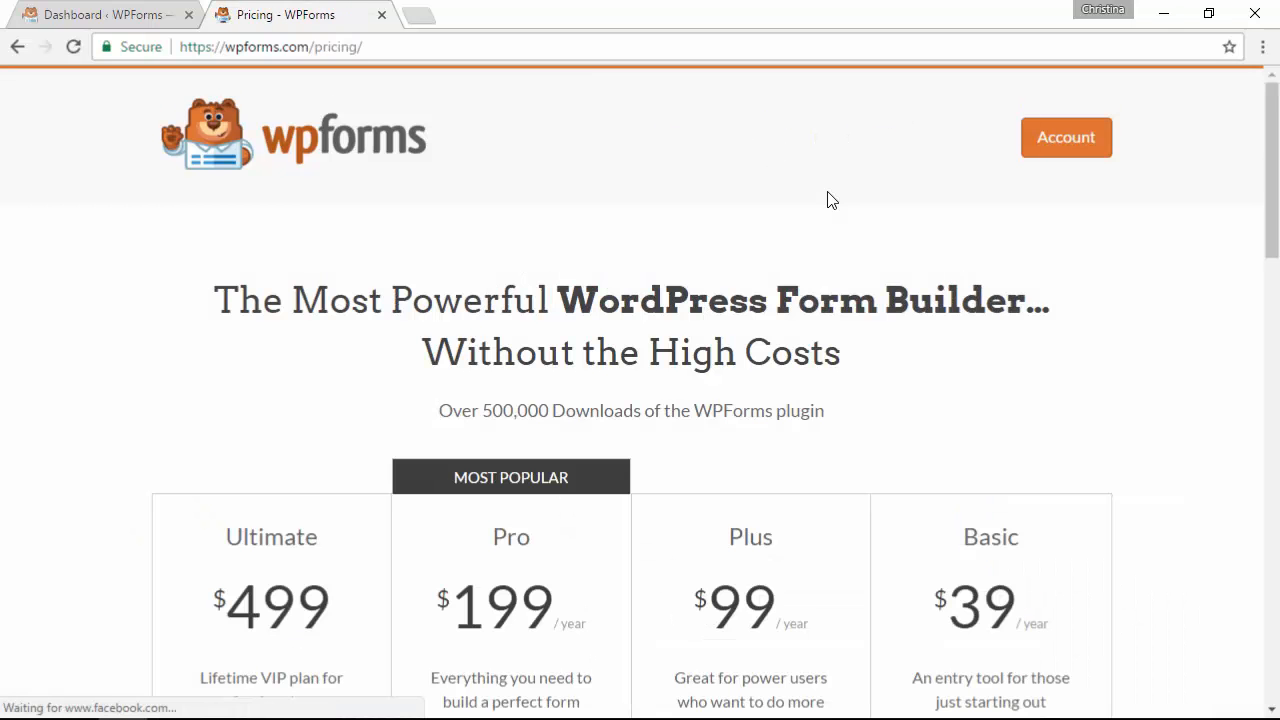
pyautogui.click(1066, 137)
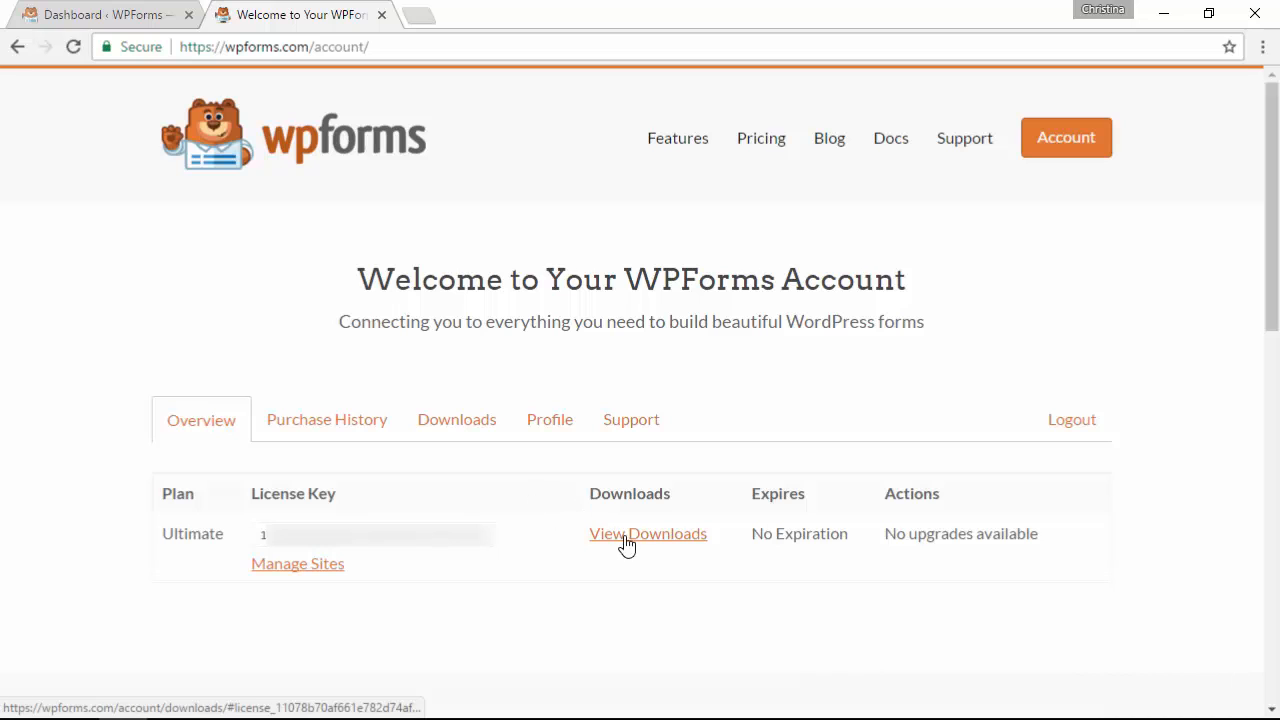
pyautogui.click(648, 533)
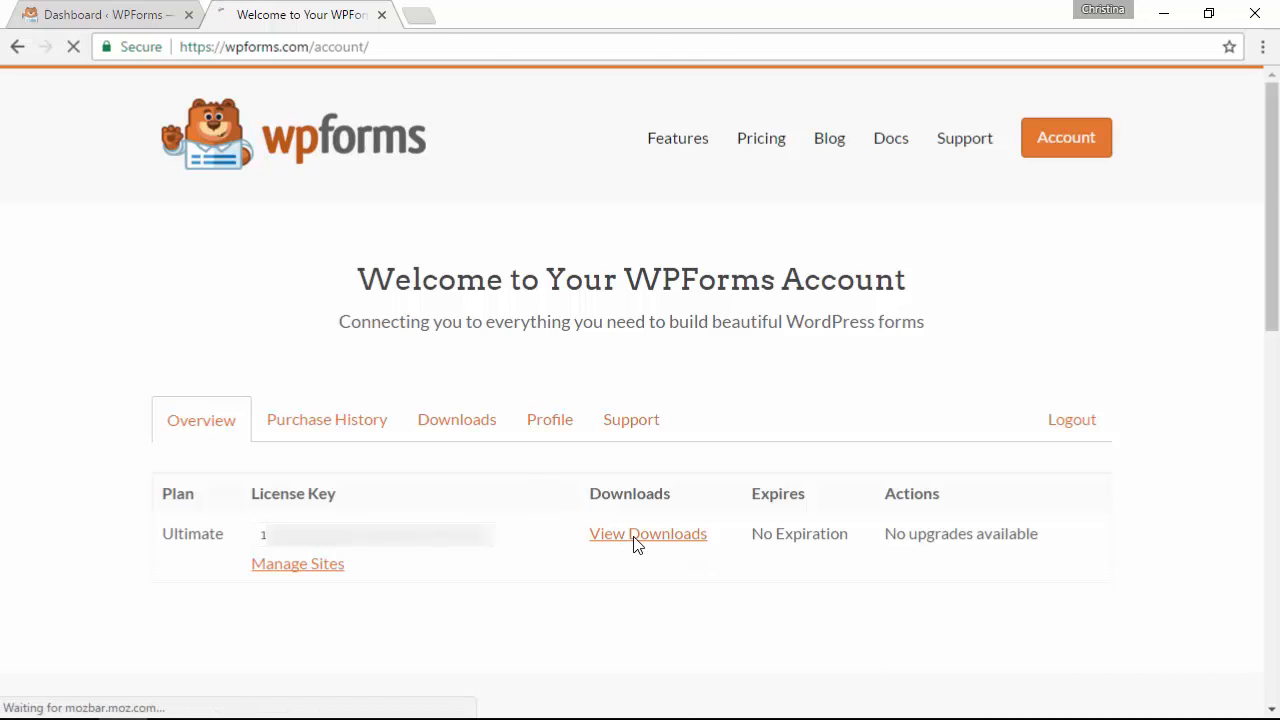
pyautogui.click(648, 533)
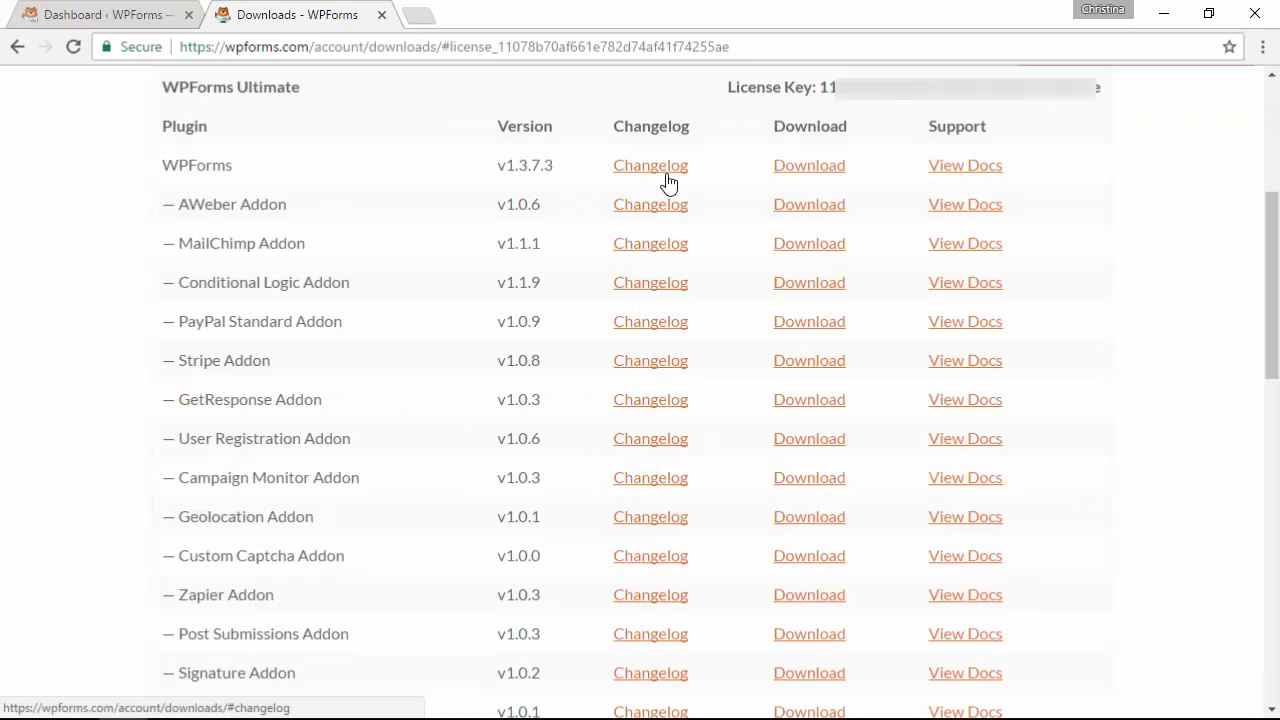
pyautogui.click(809, 165)
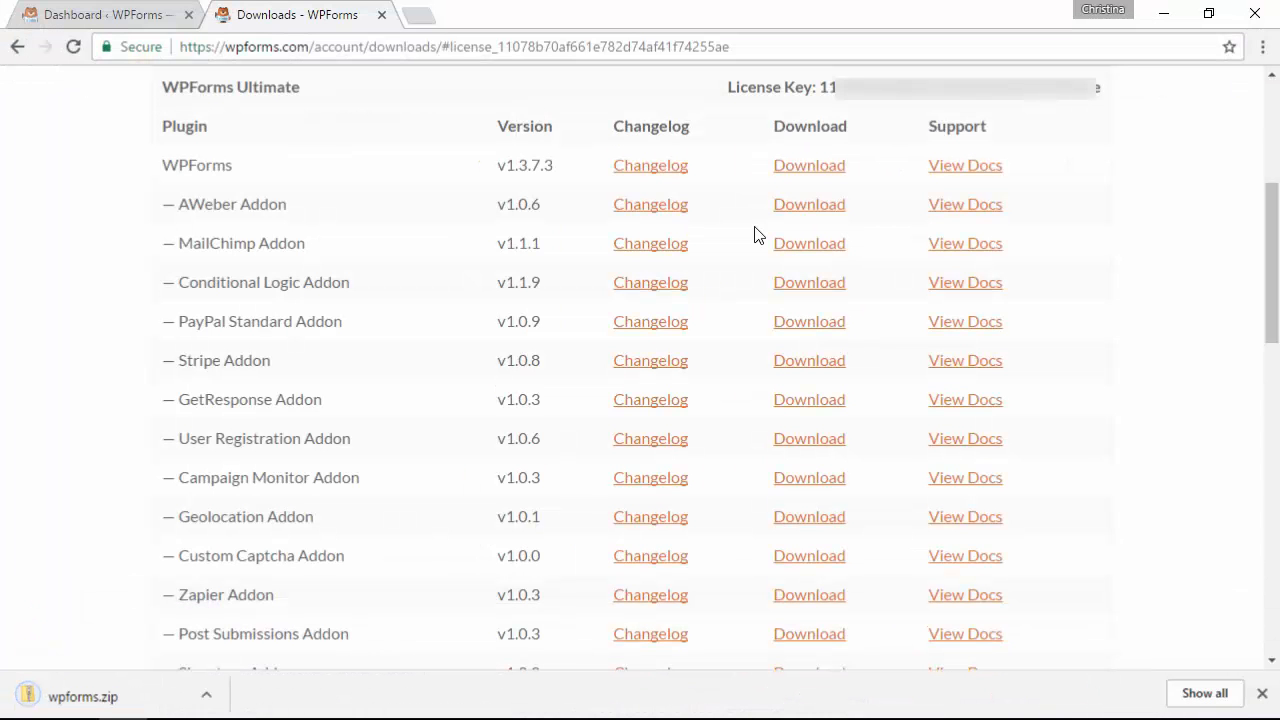
# Upload wpforms.zip through Plugins > Add New > Upload Plugin and start installation
pyautogui.click(90, 17)
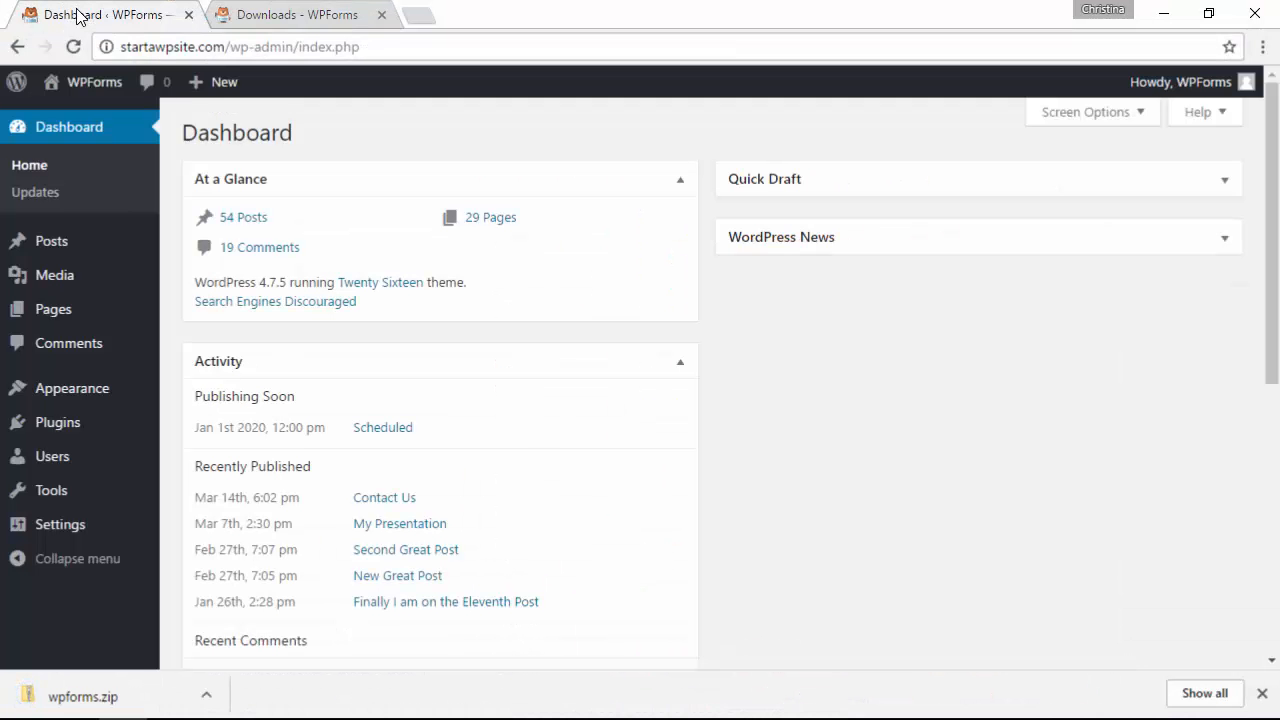
pyautogui.moveTo(222, 162)
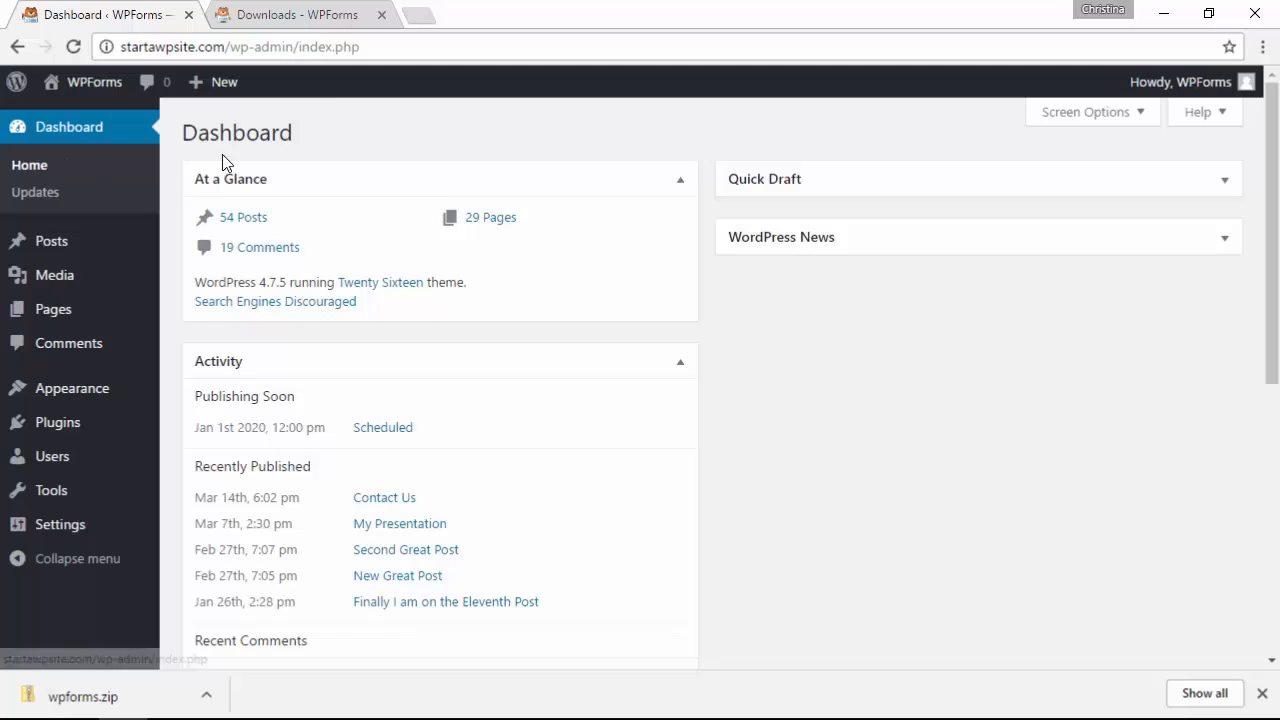
pyautogui.moveTo(392, 222)
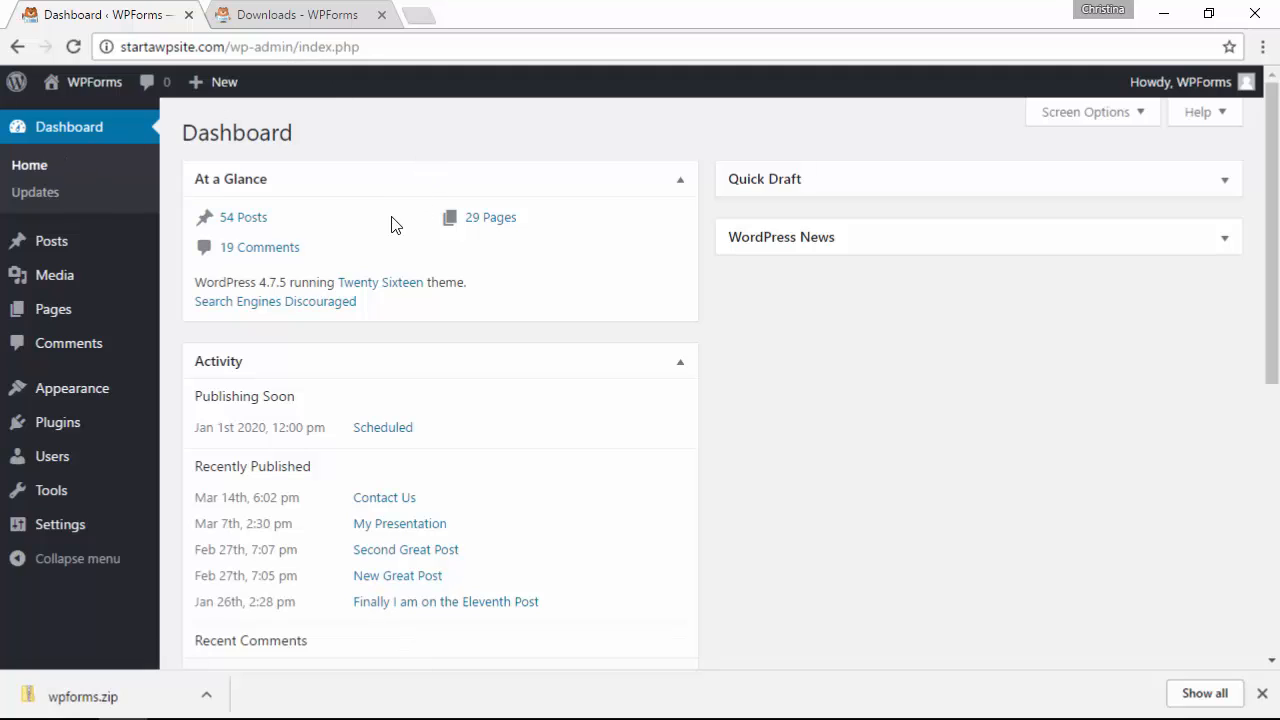
pyautogui.moveTo(322, 240)
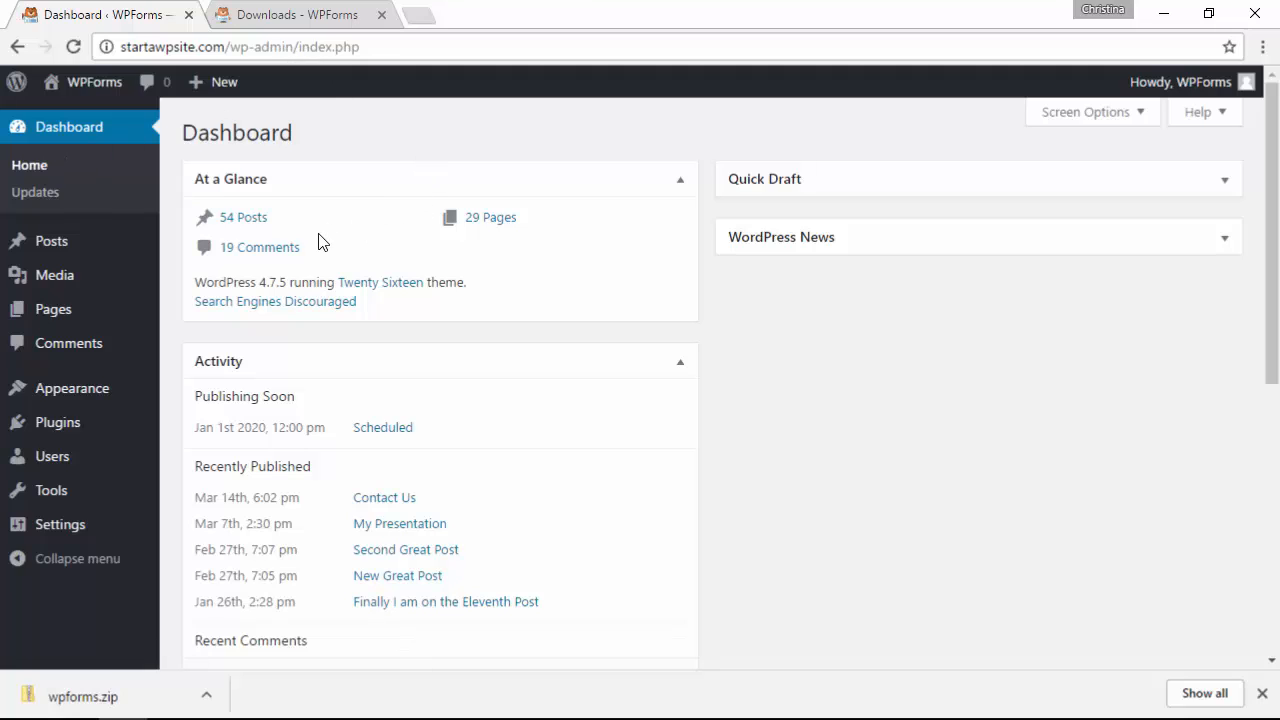
pyautogui.moveTo(57, 422)
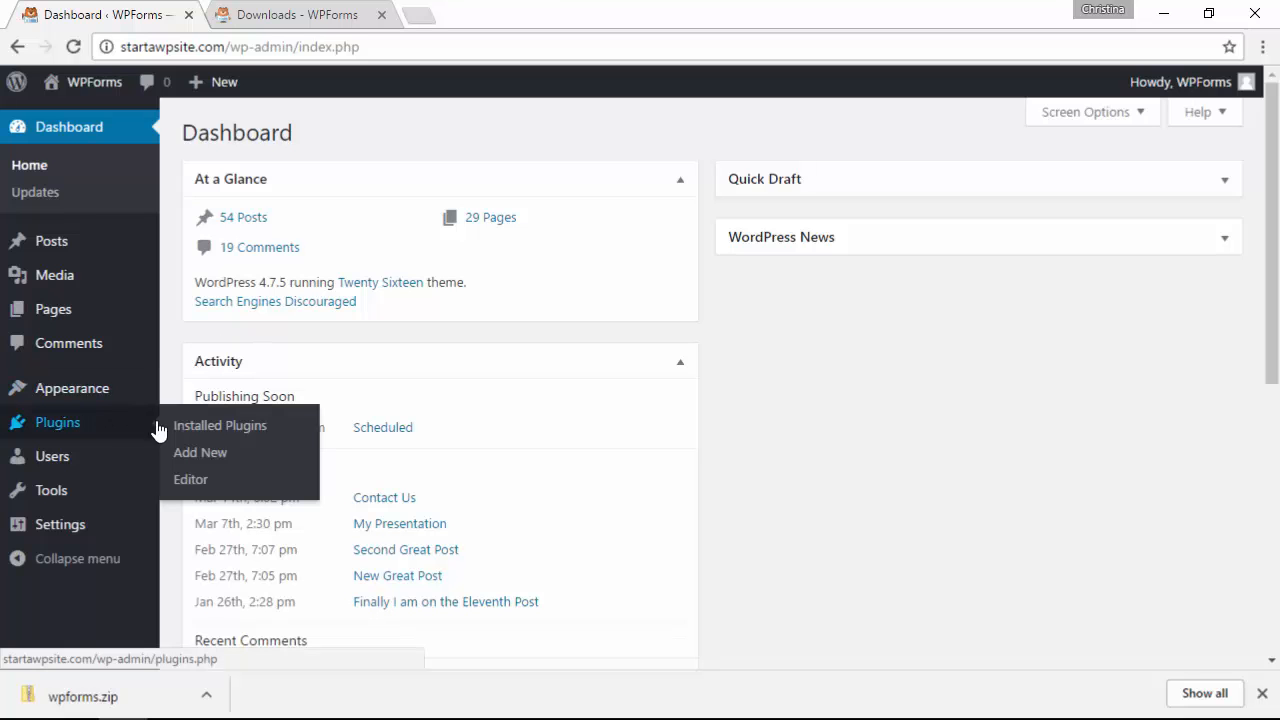
pyautogui.click(199, 453)
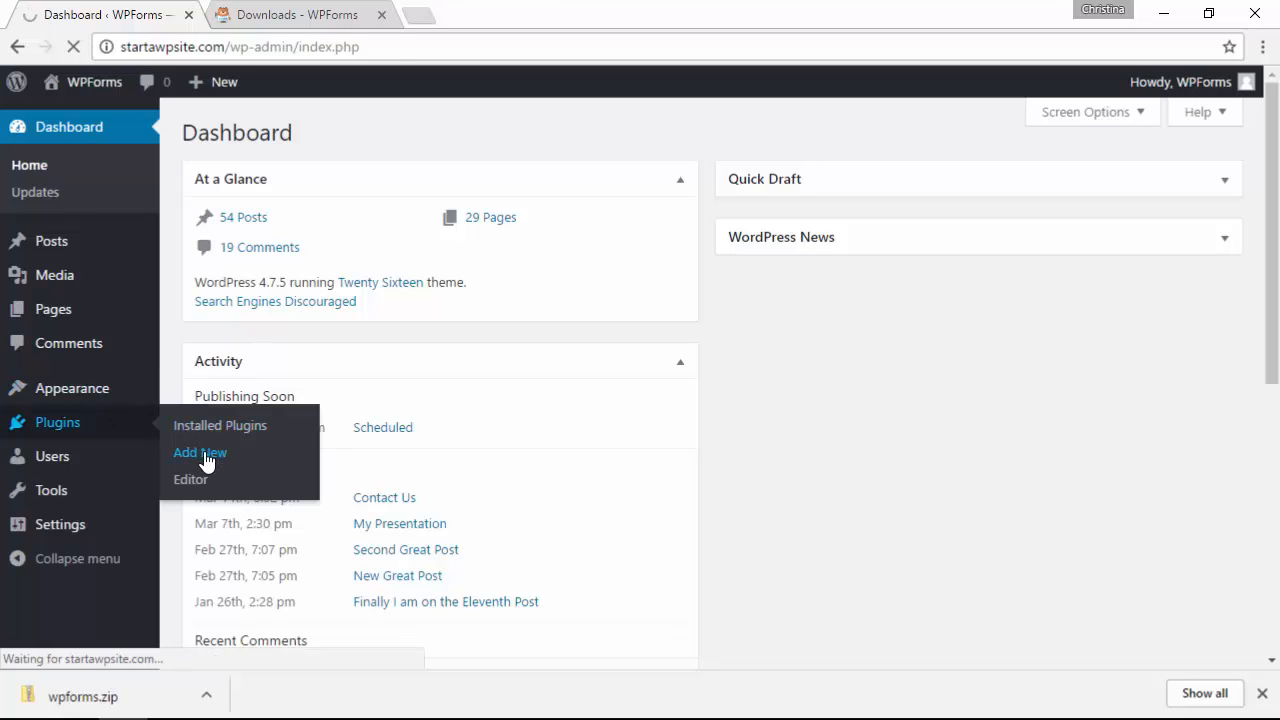
pyautogui.click(199, 453)
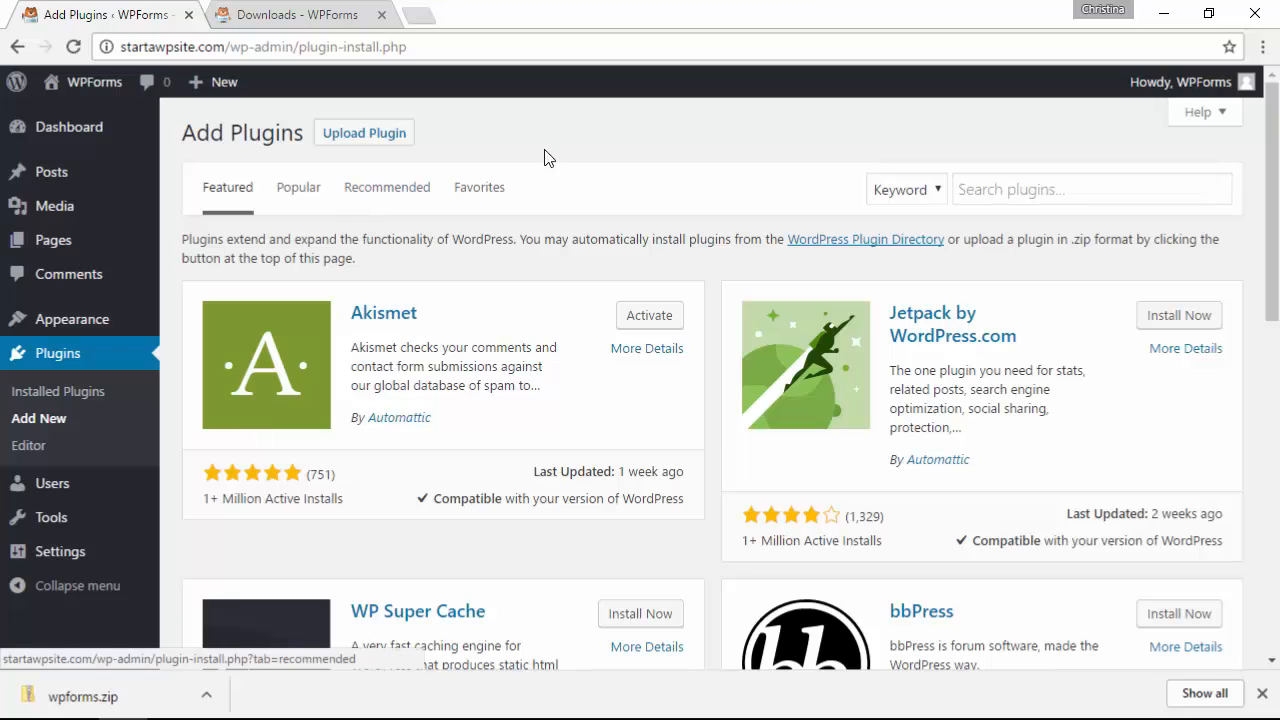
pyautogui.click(363, 132)
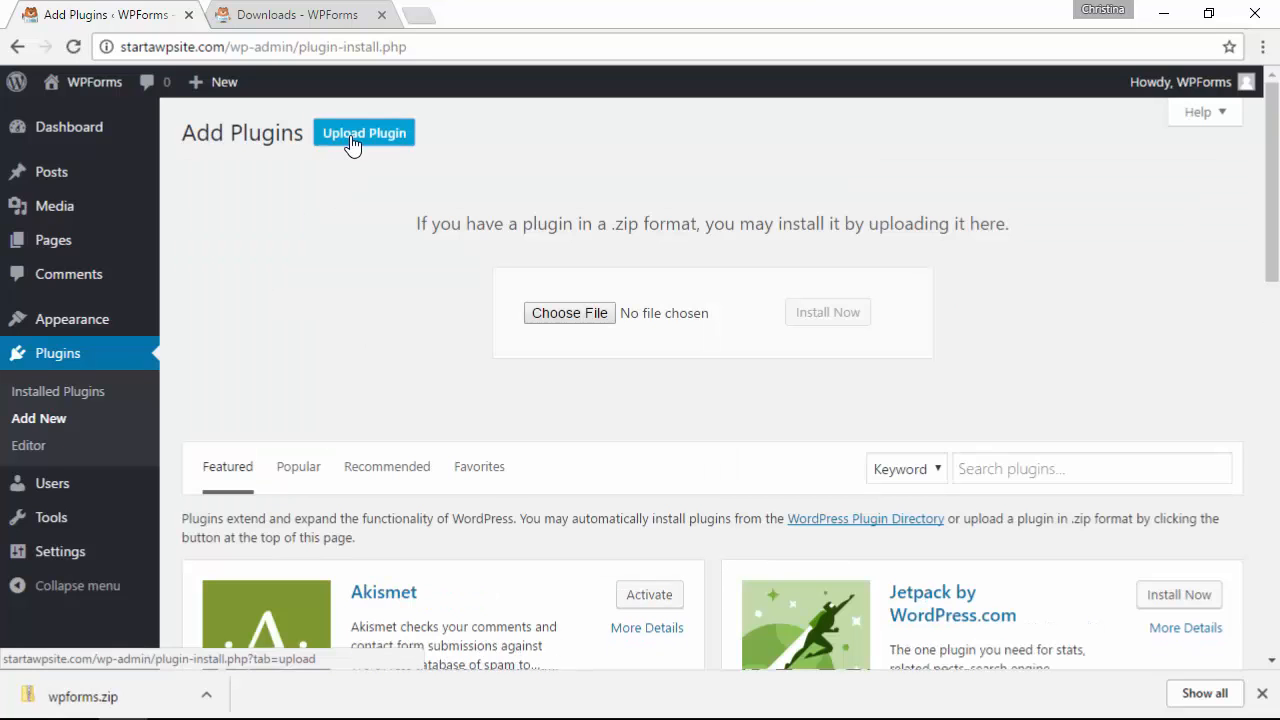
pyautogui.moveTo(373, 253)
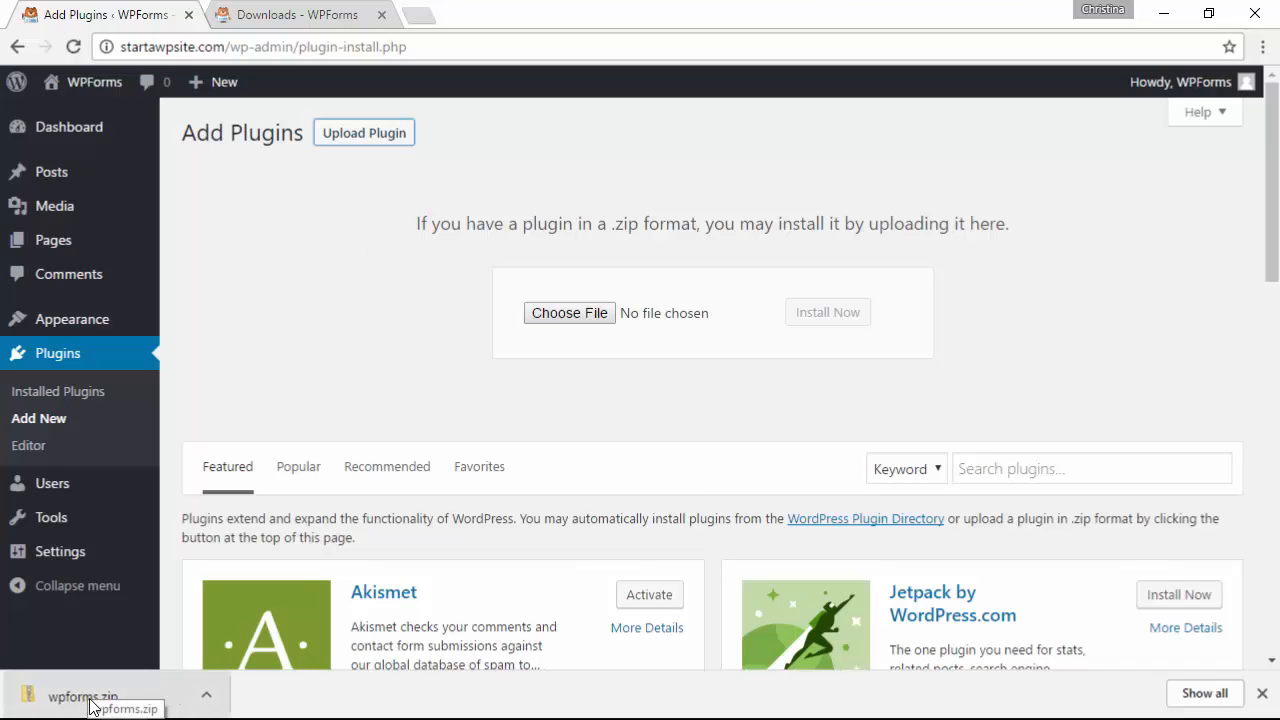
pyautogui.click(569, 312)
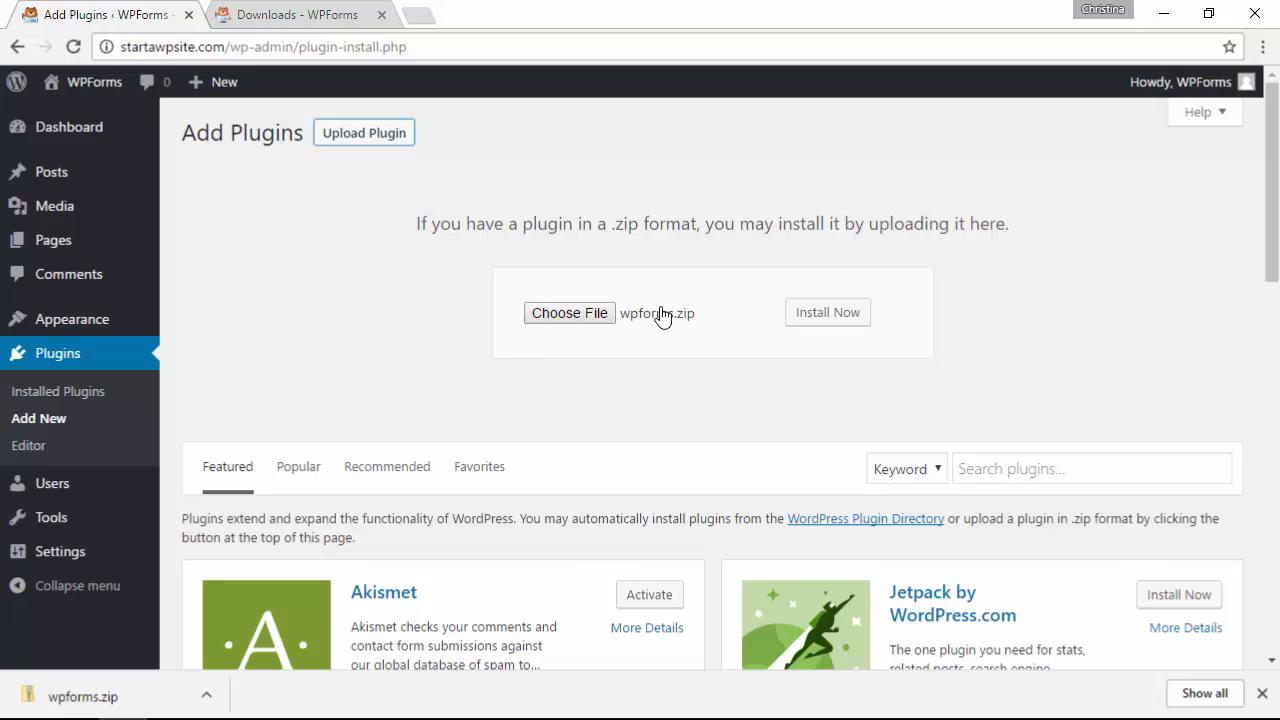
pyautogui.click(827, 312)
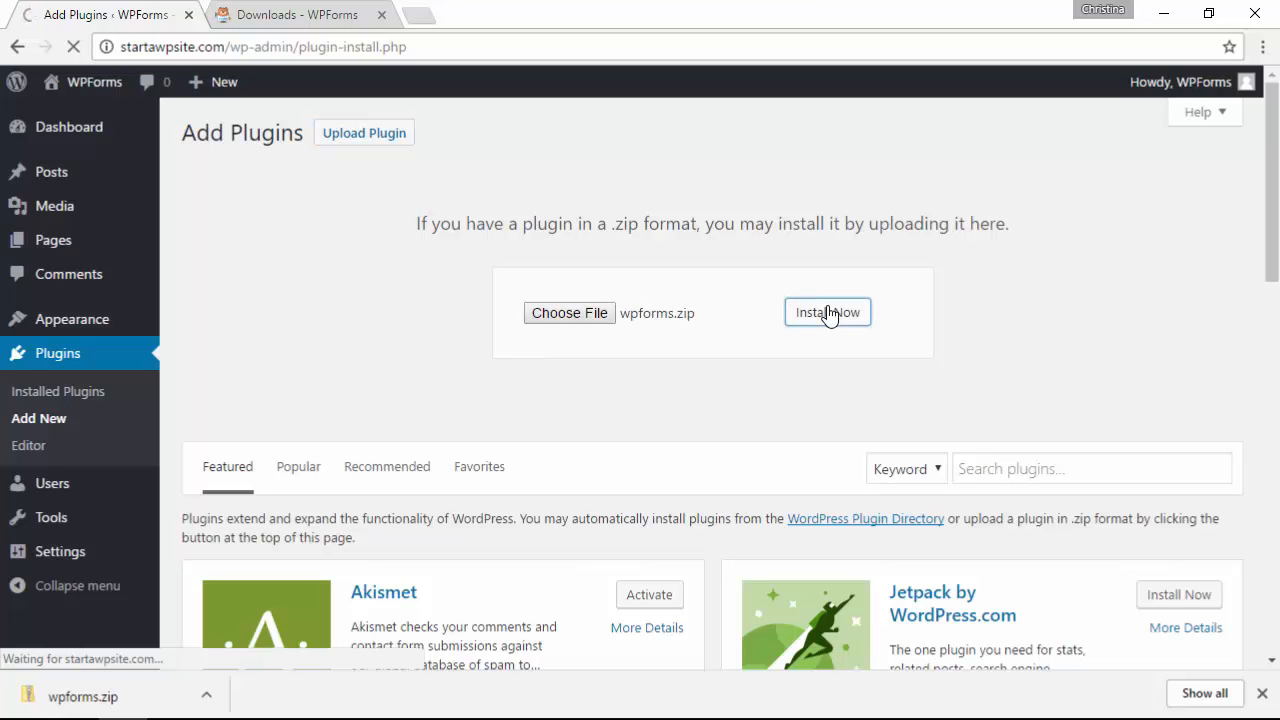
# Activate the installed WPForms plugin and reveal its new admin menu
pyautogui.click(828, 312)
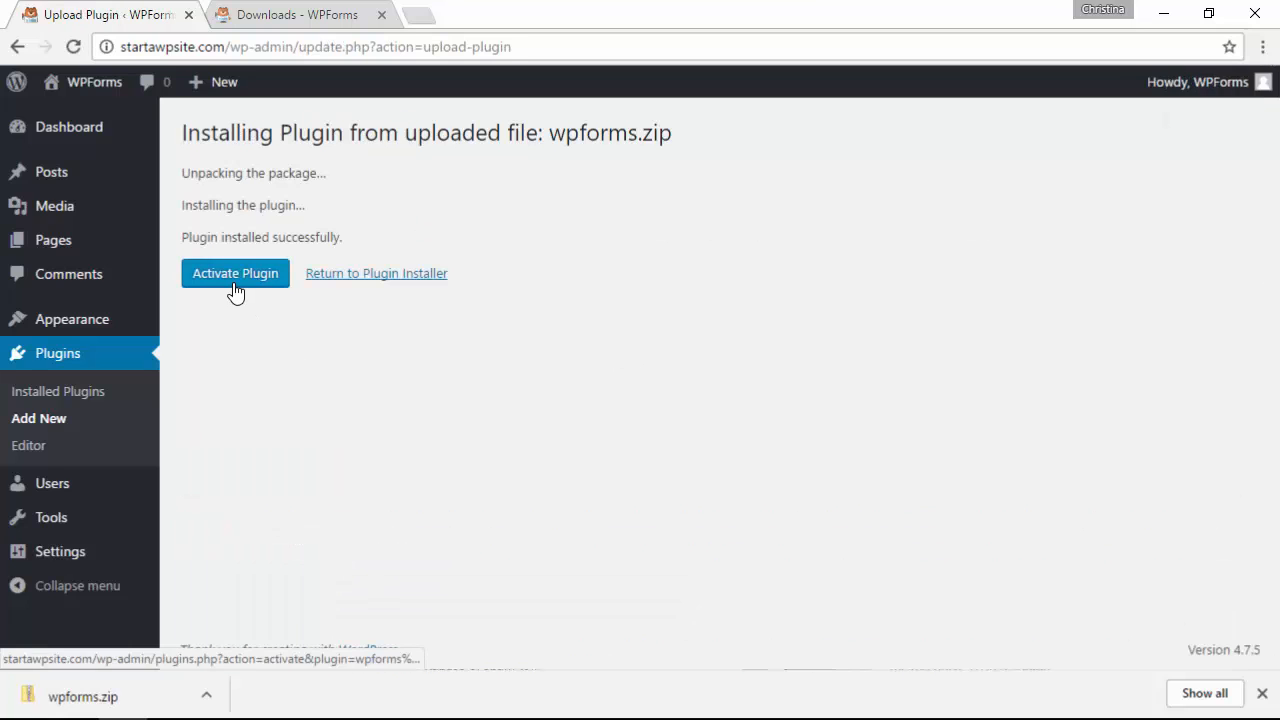
pyautogui.click(235, 273)
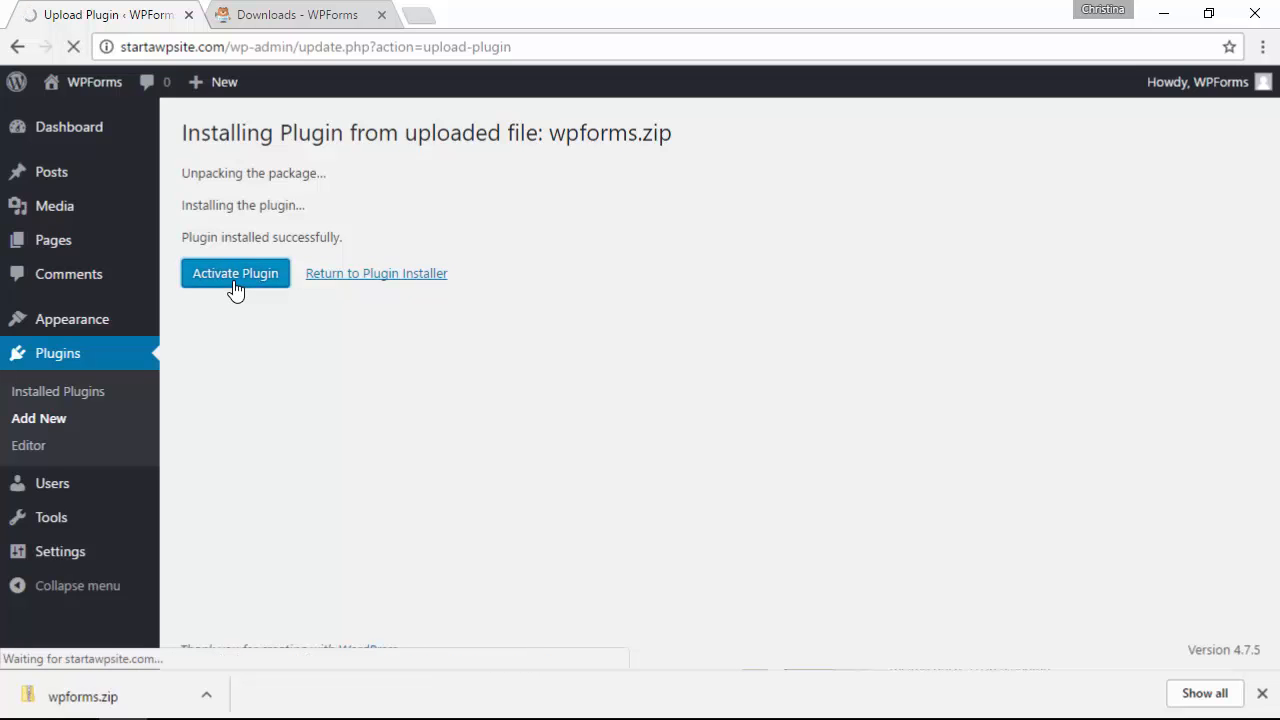
pyautogui.click(235, 273)
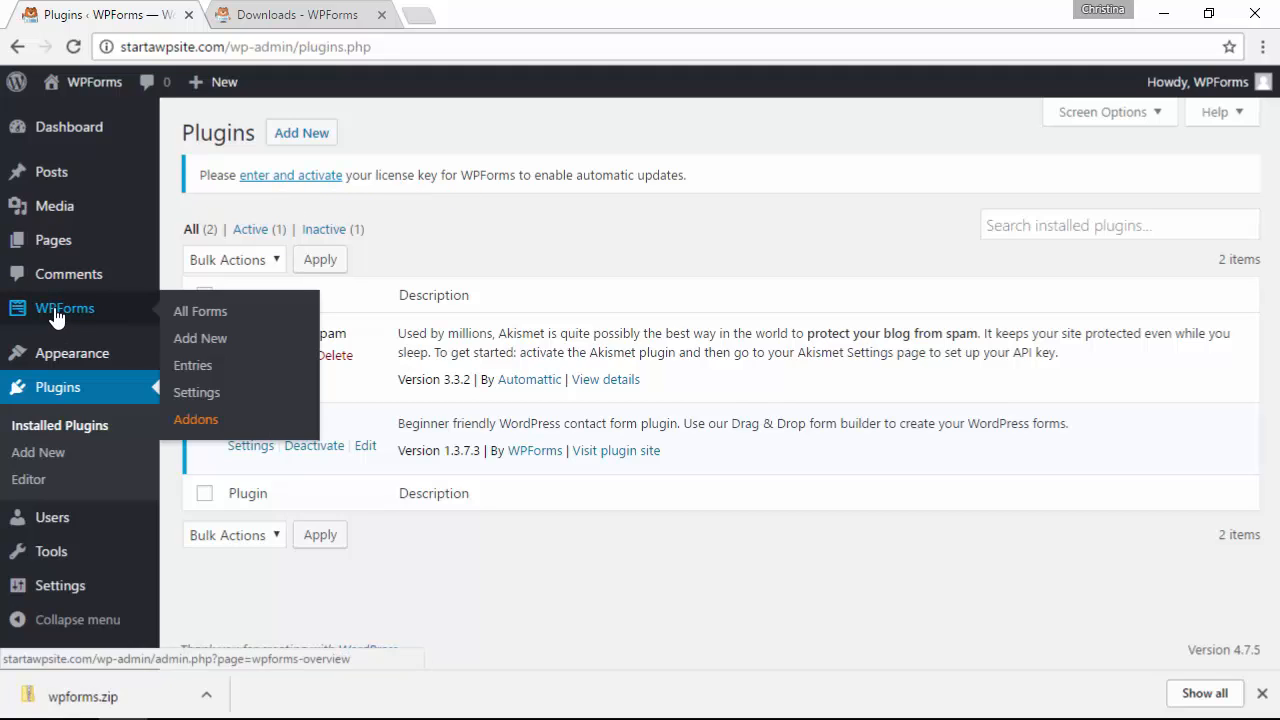
pyautogui.click(196, 392)
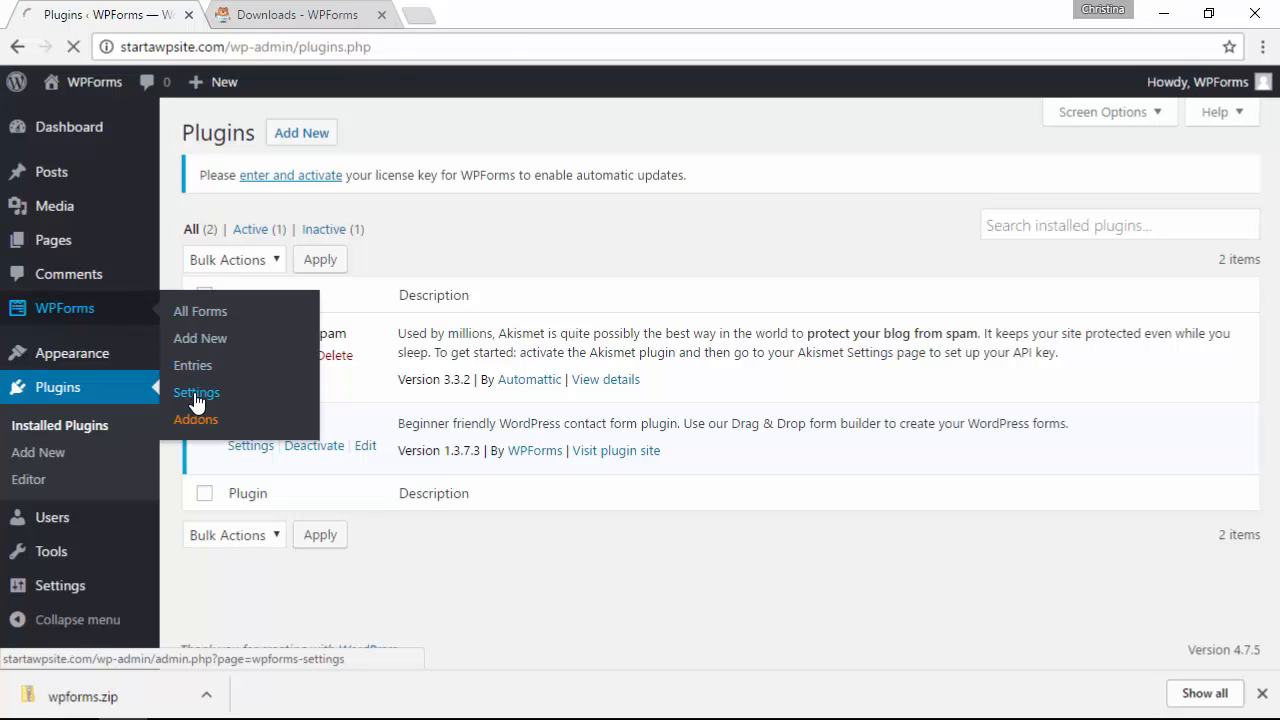
# Copy the license key from the account downloads page and verify it in WPForms General settings
pyautogui.click(196, 392)
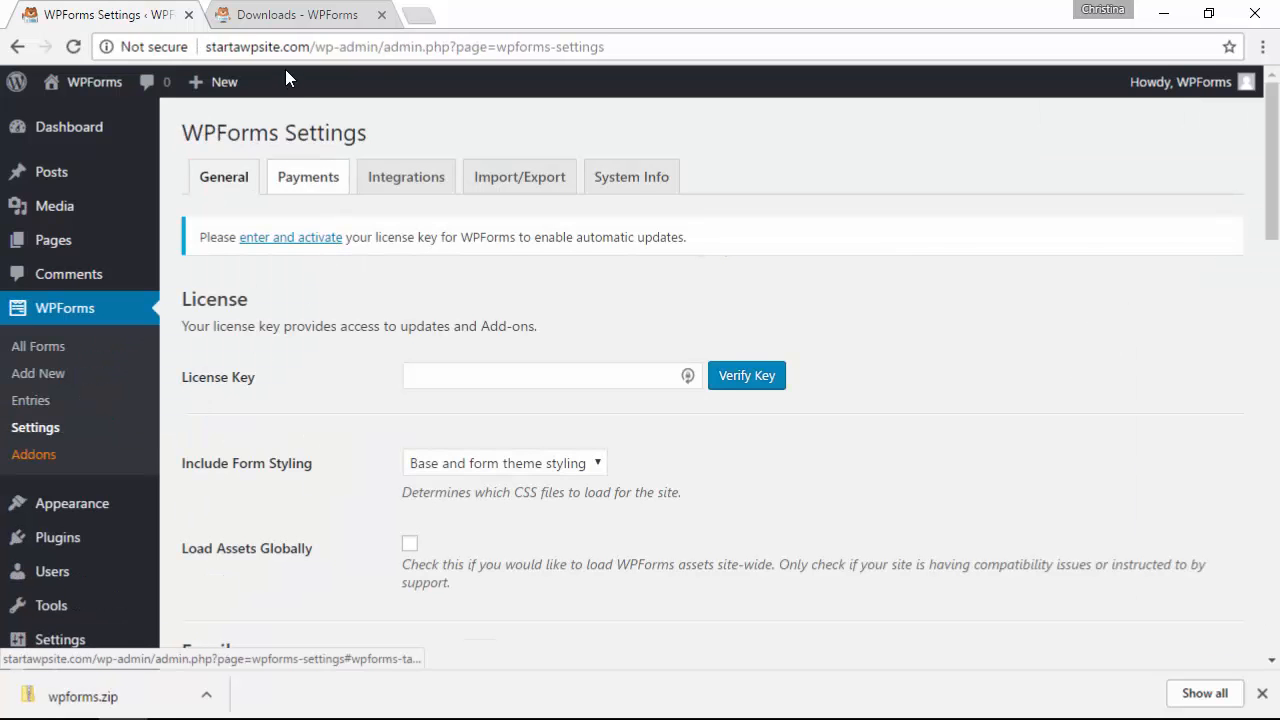
pyautogui.click(295, 14)
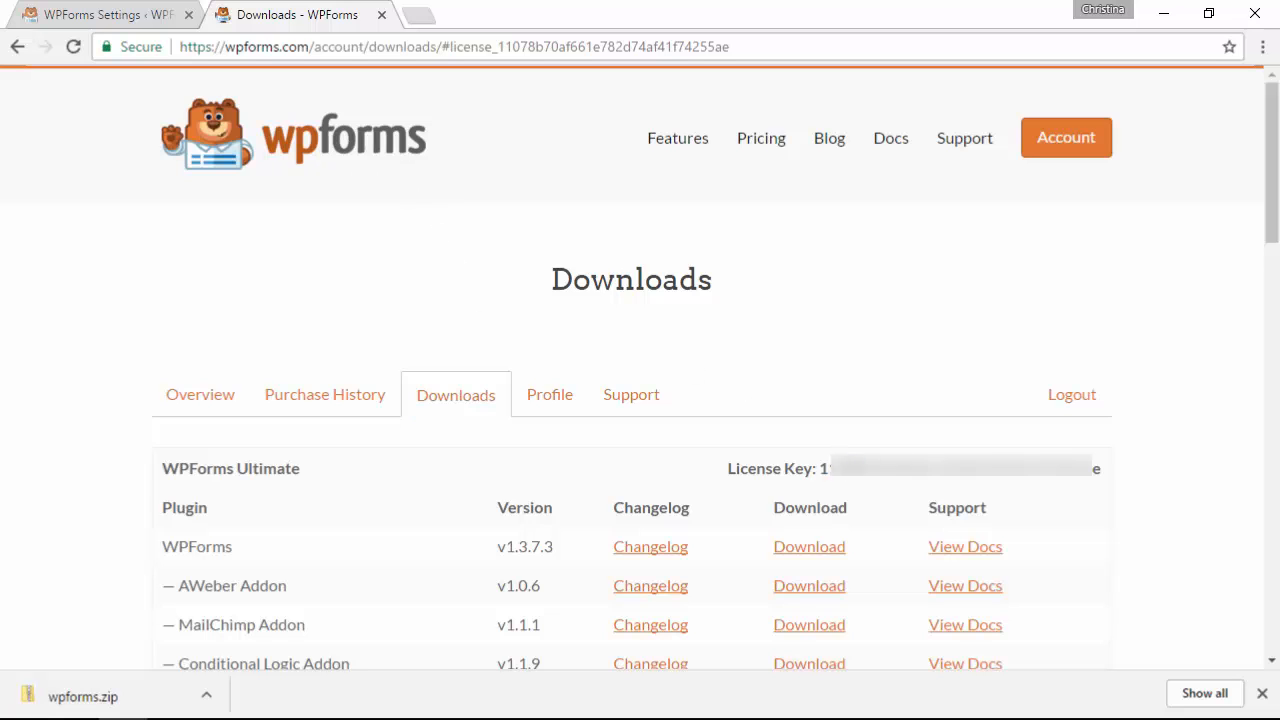
pyautogui.rightClick(960, 468)
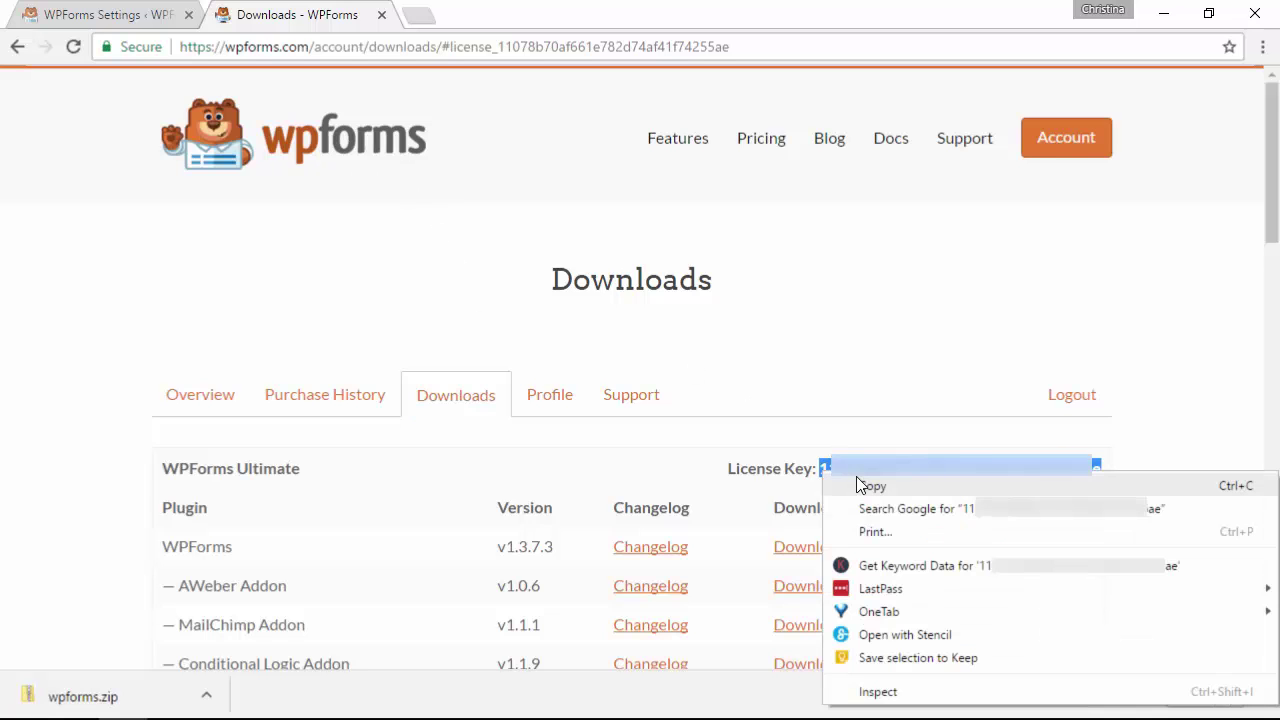
pyautogui.click(100, 15)
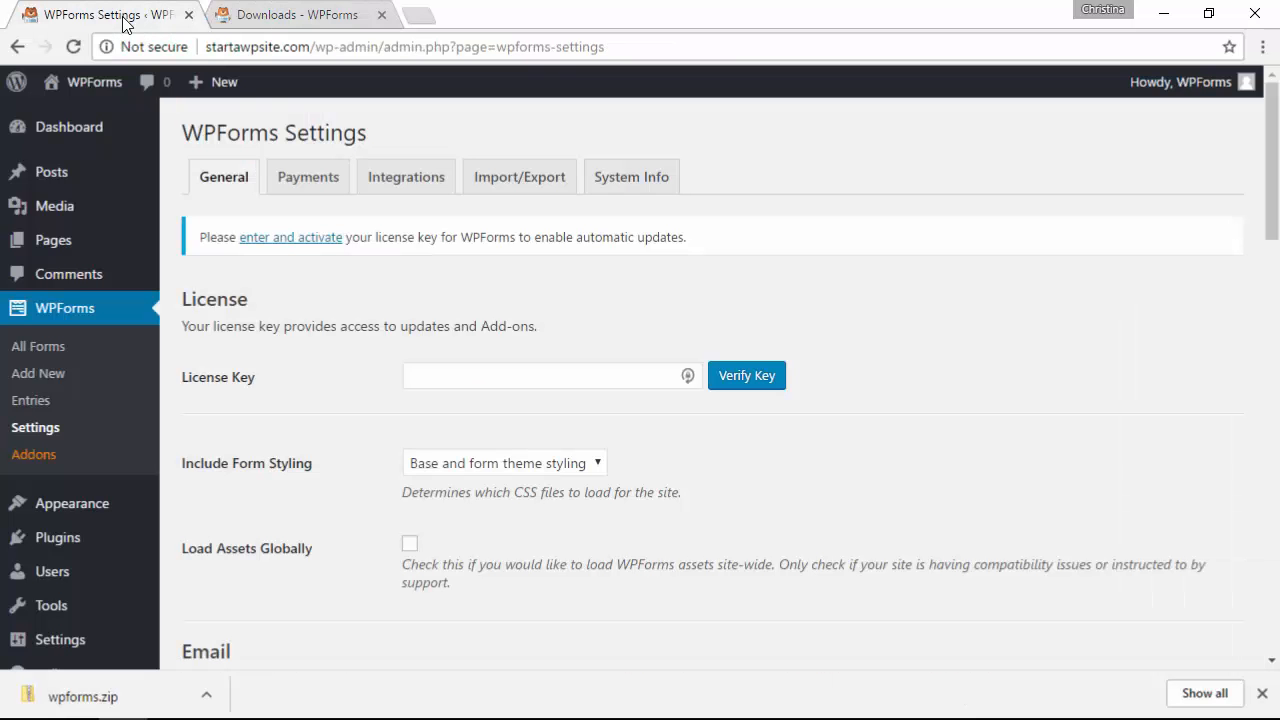
pyautogui.click(513, 375)
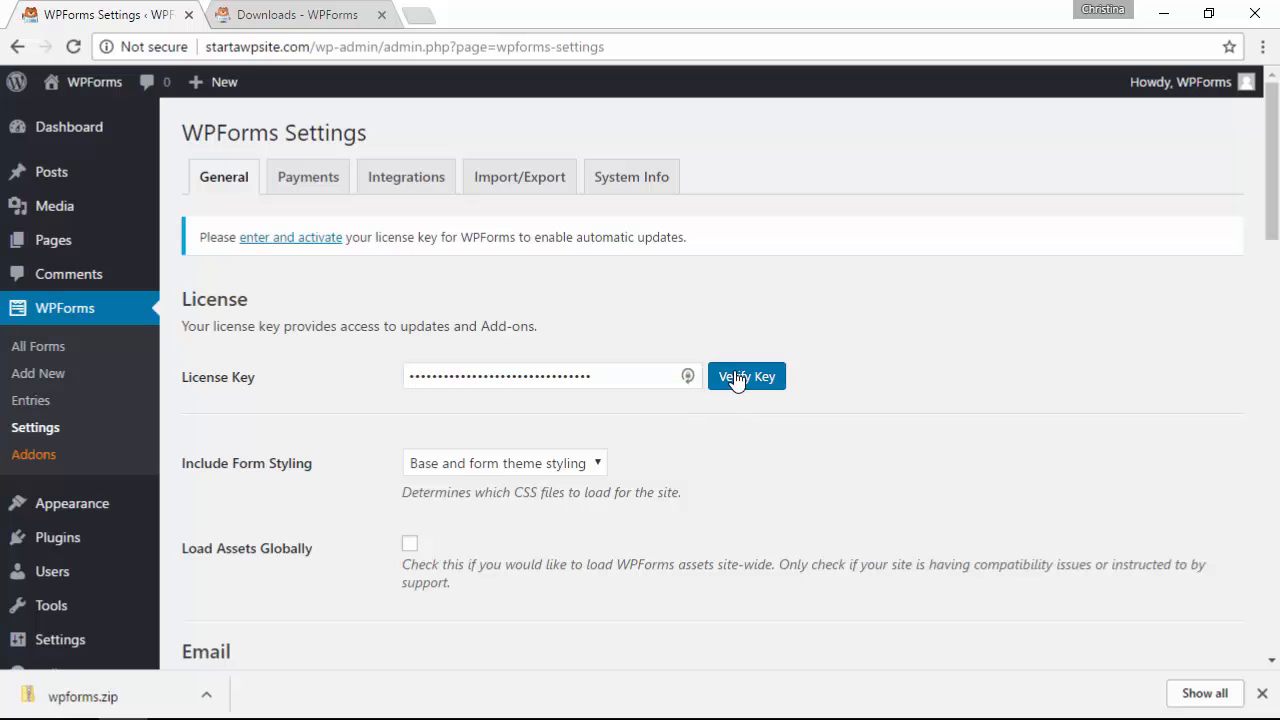
pyautogui.click(746, 376)
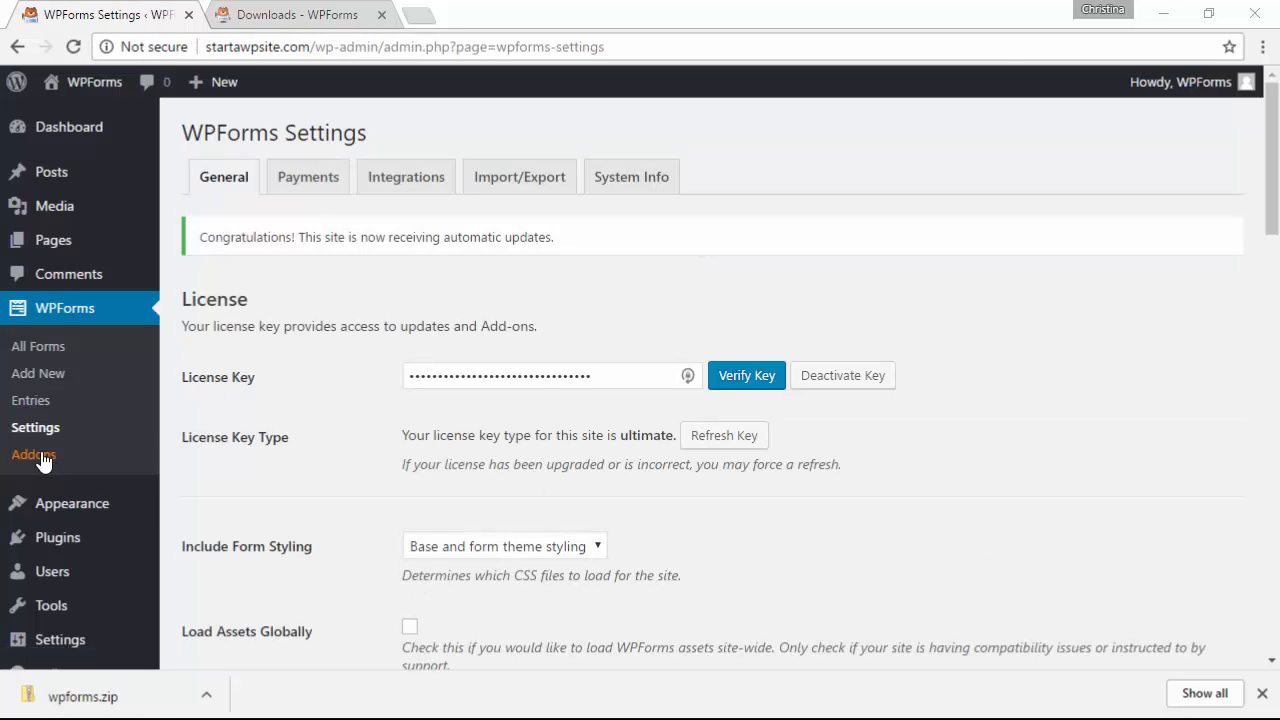
# Install and activate the Conditional Logic addon, and confirm PayPal Standard shows as active
pyautogui.click(33, 455)
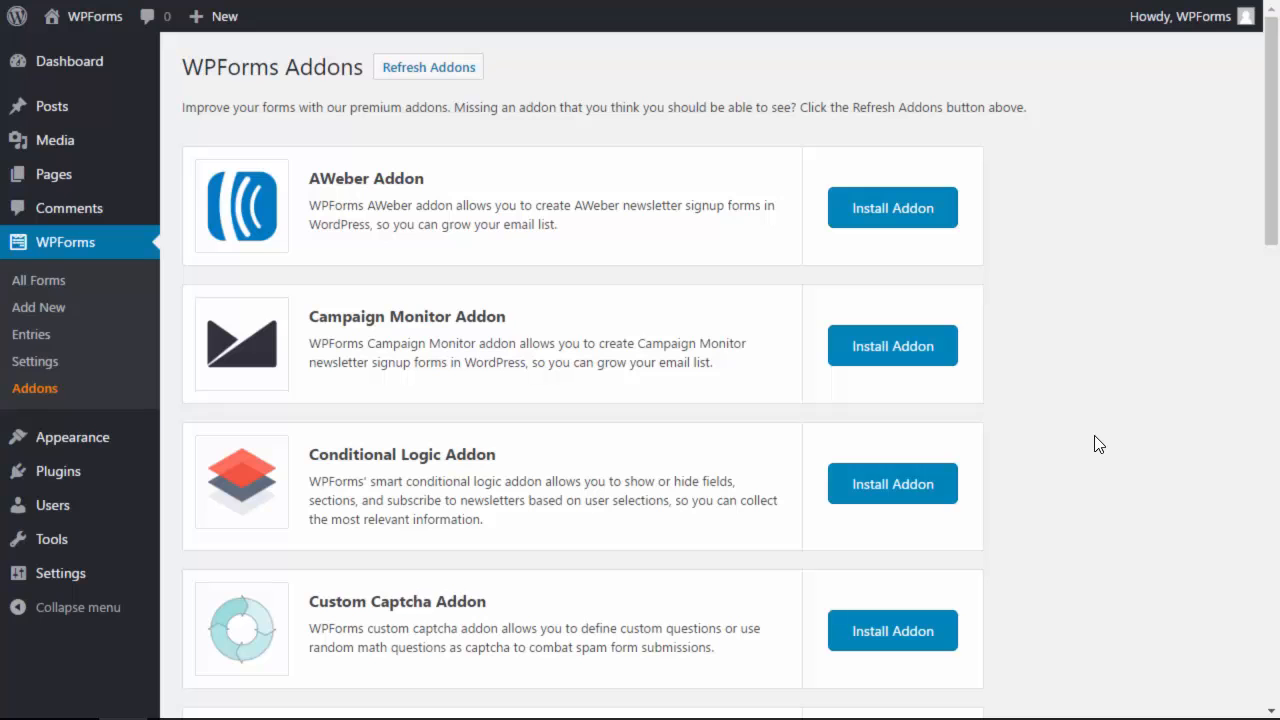
pyautogui.scroll(-3)
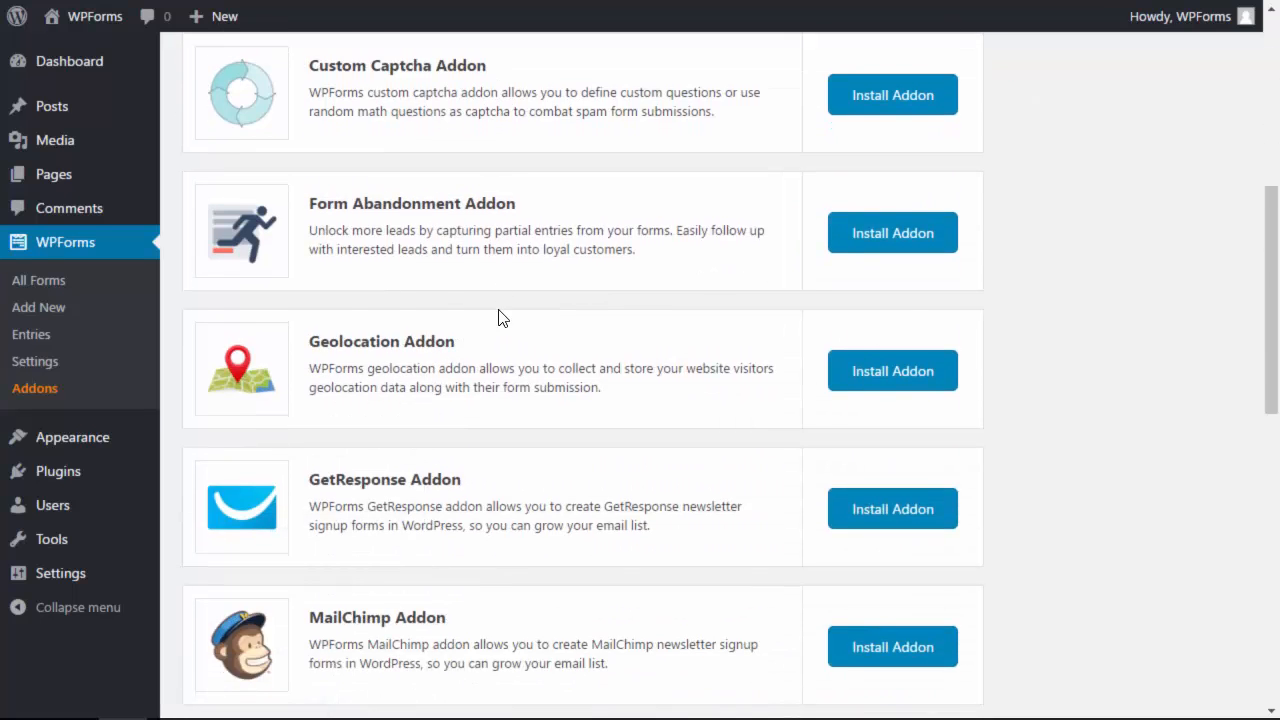
pyautogui.scroll(-3)
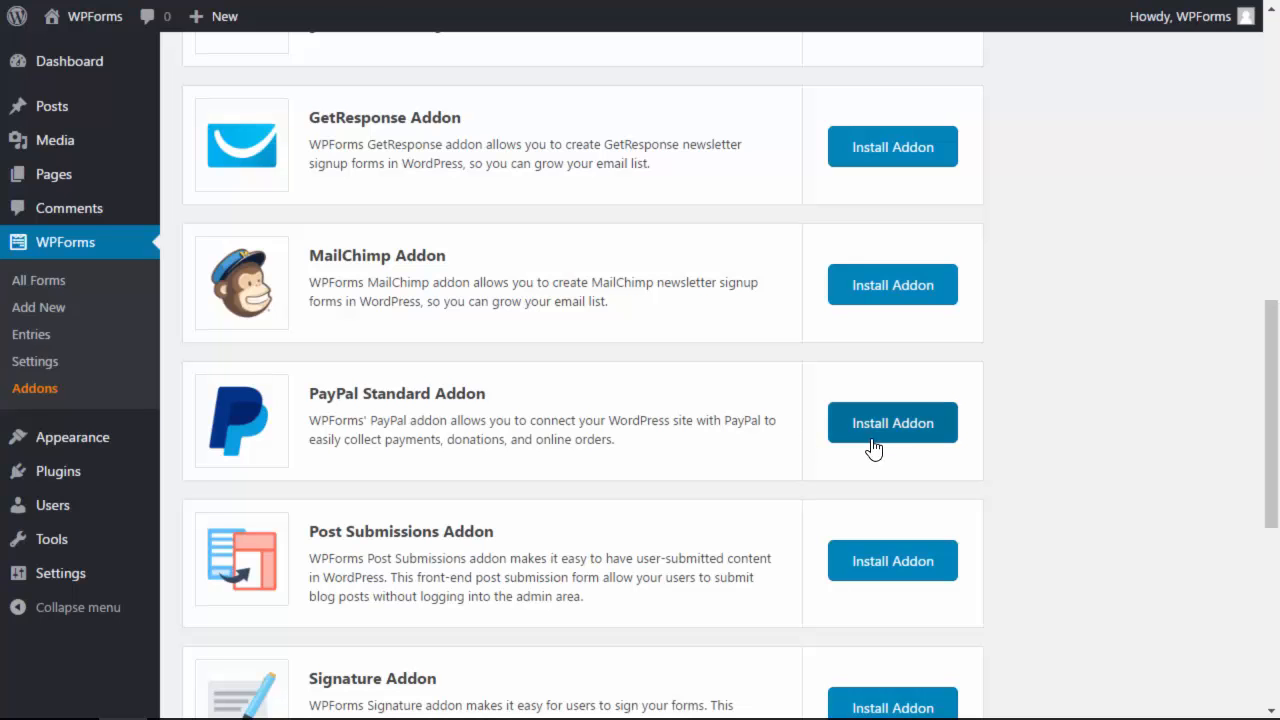
pyautogui.scroll(-3)
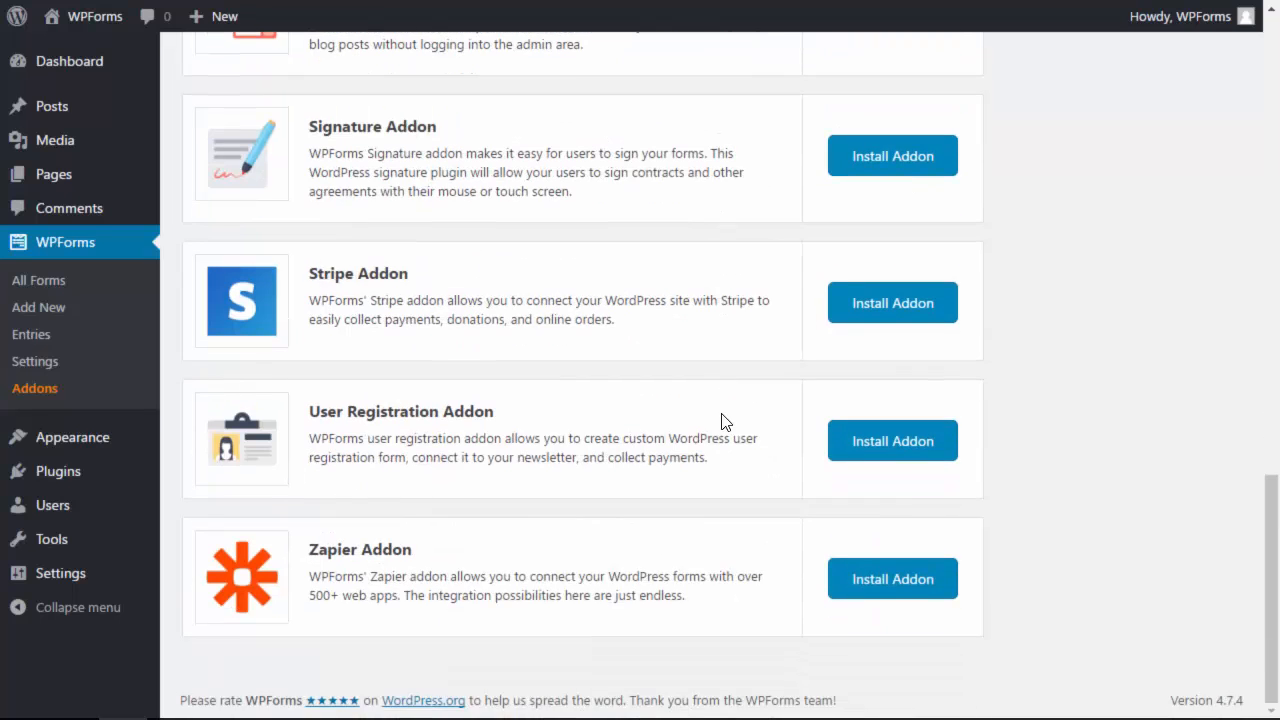
pyautogui.scroll(3)
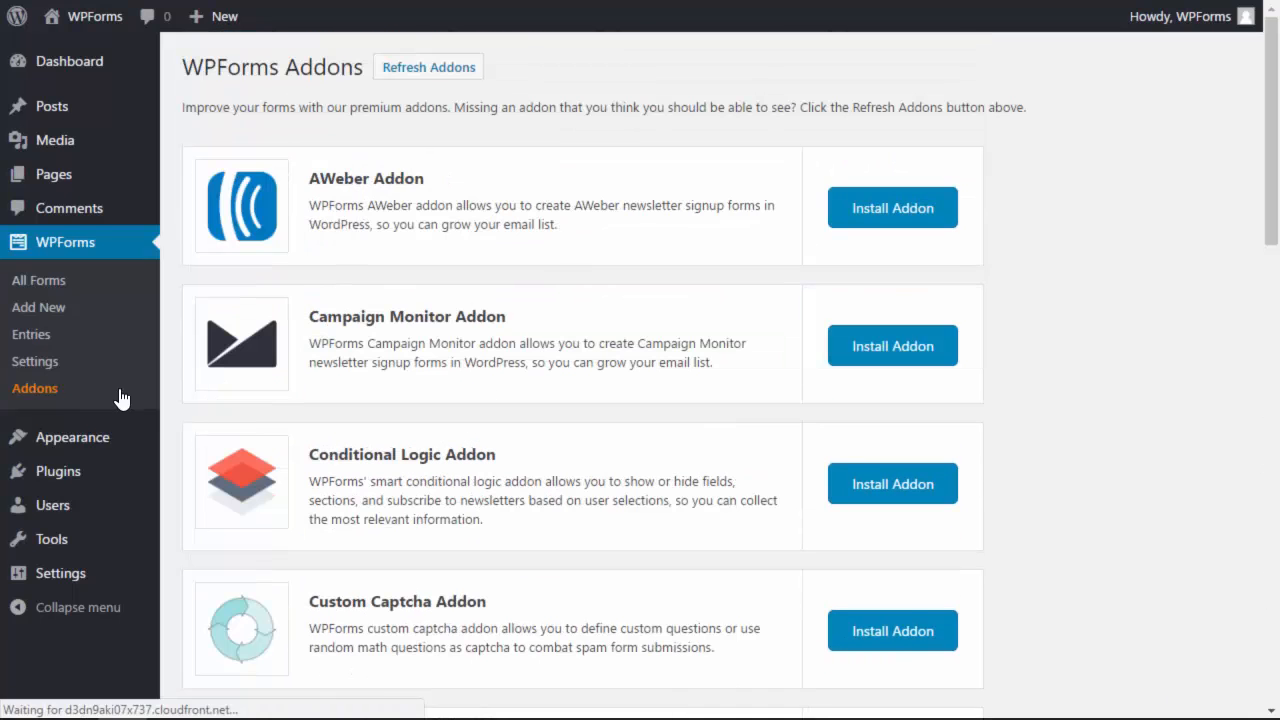
pyautogui.moveTo(590, 520)
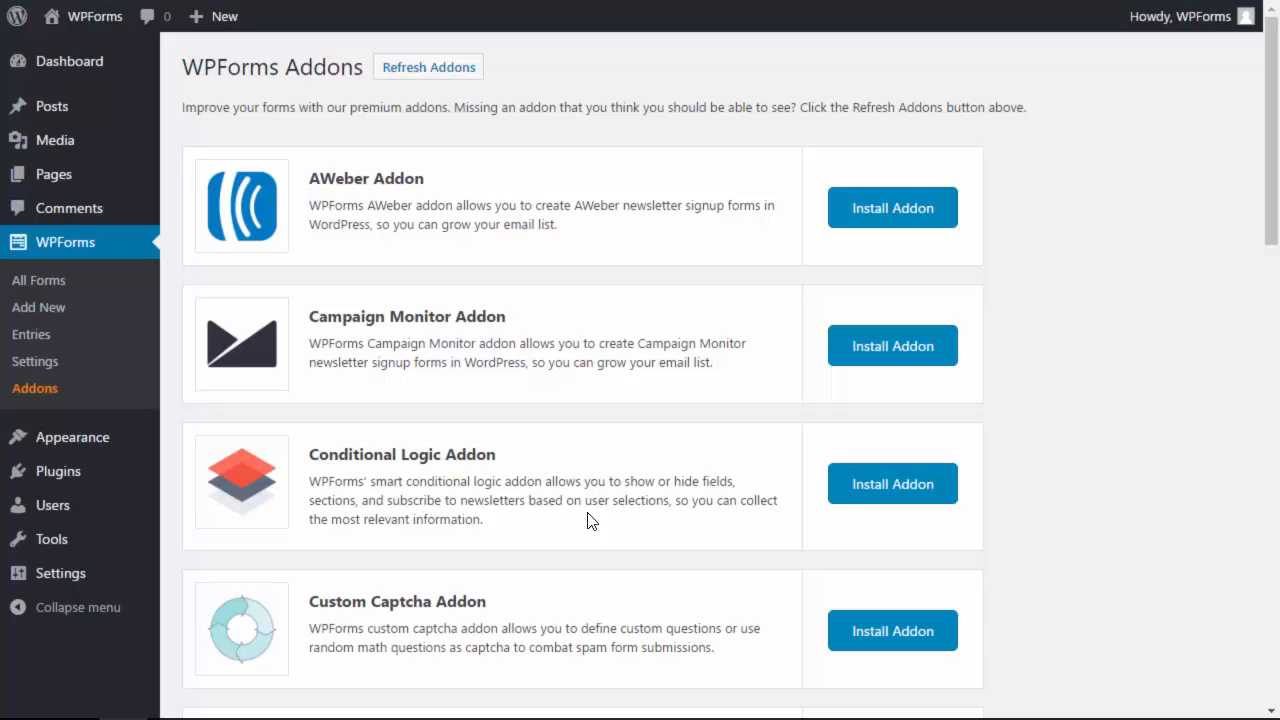
pyautogui.moveTo(625, 498)
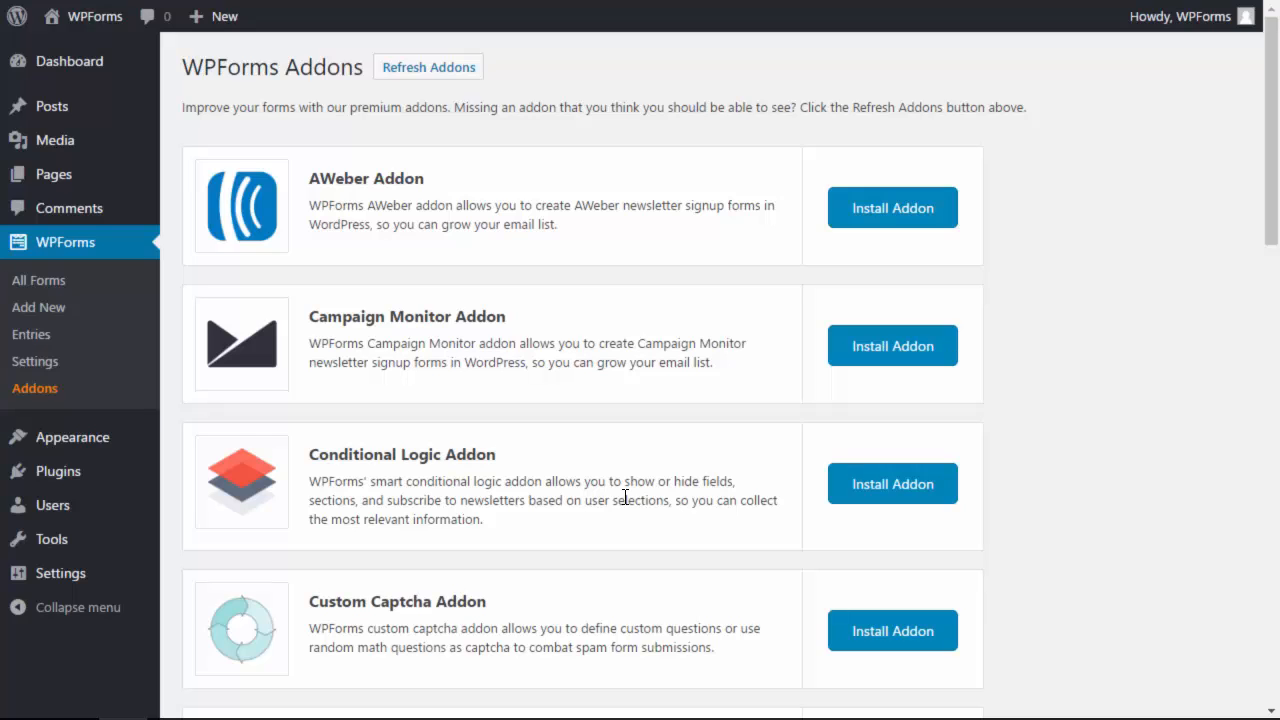
pyautogui.moveTo(895, 501)
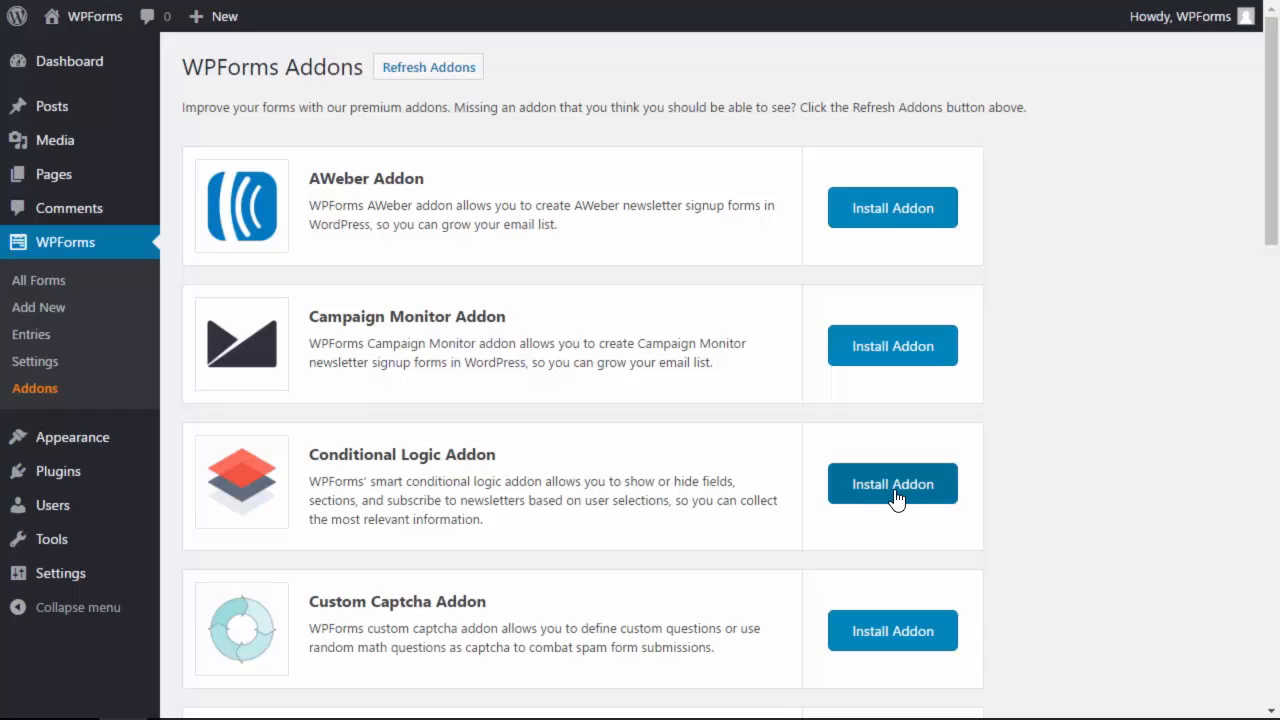
pyautogui.click(892, 484)
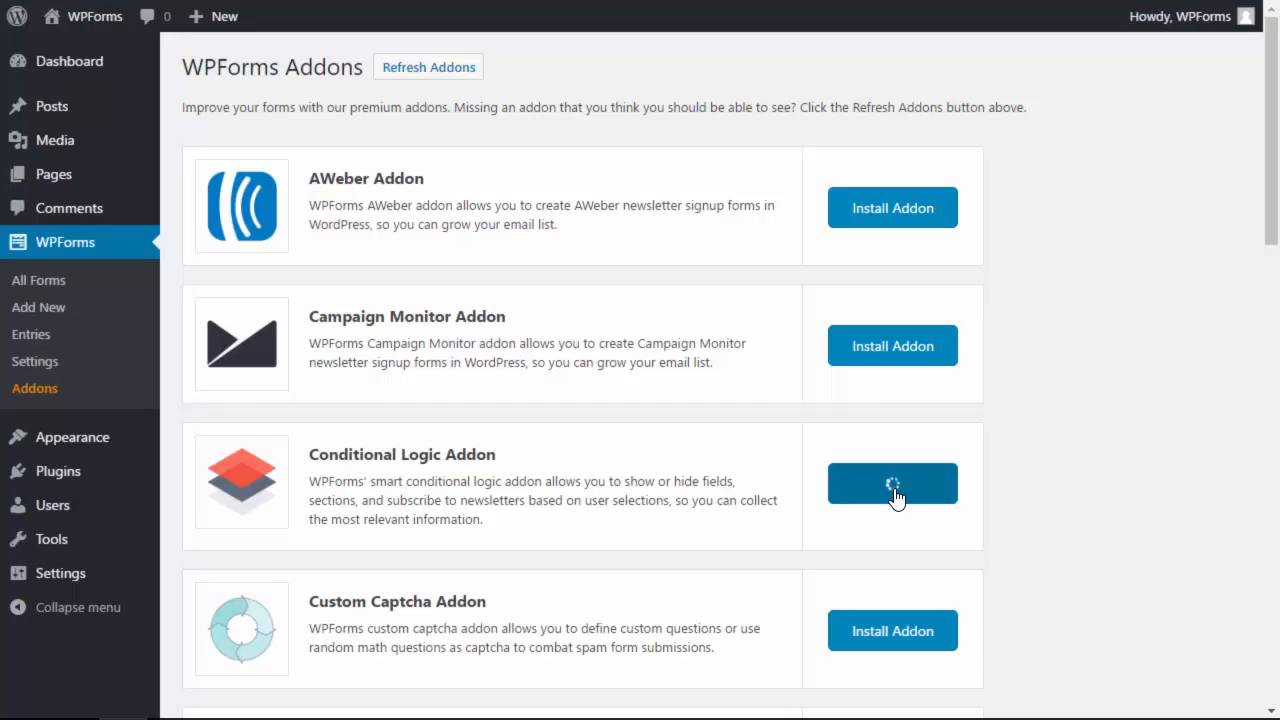
pyautogui.click(892, 483)
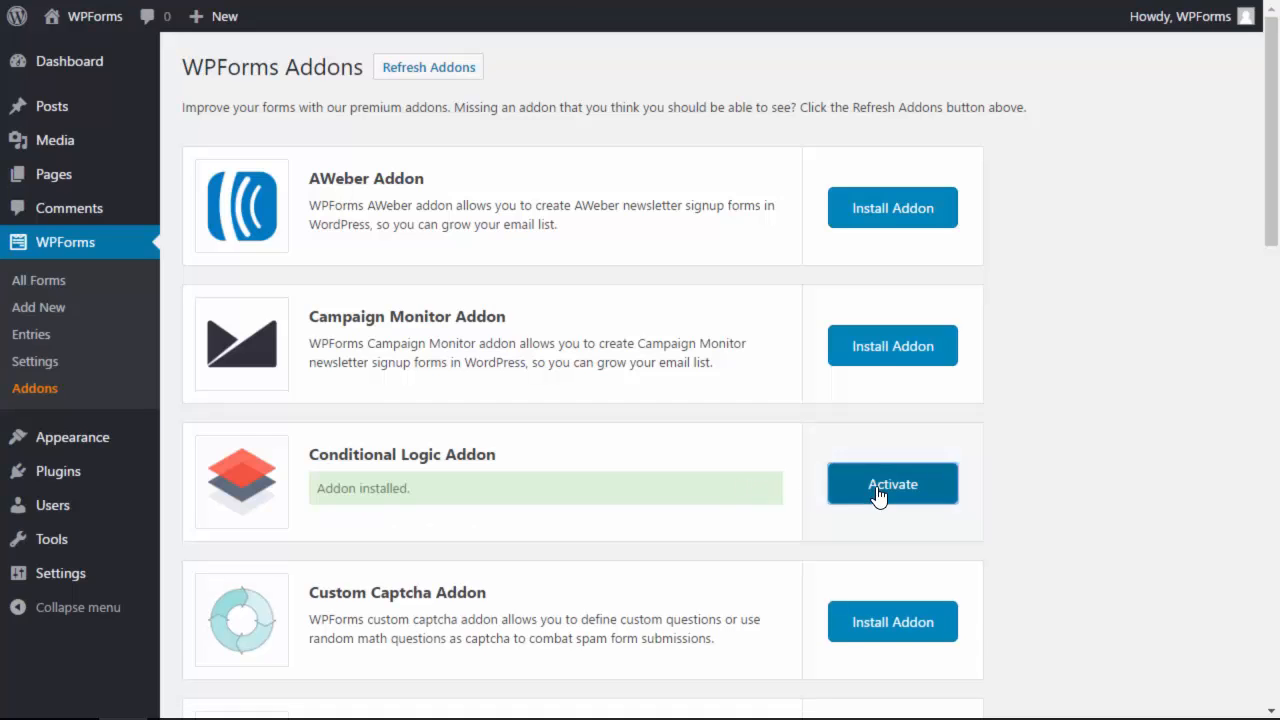
pyautogui.scroll(-3)
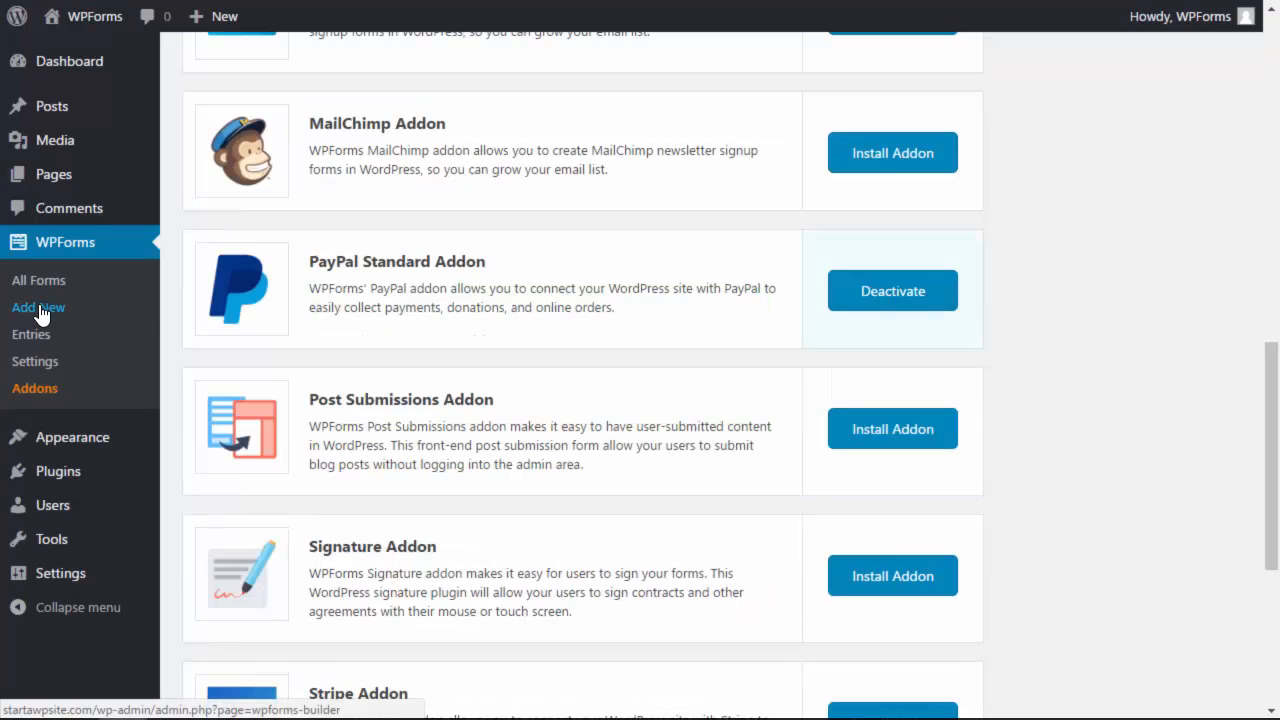
# Start a new form named 'Donate' using the Donation Form template
pyautogui.click(38, 307)
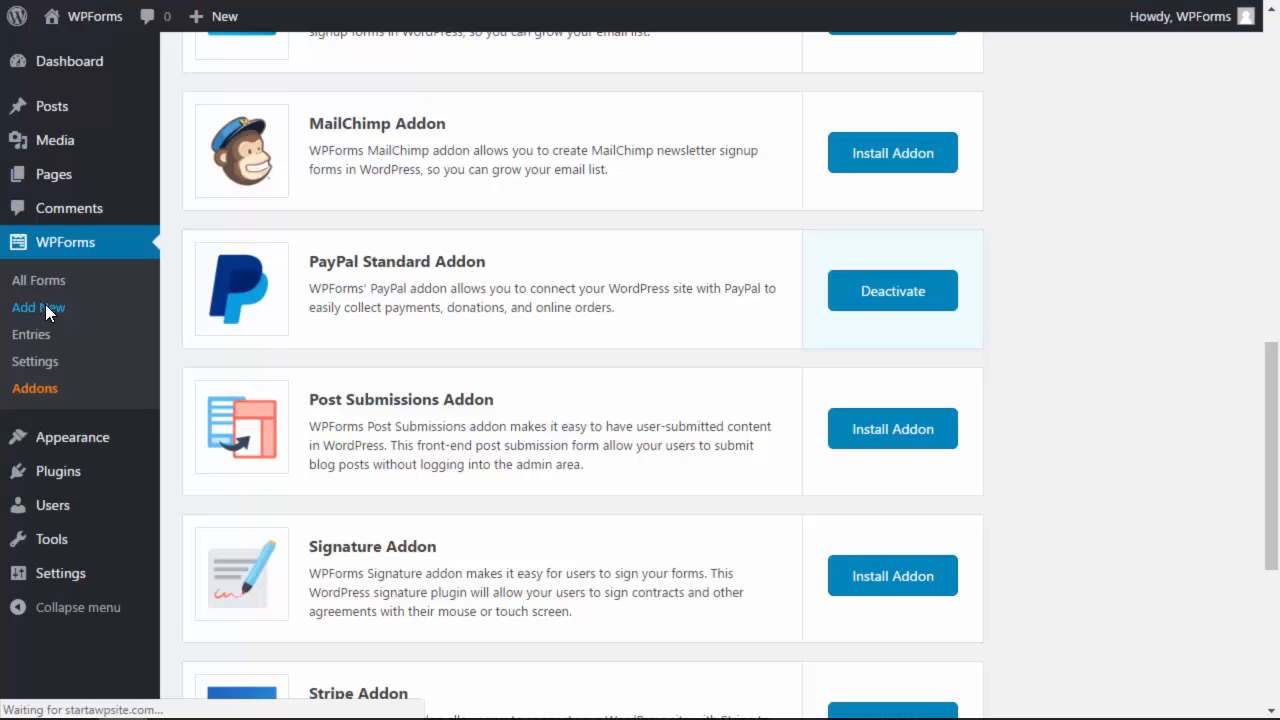
pyautogui.click(38, 307)
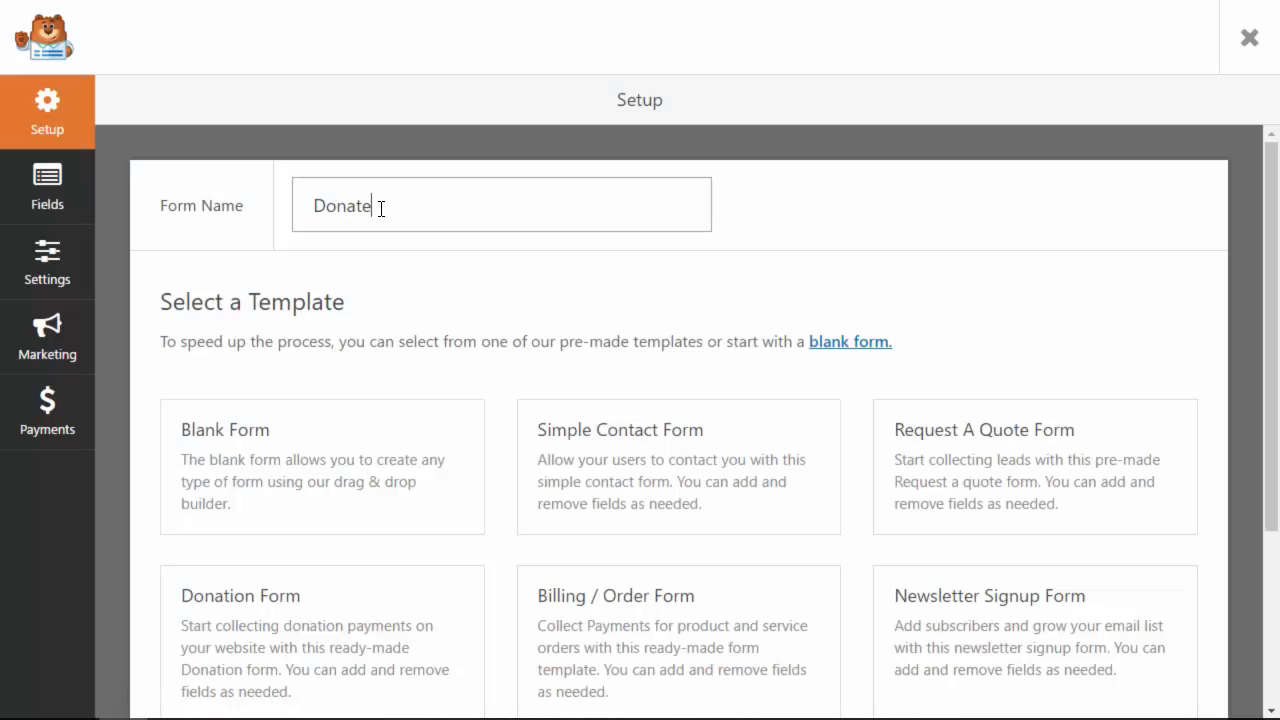
pyautogui.scroll(-3)
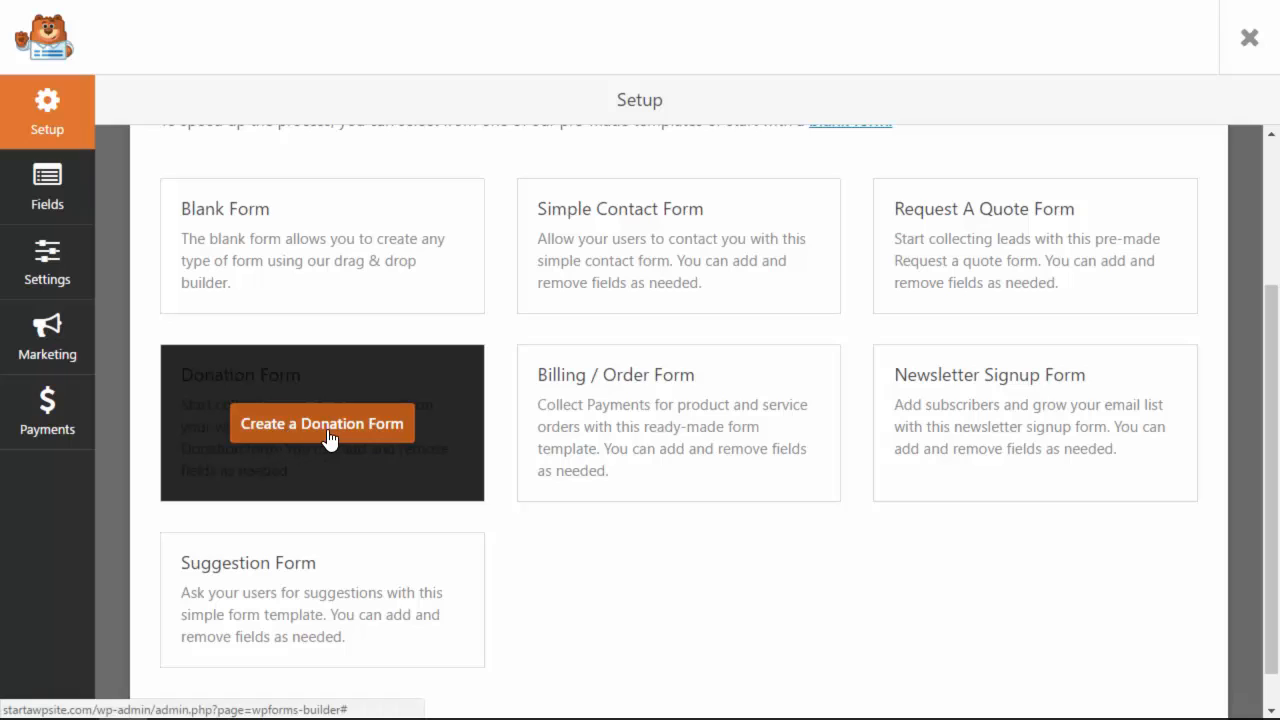
pyautogui.click(321, 423)
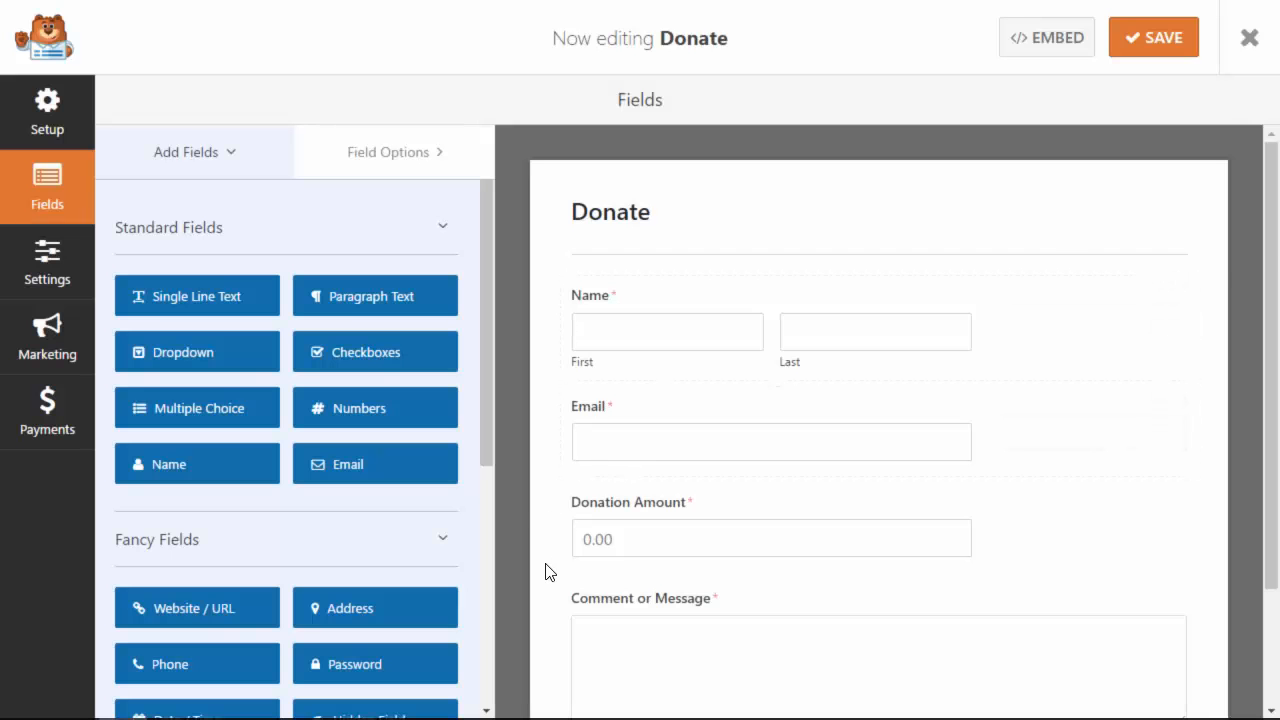
pyautogui.scroll(-3)
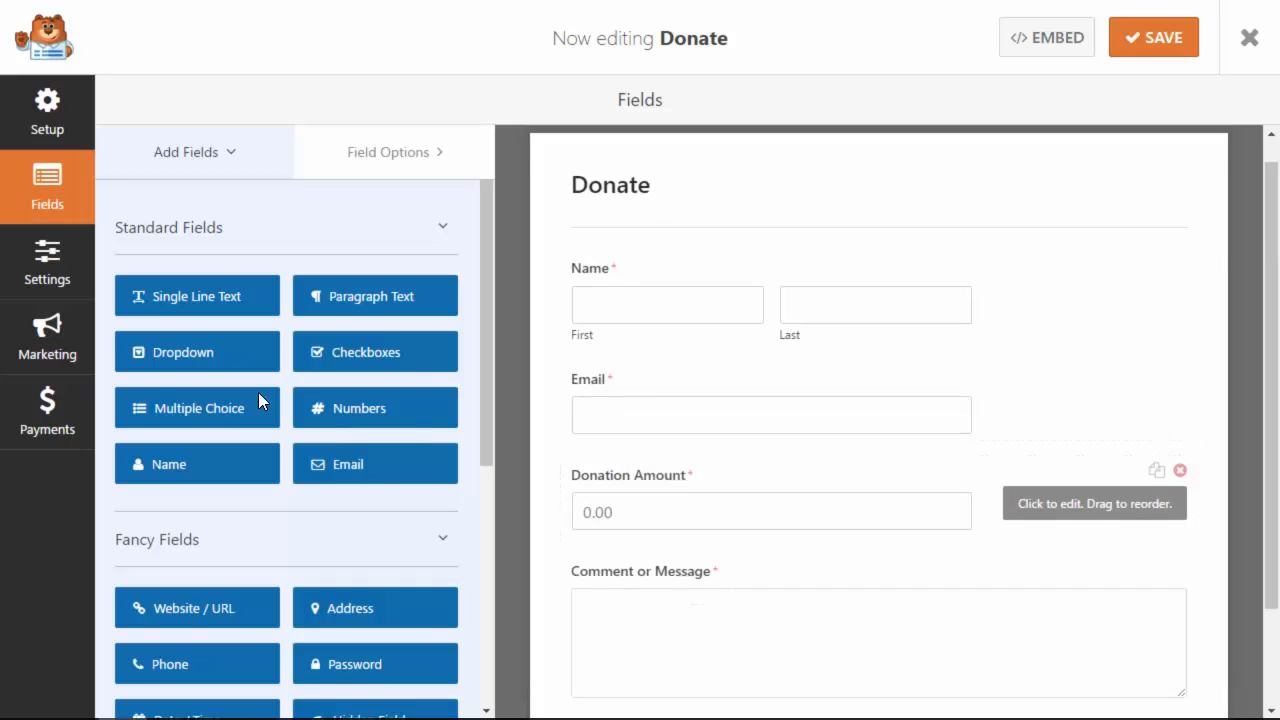
# Enable PayPal Standard payments for the Donate form and enter the PayPal email address
pyautogui.click(47, 410)
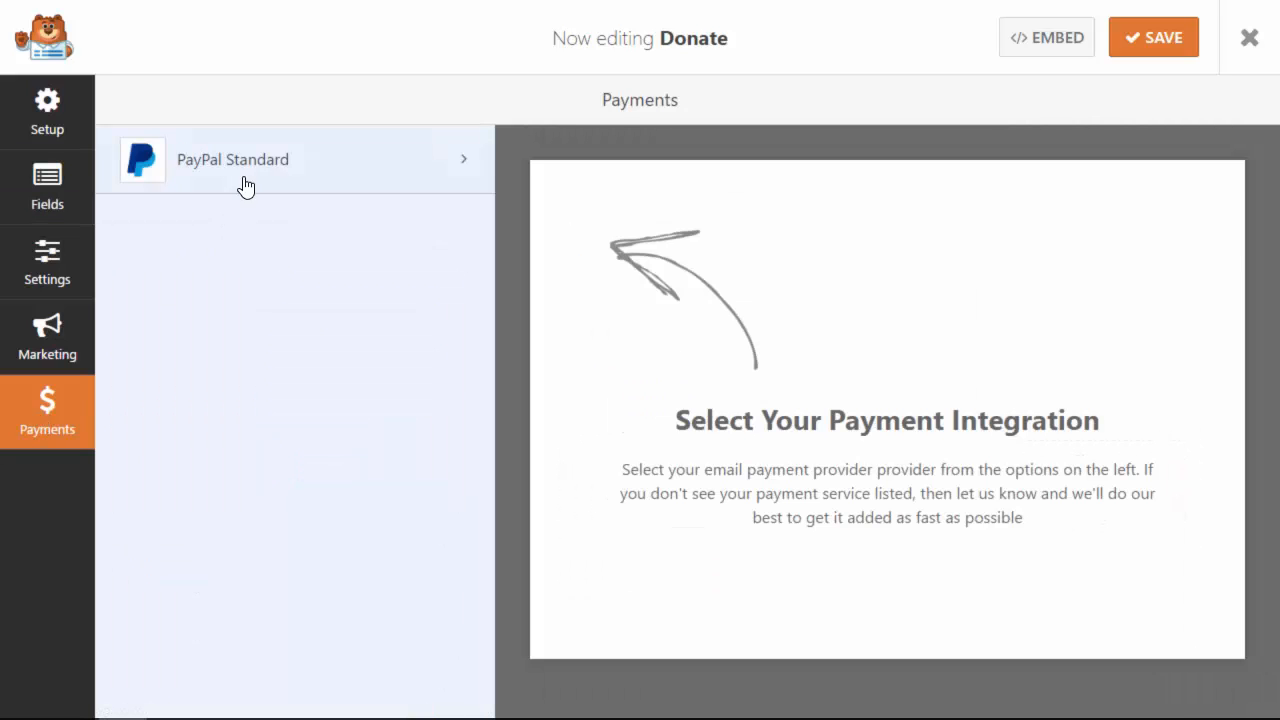
pyautogui.click(246, 160)
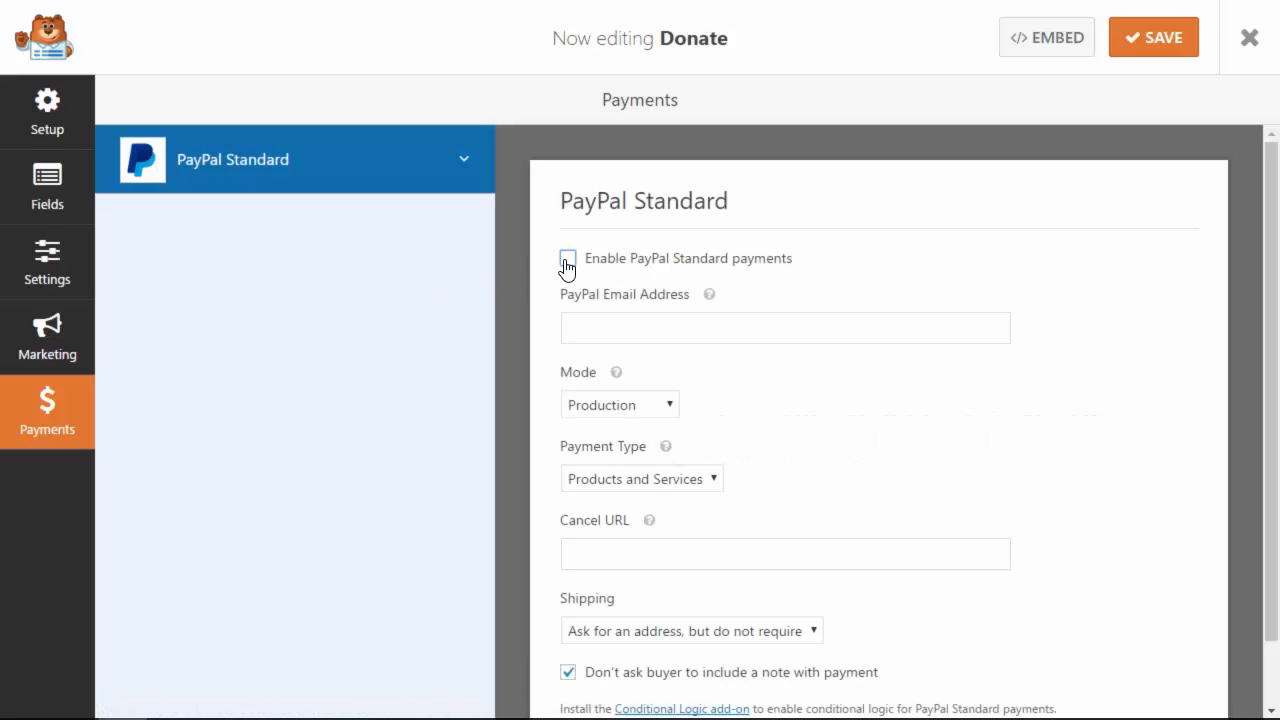
pyautogui.click(568, 258)
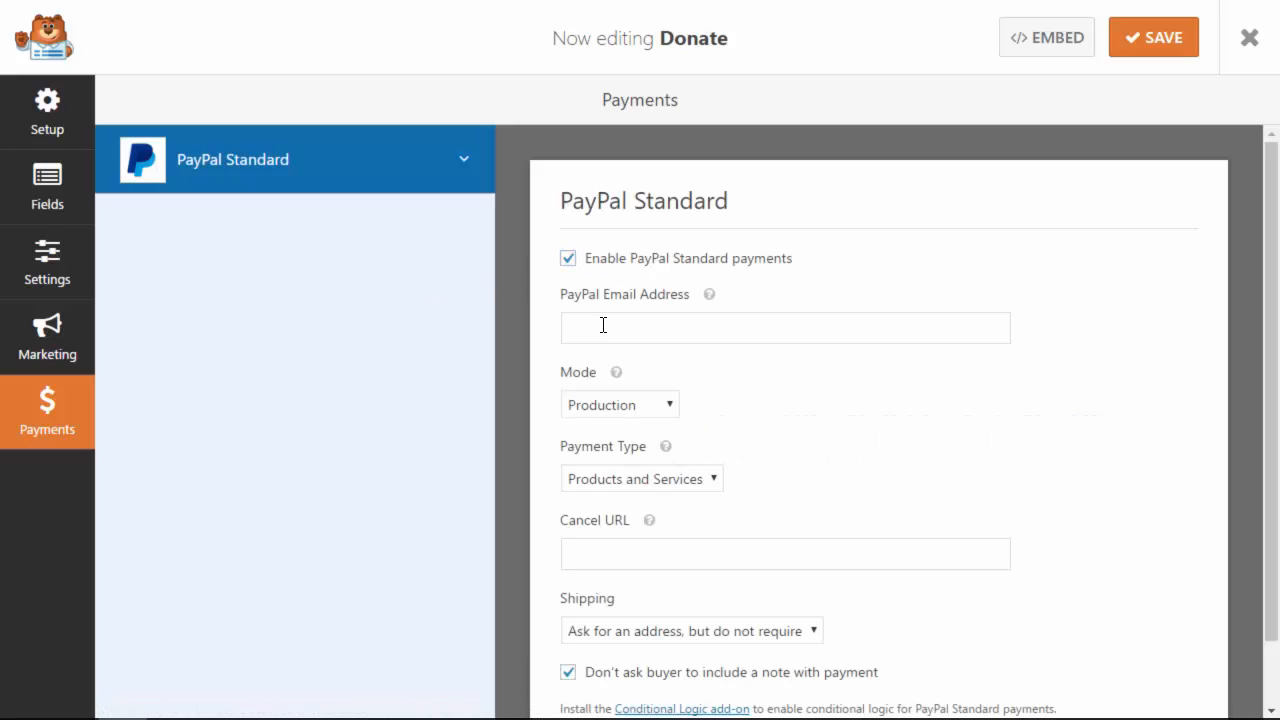
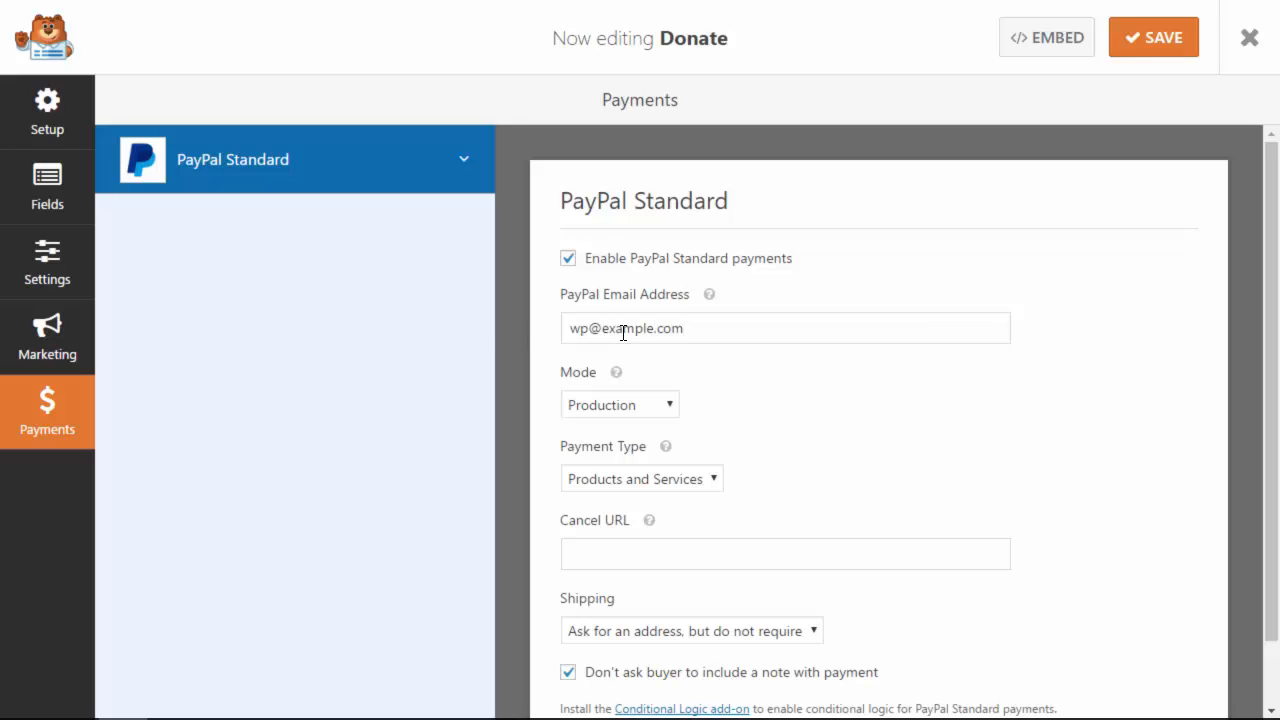
pyautogui.scroll(-3)
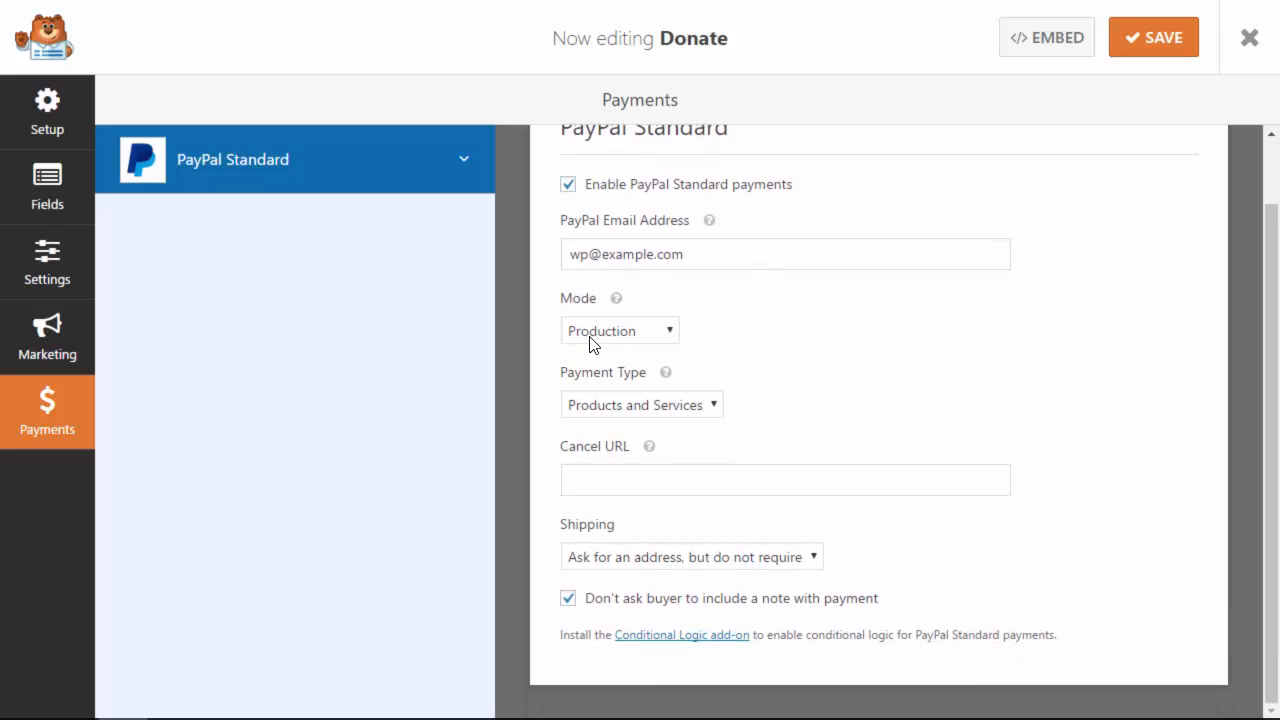
# Set the PayPal mode to Production and the payment type to Donation
pyautogui.click(619, 330)
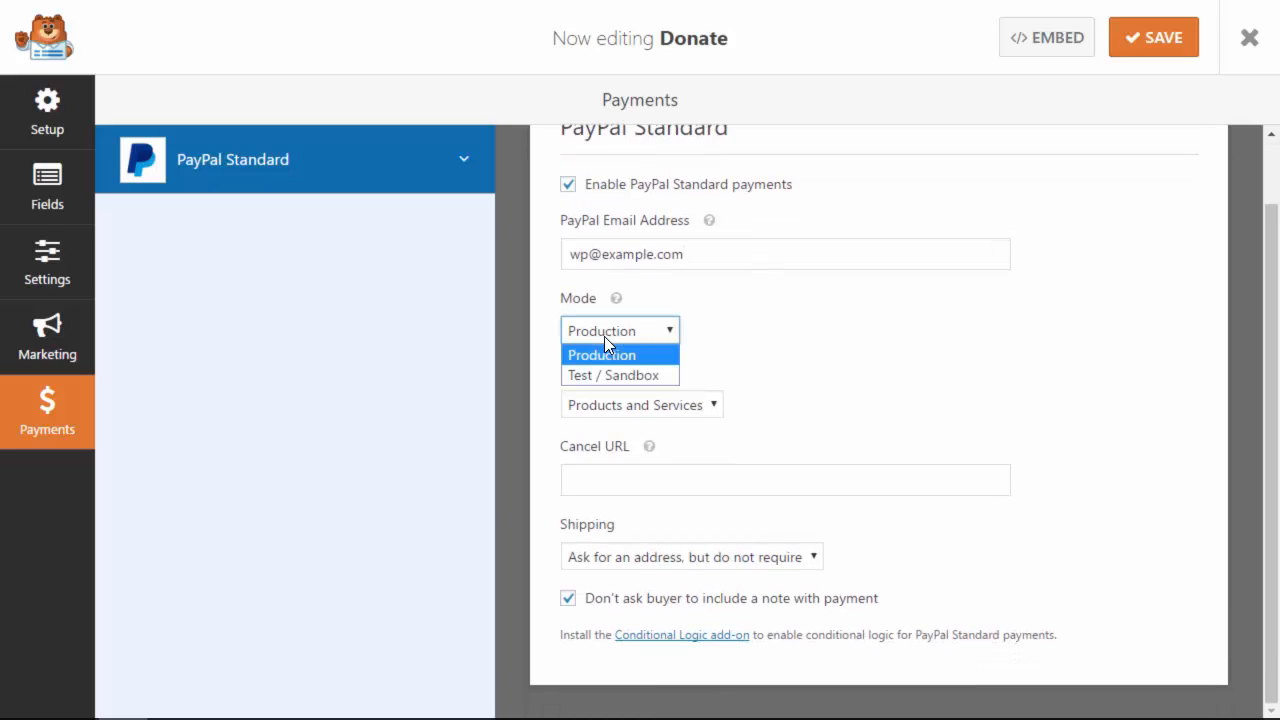
pyautogui.click(601, 355)
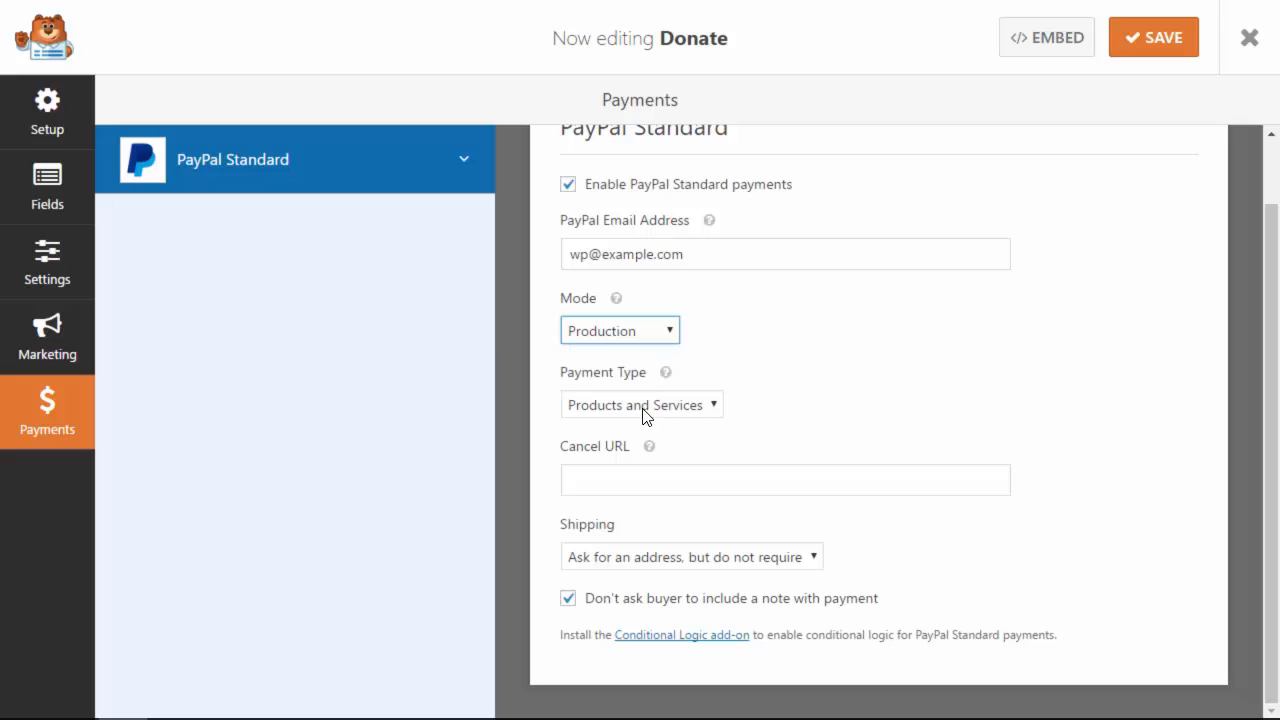
pyautogui.click(641, 404)
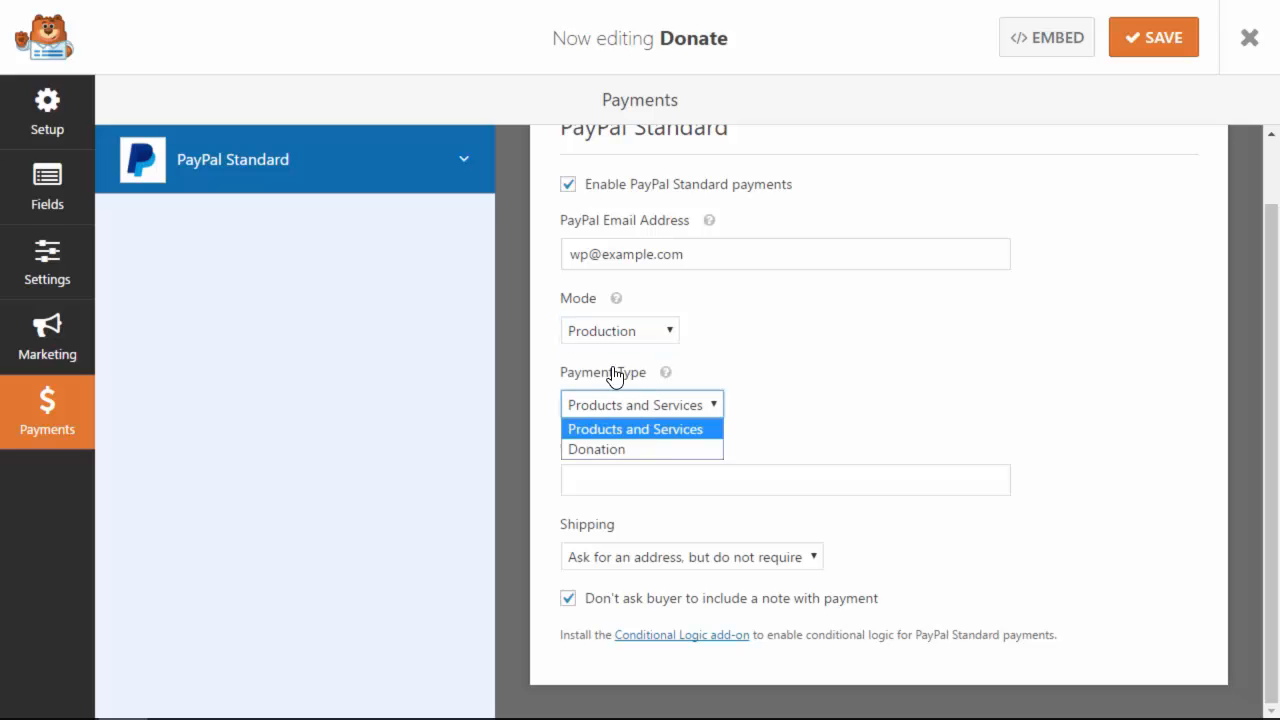
pyautogui.moveTo(596, 449)
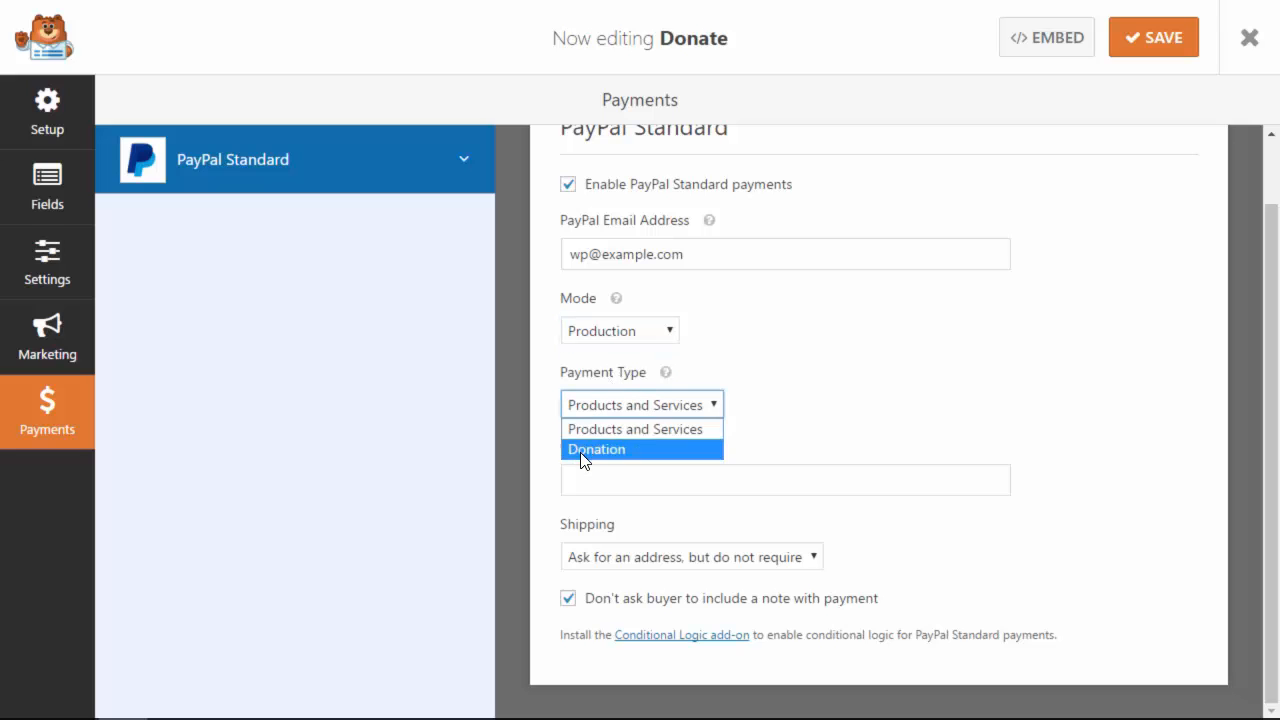
pyautogui.click(596, 449)
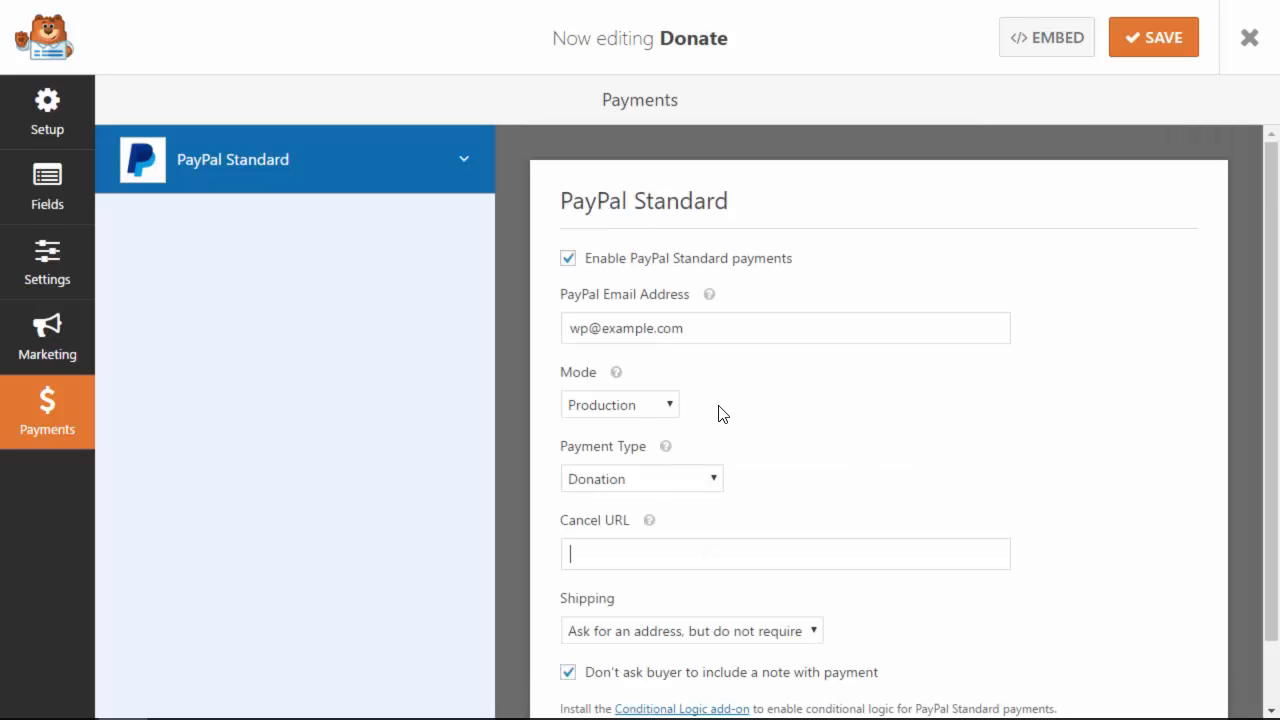
# Drag a Multiple Items payment field from Payment Fields into the form above Donation Amount
pyautogui.click(47, 188)
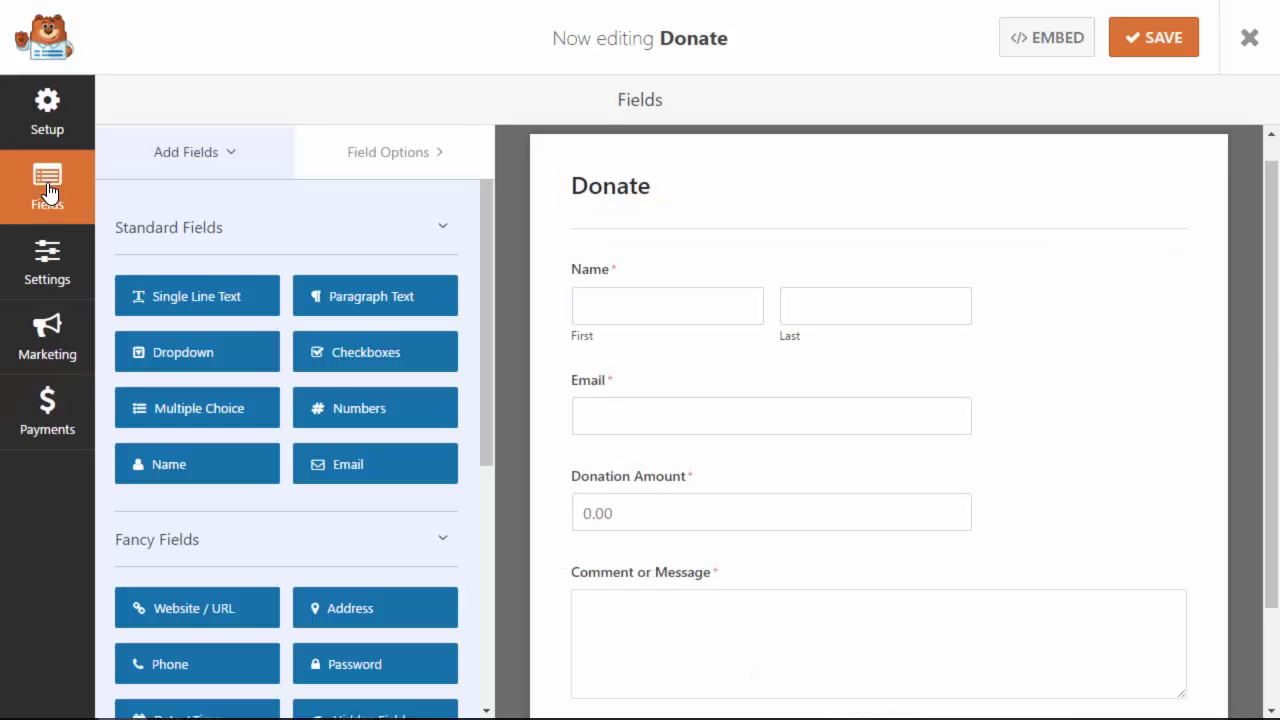
pyautogui.moveTo(755, 499)
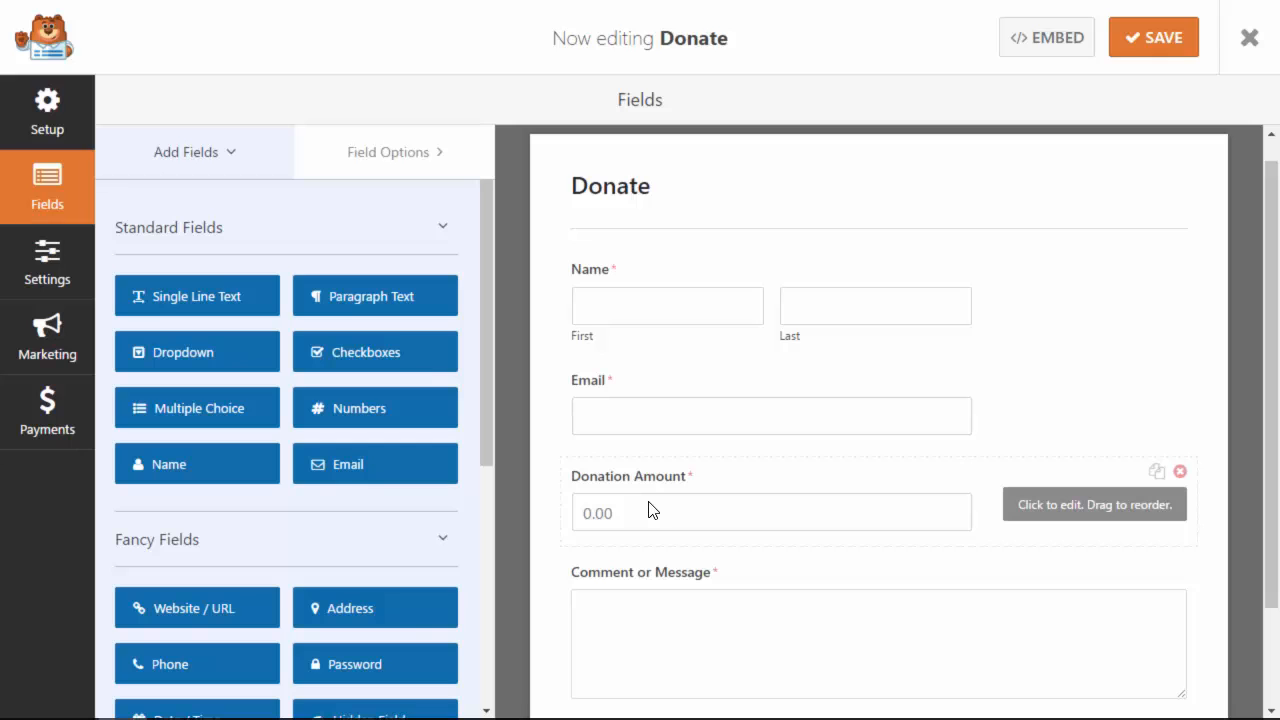
pyautogui.scroll(-3)
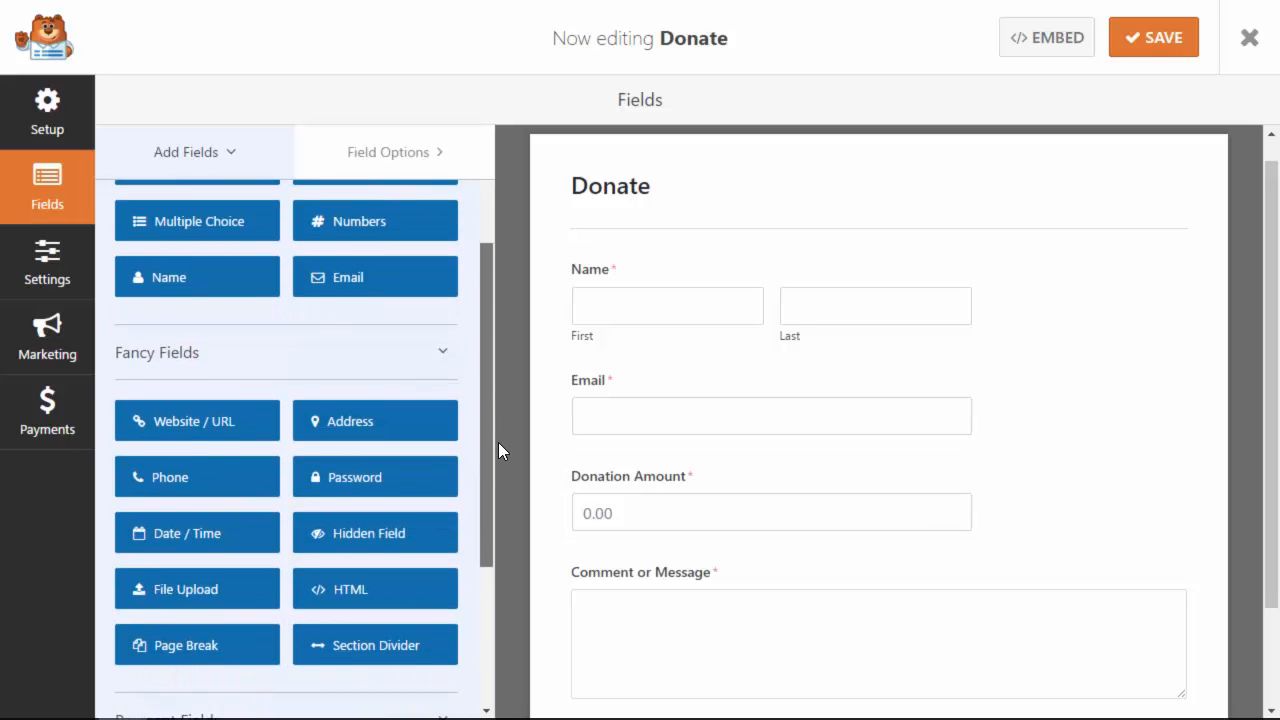
pyautogui.scroll(-3)
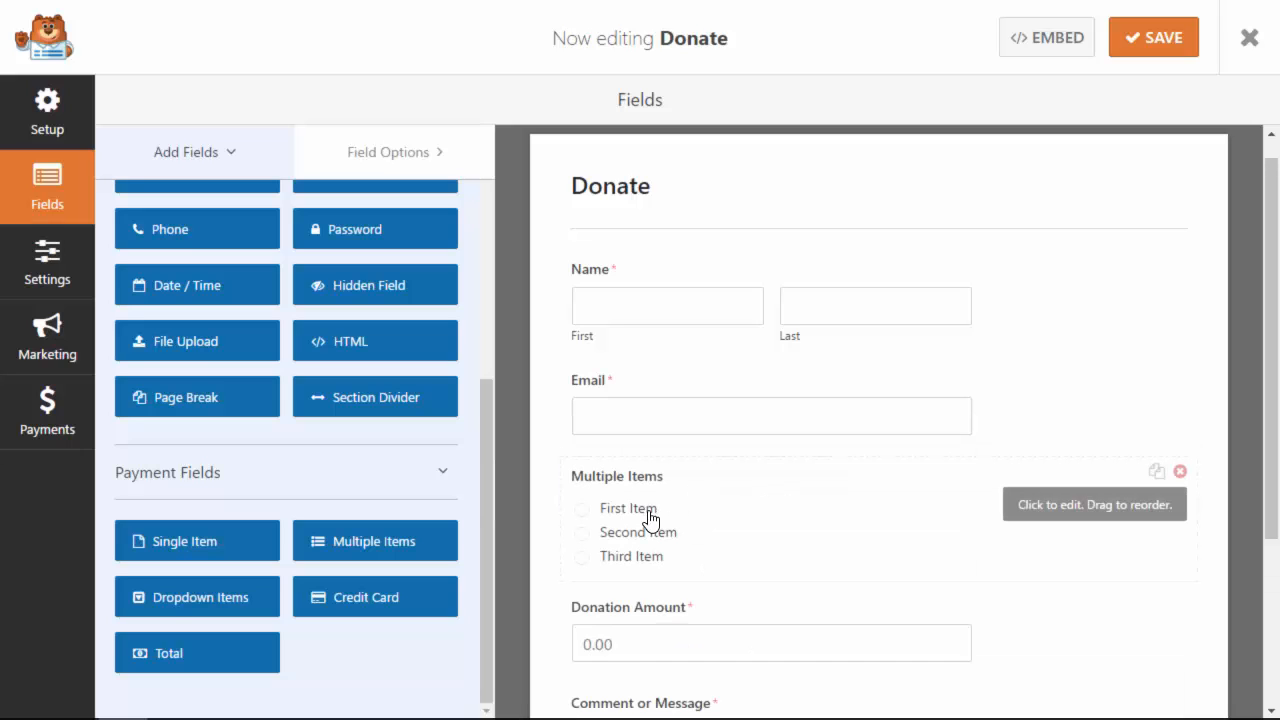
pyautogui.moveTo(1040, 516)
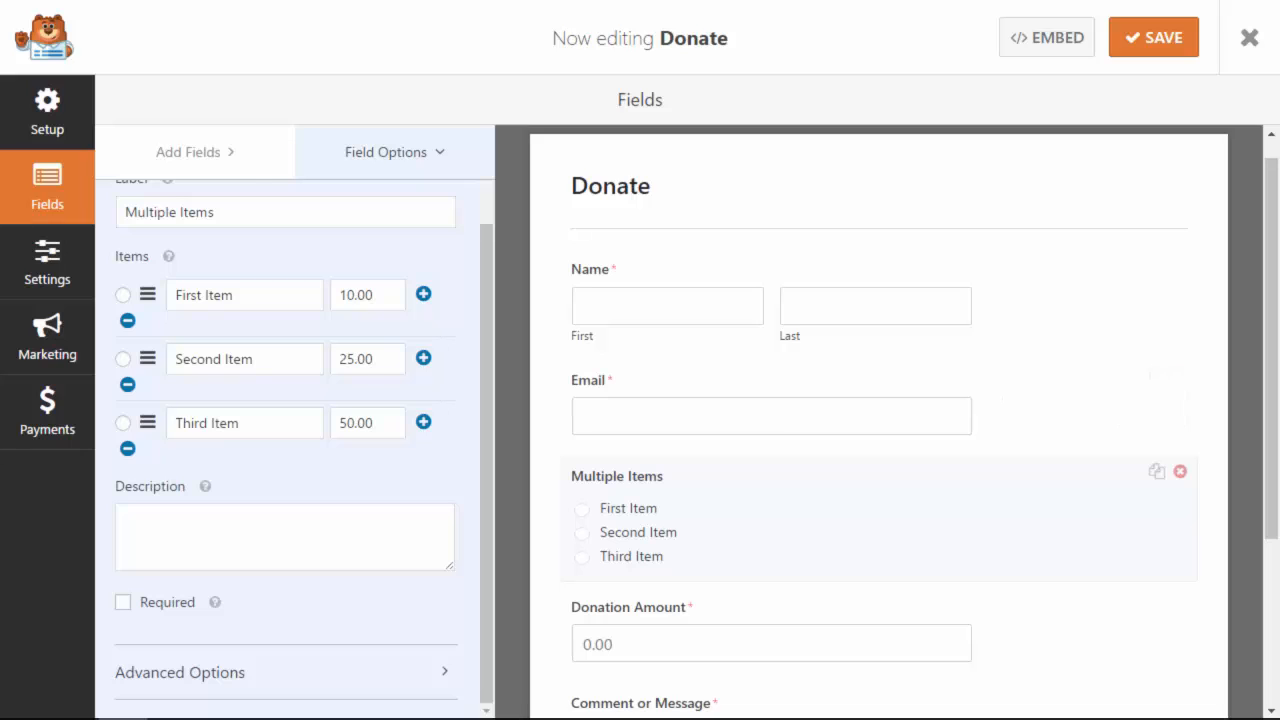
pyautogui.moveTo(640, 484)
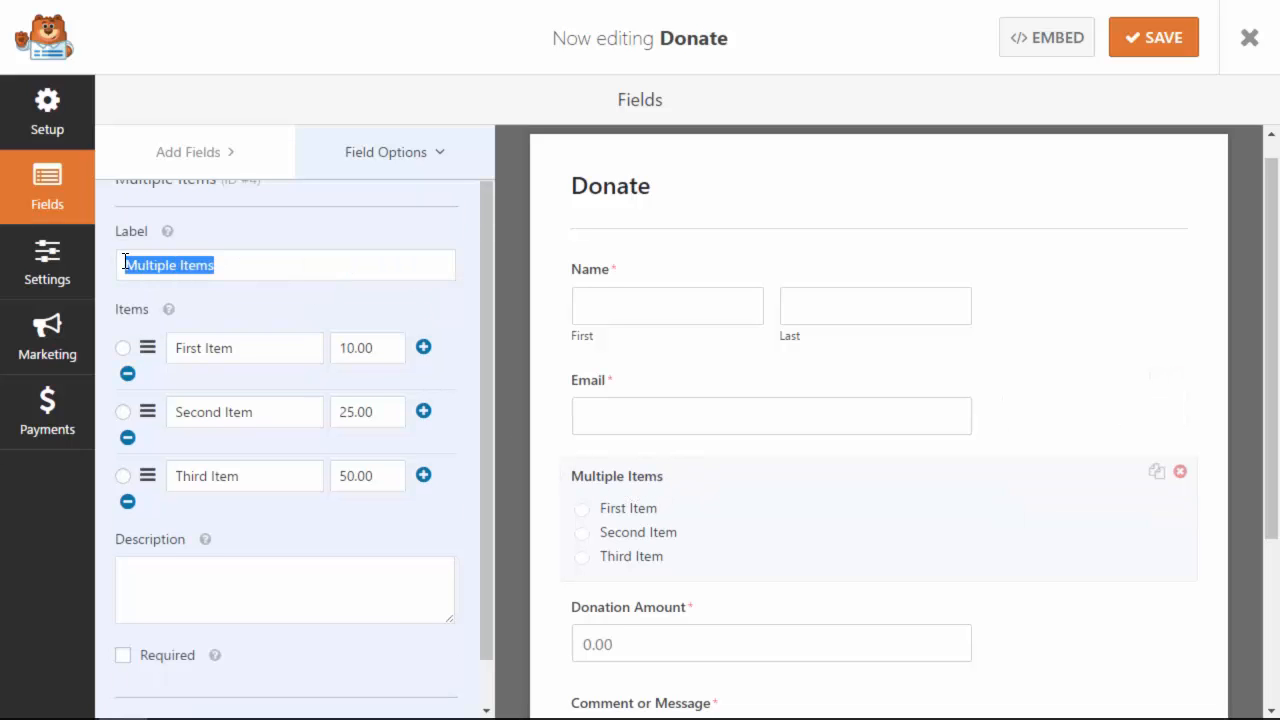
# Label the Multiple Items field 'Donation Amount' with items $10, $25, $50 and 'Enter Amount'
pyautogui.write('Donation Amount')
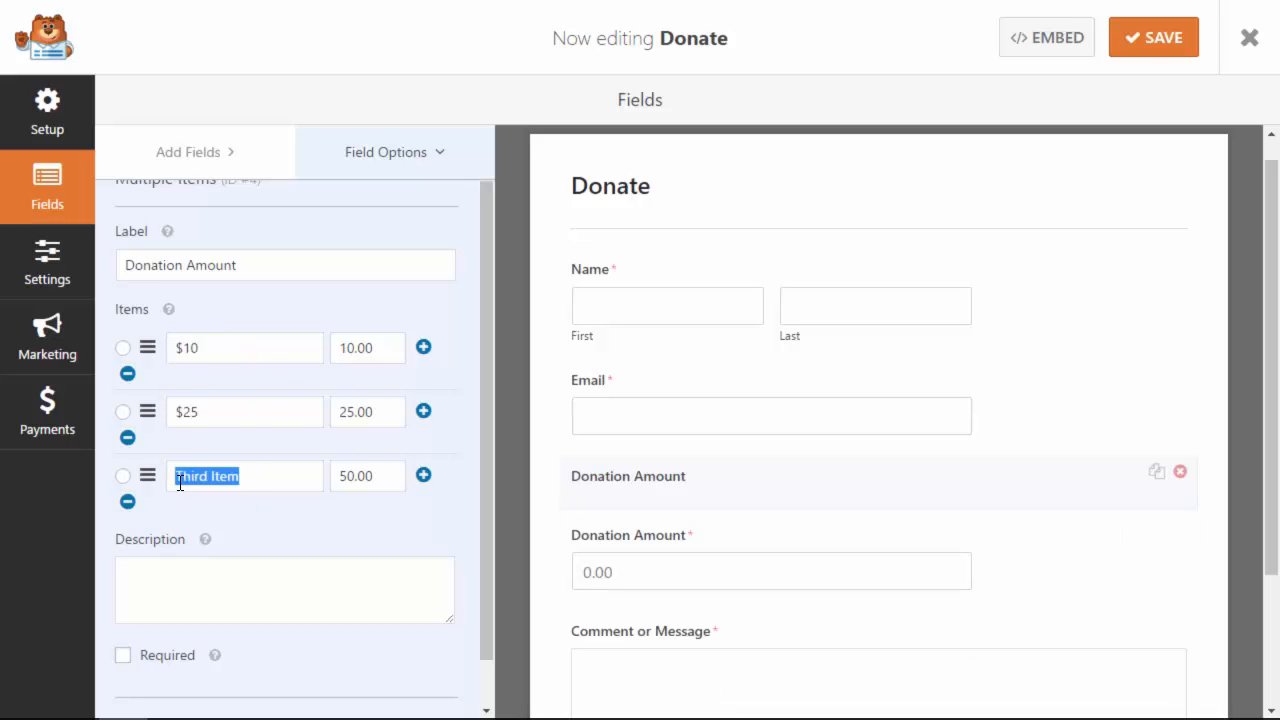
pyautogui.write('$50')
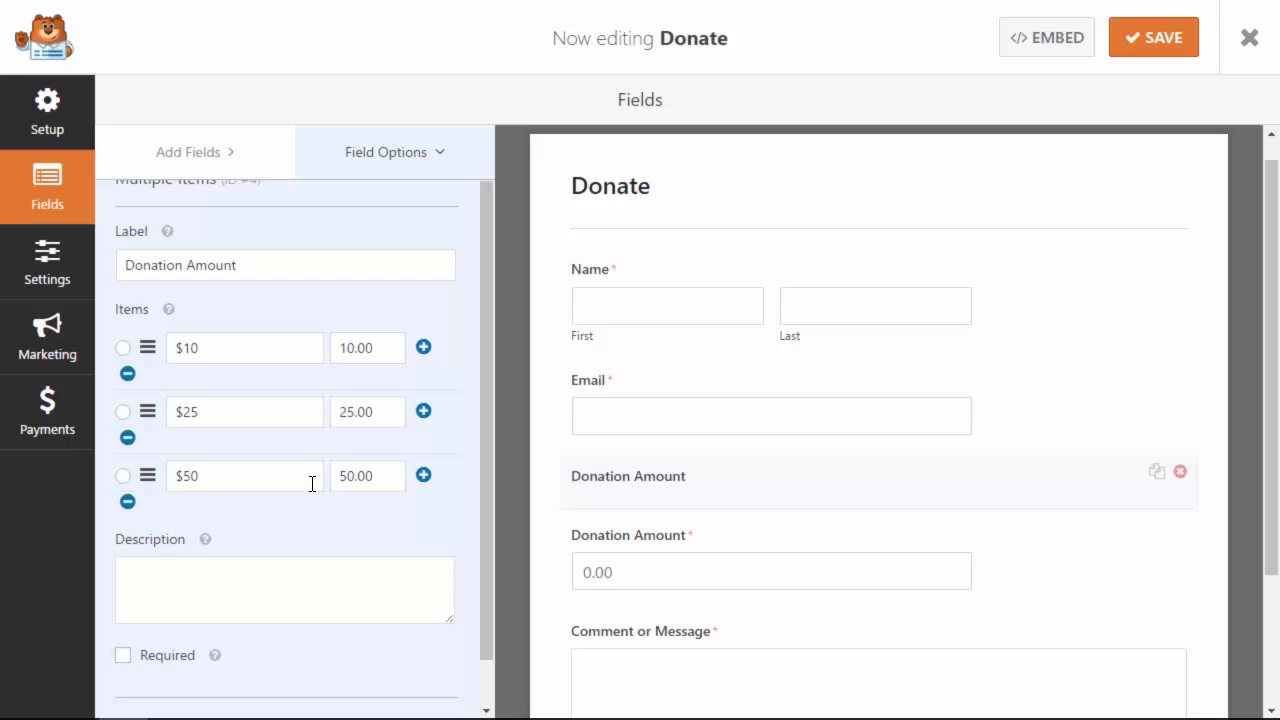
pyautogui.moveTo(422, 475)
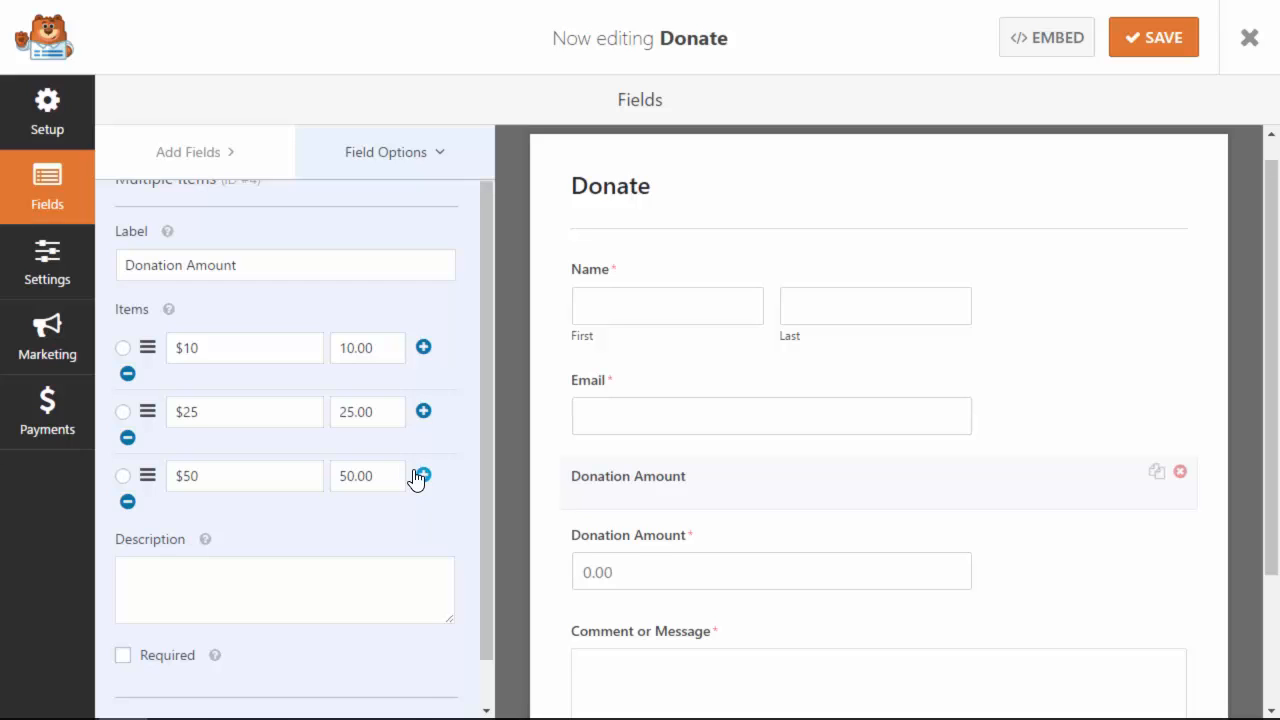
pyautogui.click(422, 475)
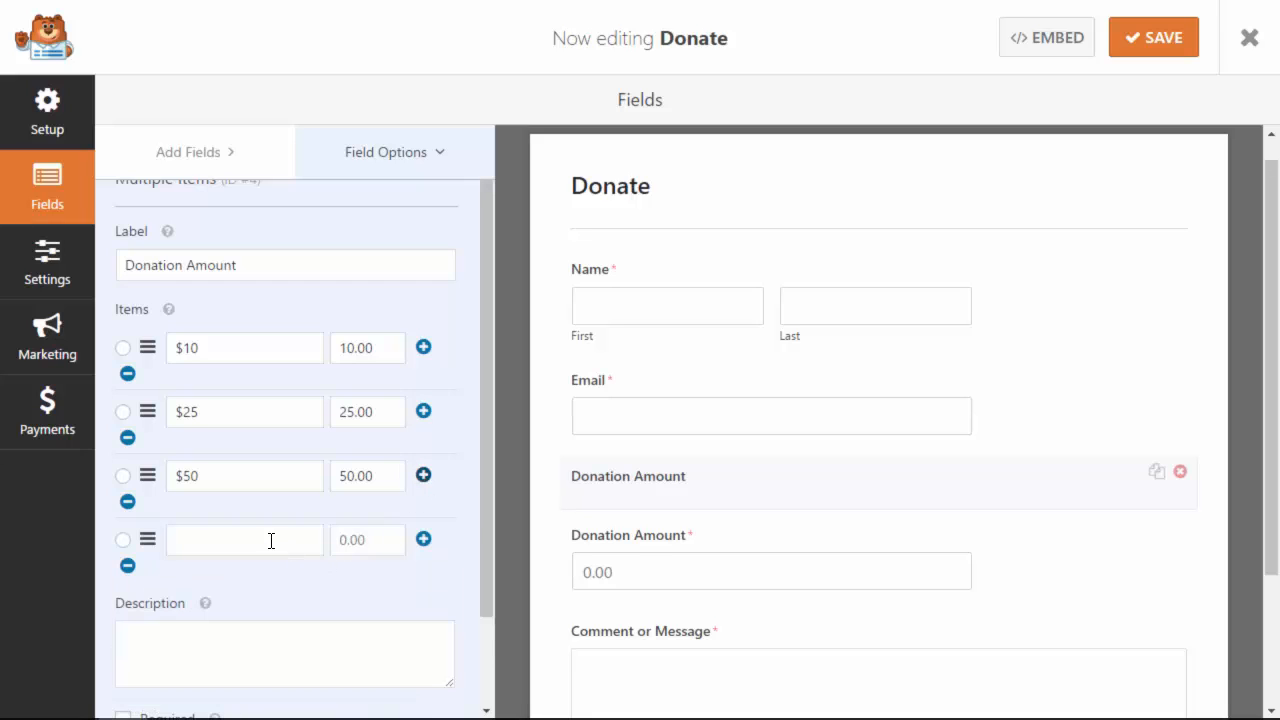
pyautogui.write('En')
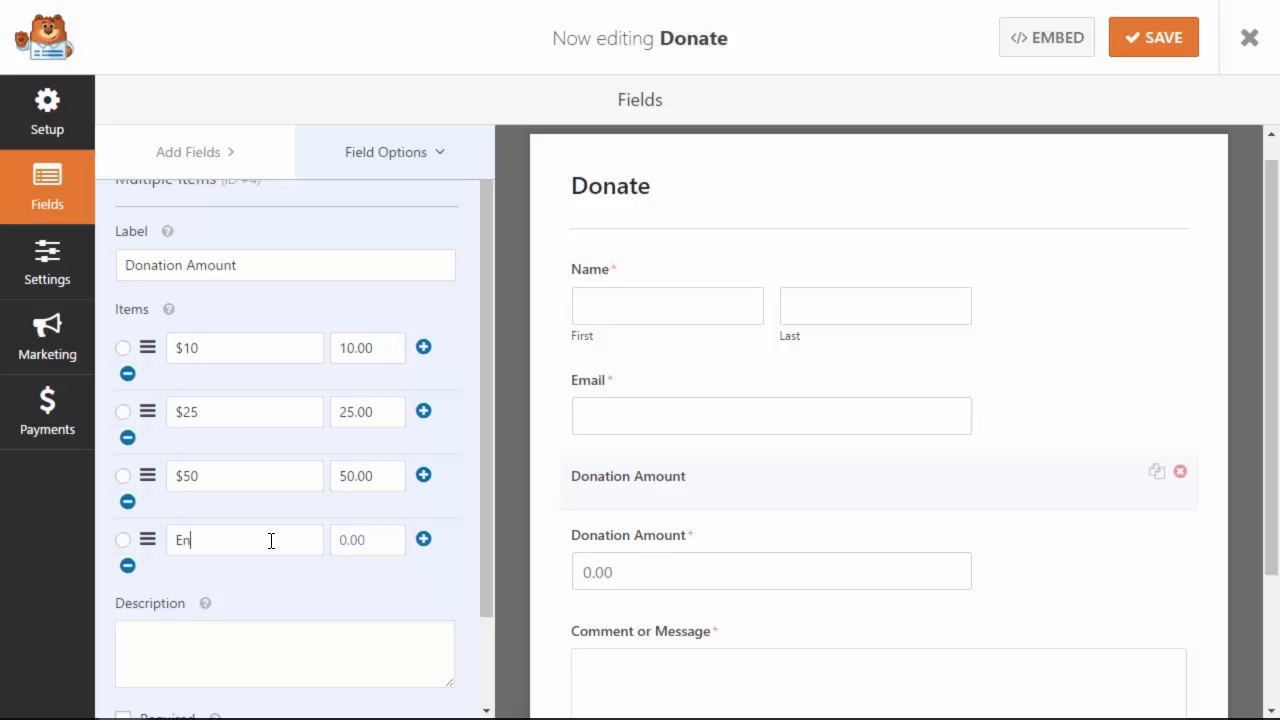
pyautogui.write('ter')
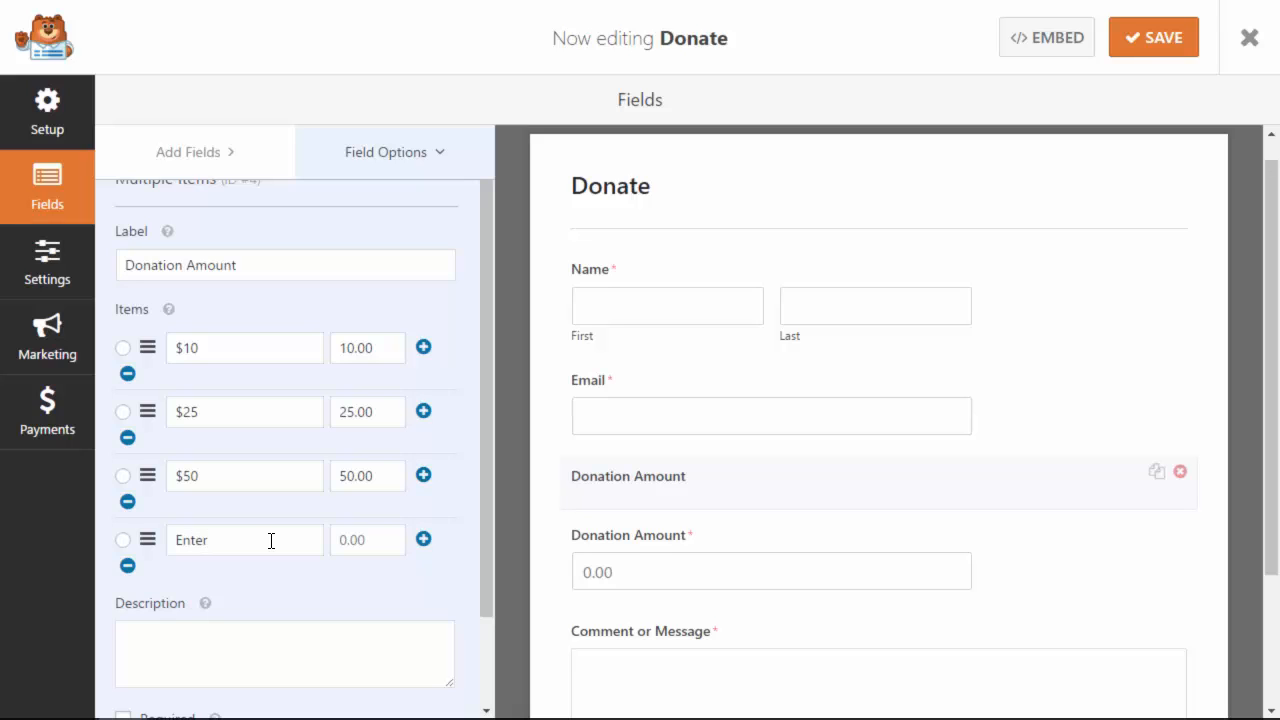
pyautogui.write('Amount')
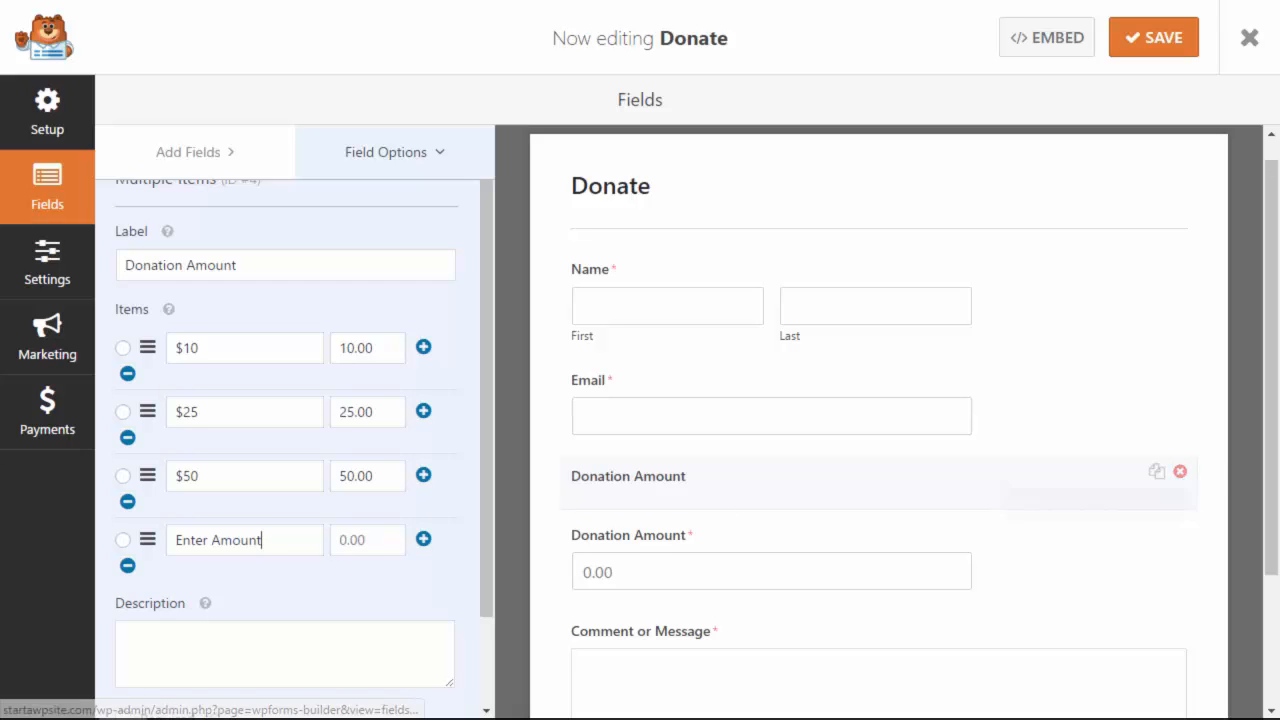
pyautogui.scroll(-3)
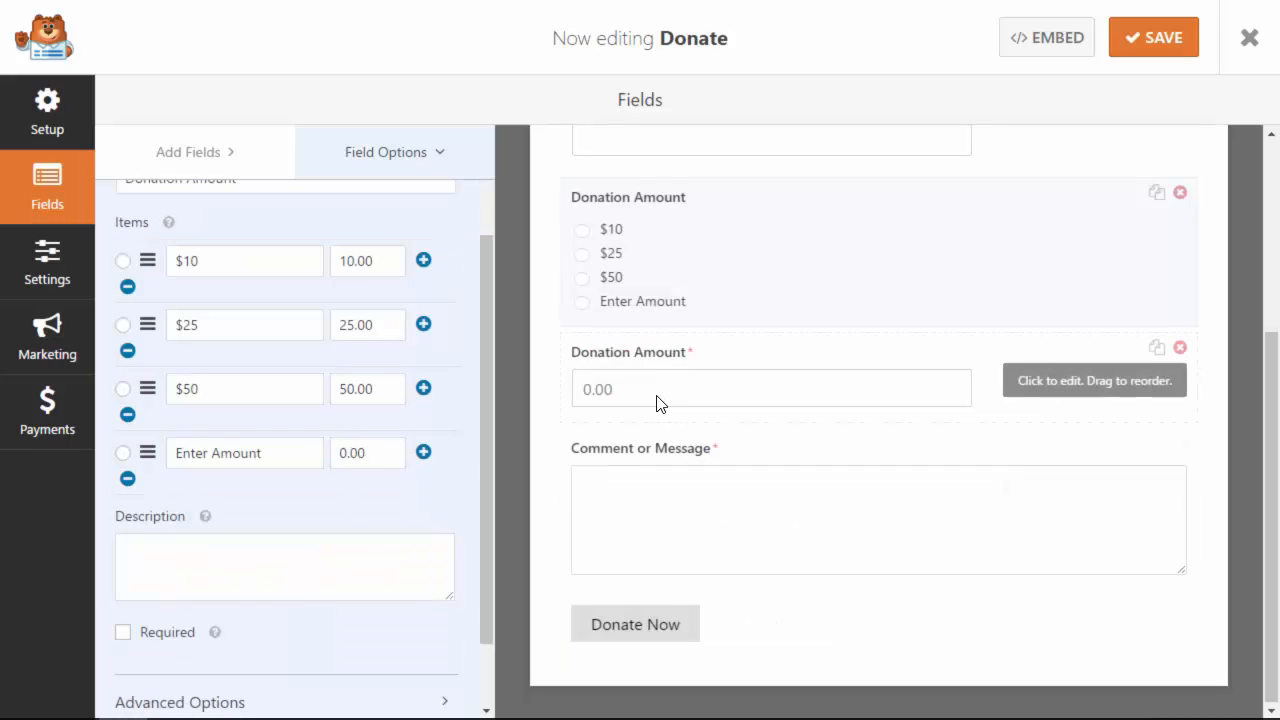
pyautogui.moveTo(677, 386)
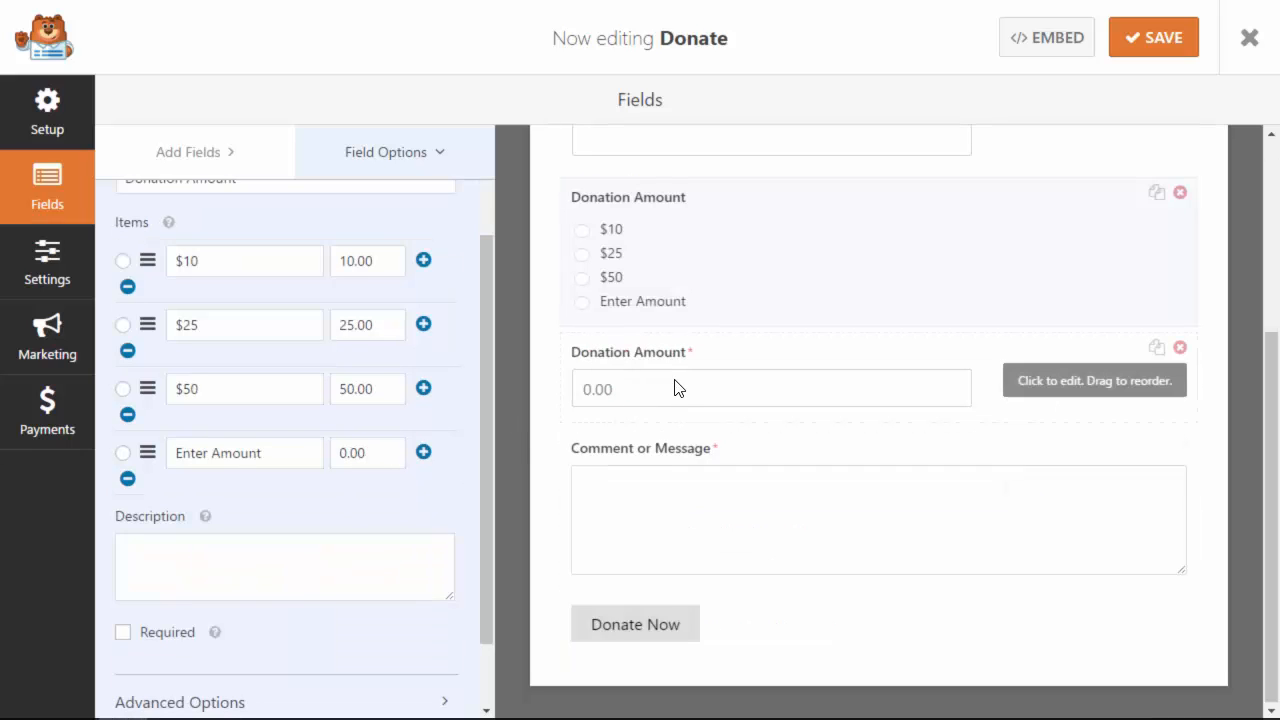
pyautogui.moveTo(1036, 391)
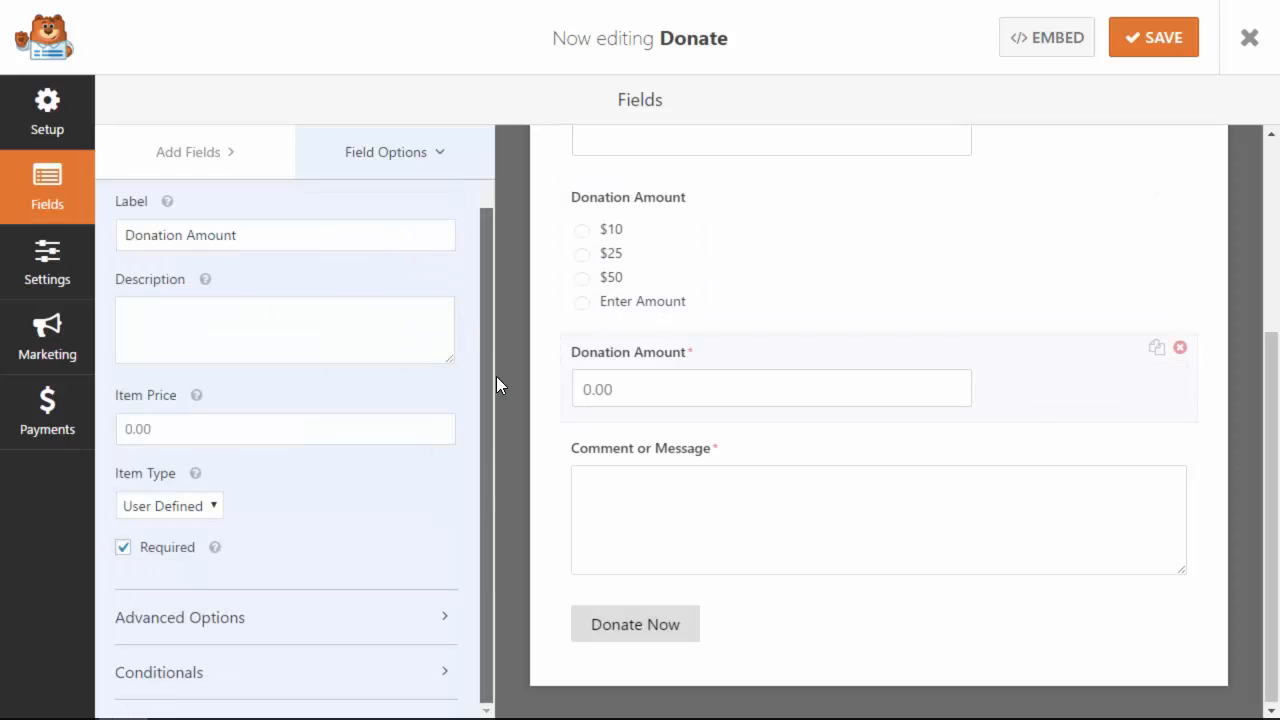
pyautogui.moveTo(310, 690)
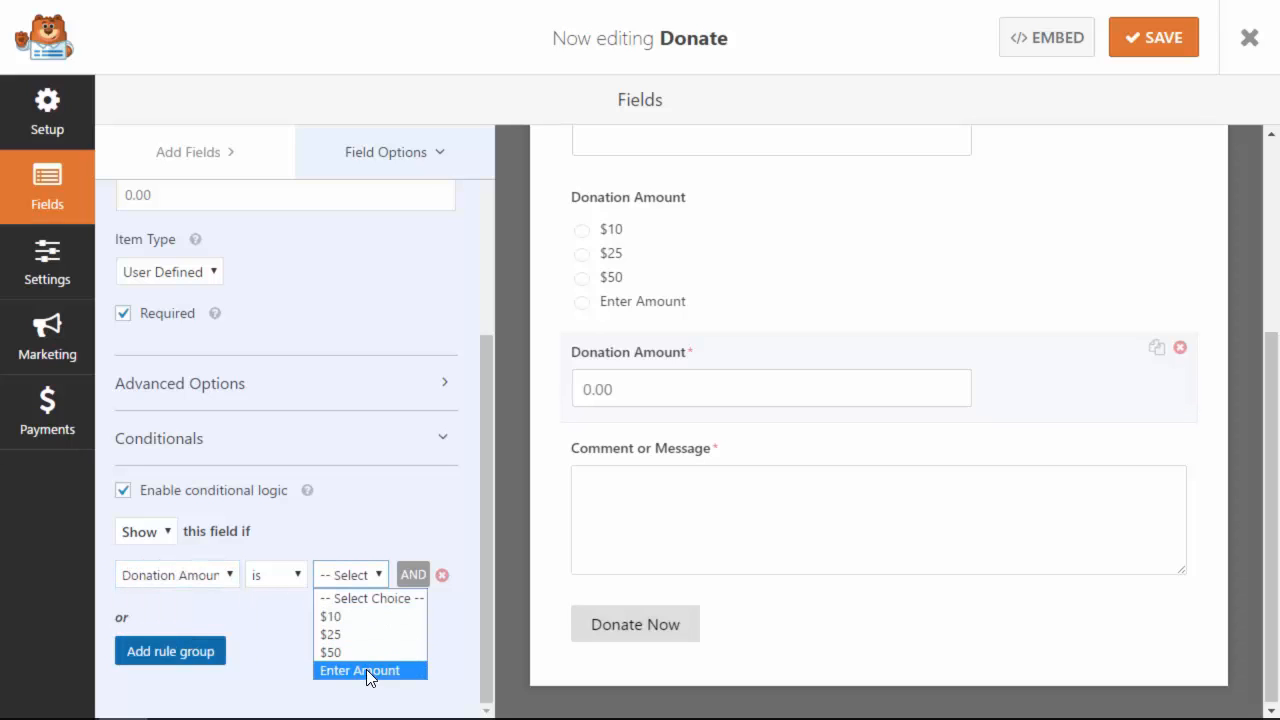
# Add a 'Show if Donation Amount is Enter Amount' rule to the typed amount field and uncheck Required
pyautogui.click(358, 670)
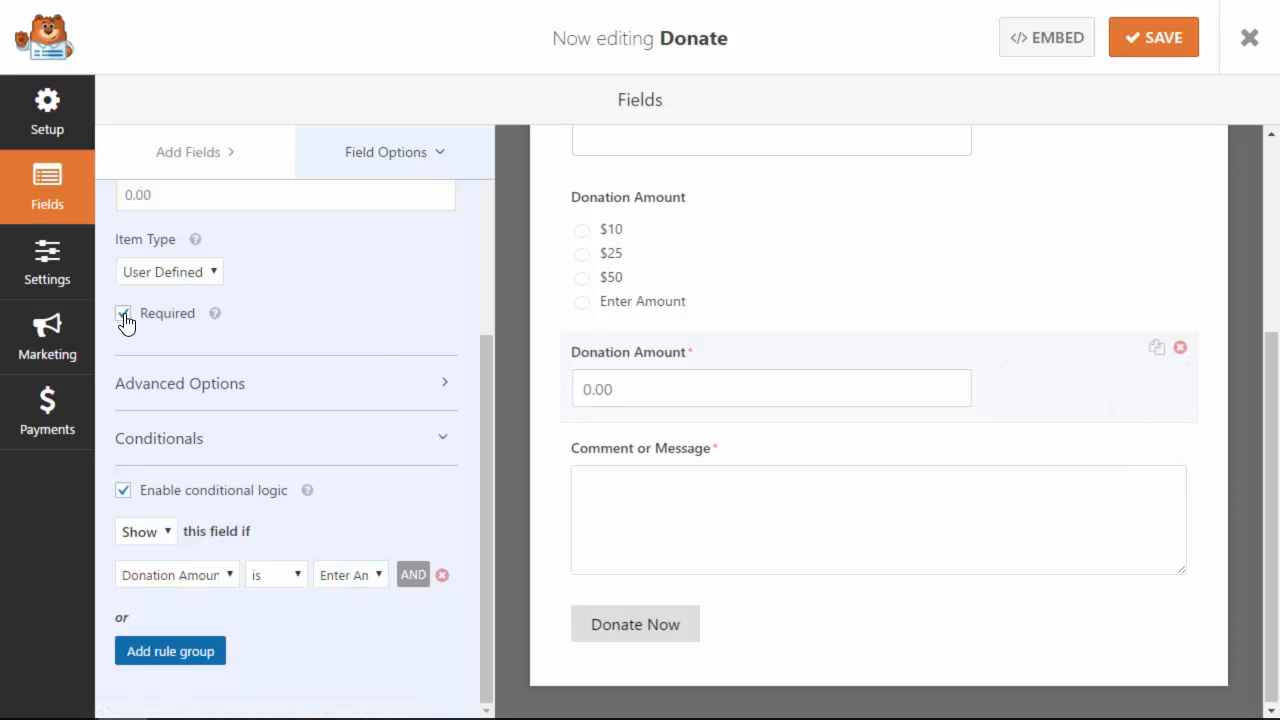
pyautogui.click(123, 313)
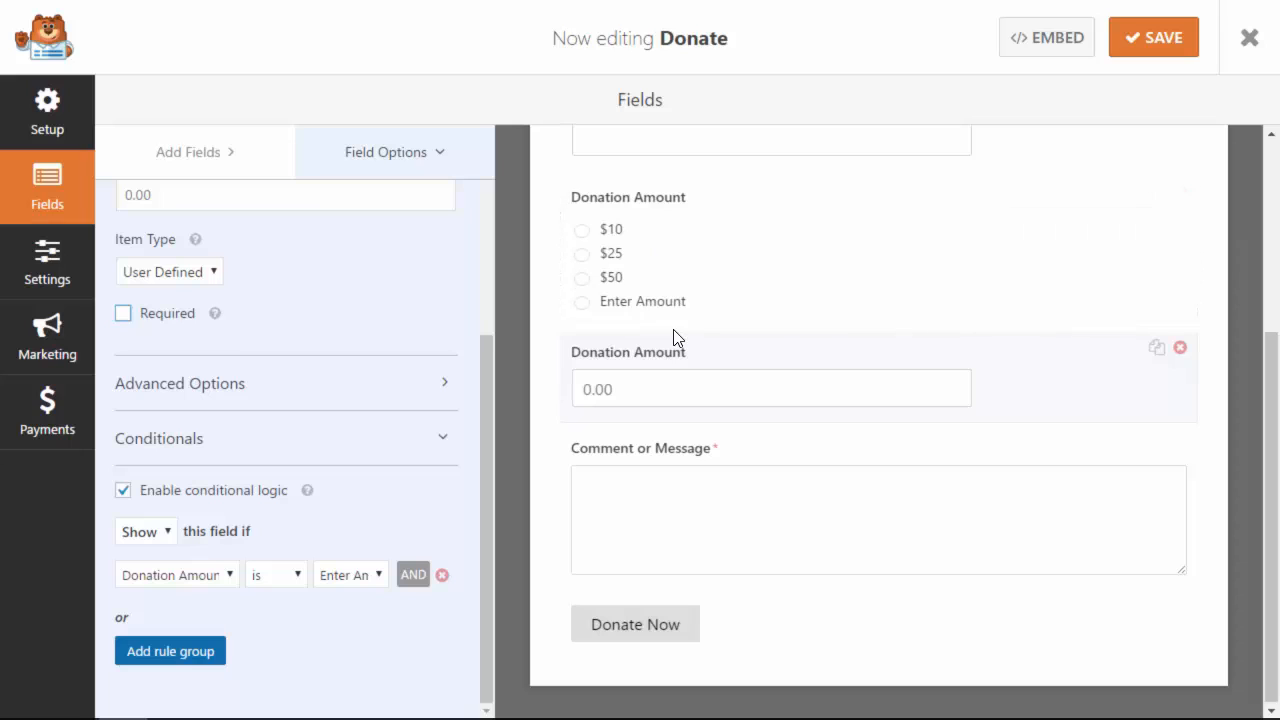
pyautogui.moveTo(1166, 46)
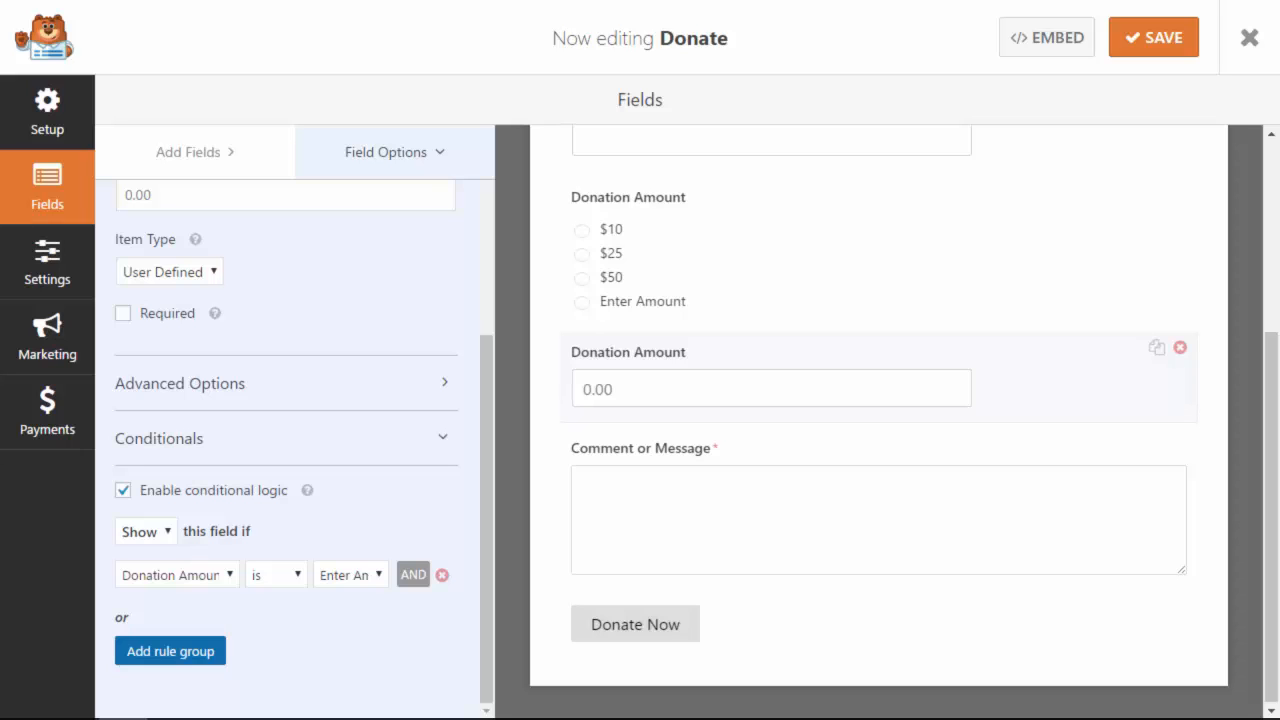
# Open the Donate form's Notifications settings and select the {admin_email} Send To Email Address
pyautogui.click(47, 262)
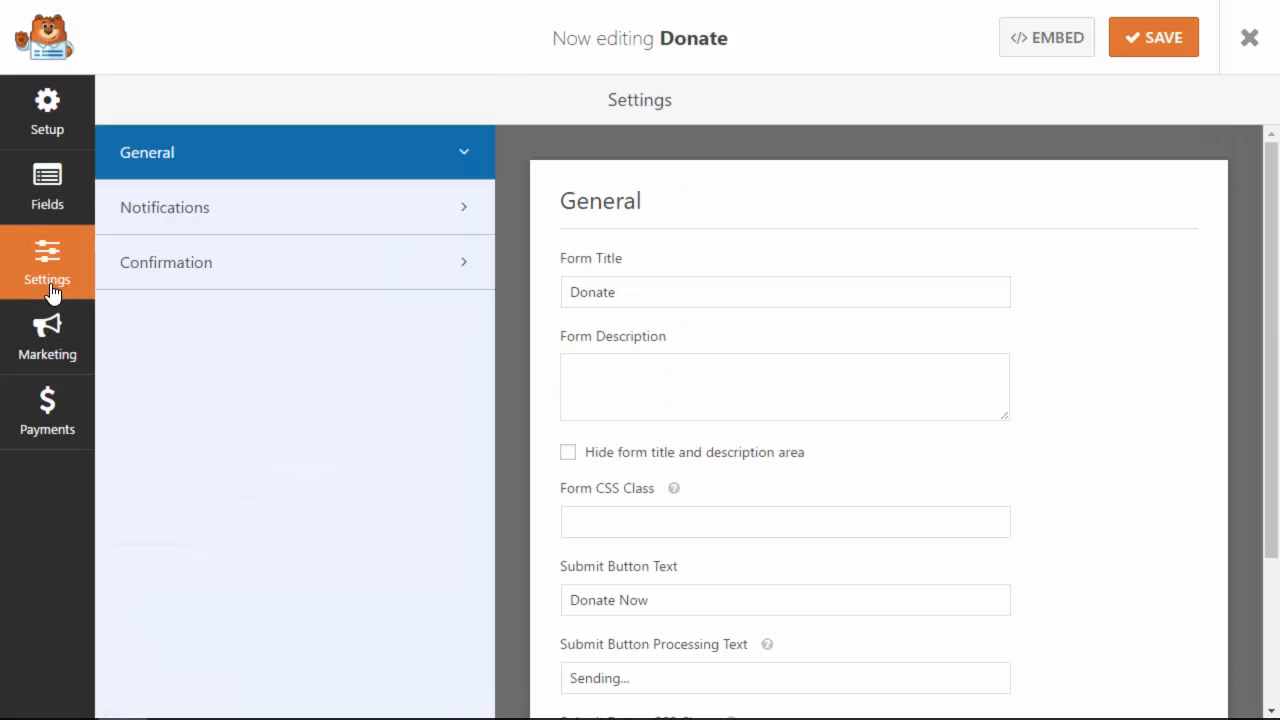
pyautogui.moveTo(278, 230)
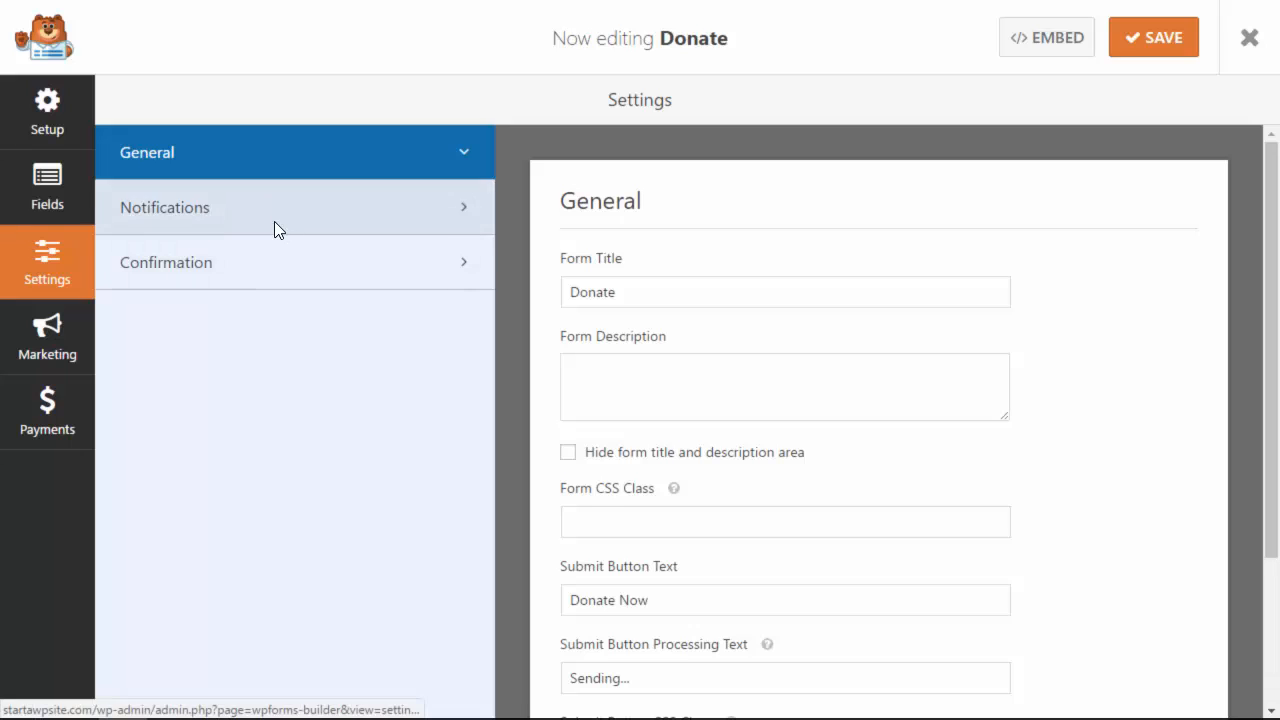
pyautogui.click(164, 207)
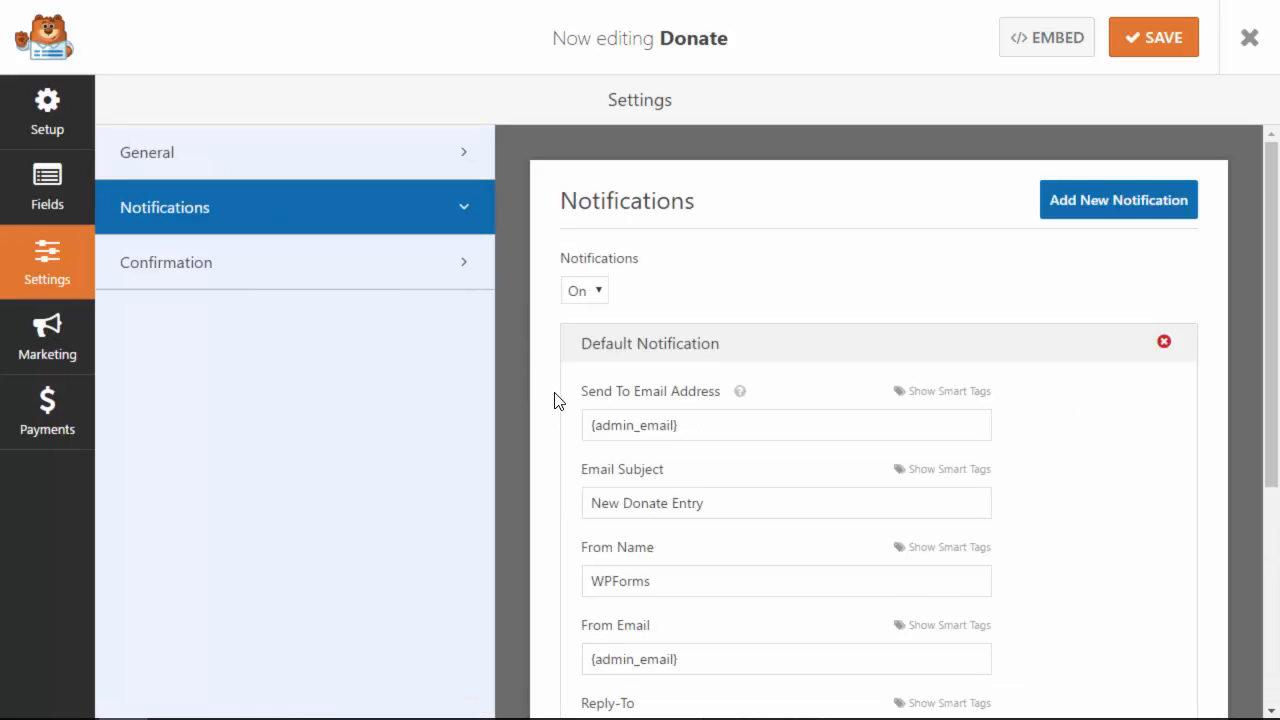
pyautogui.scroll(-3)
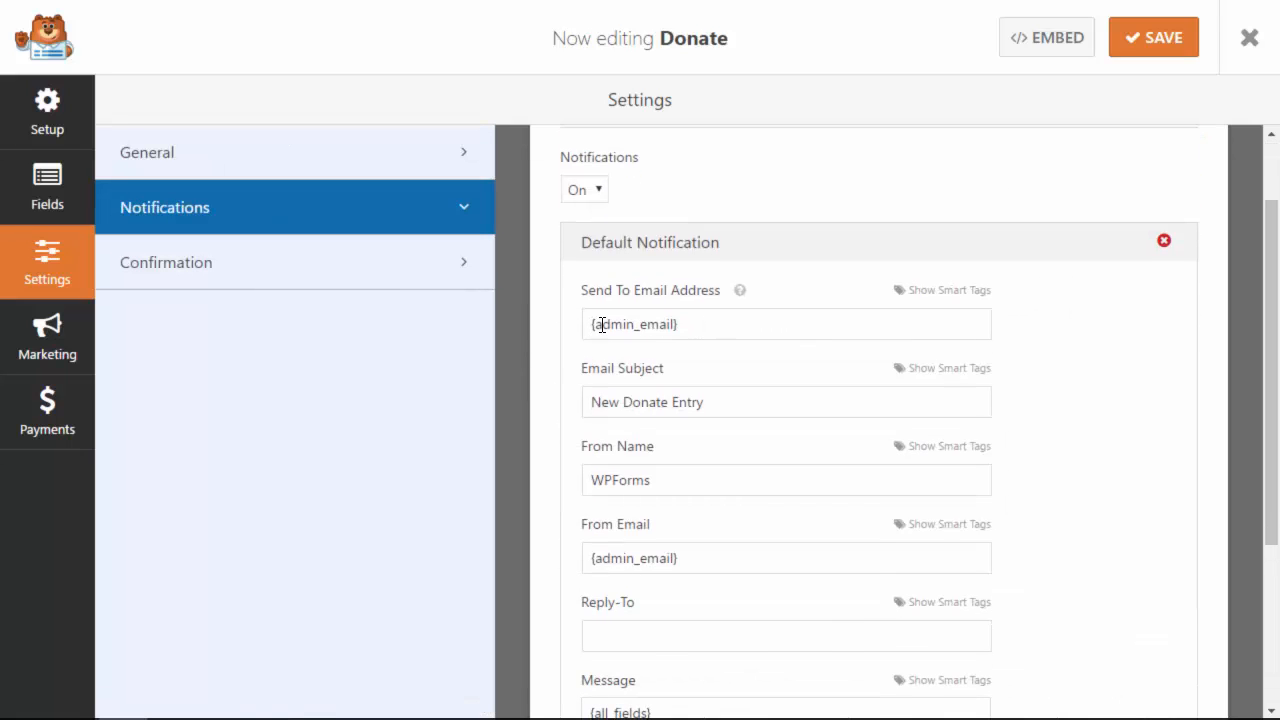
pyautogui.click(692, 323)
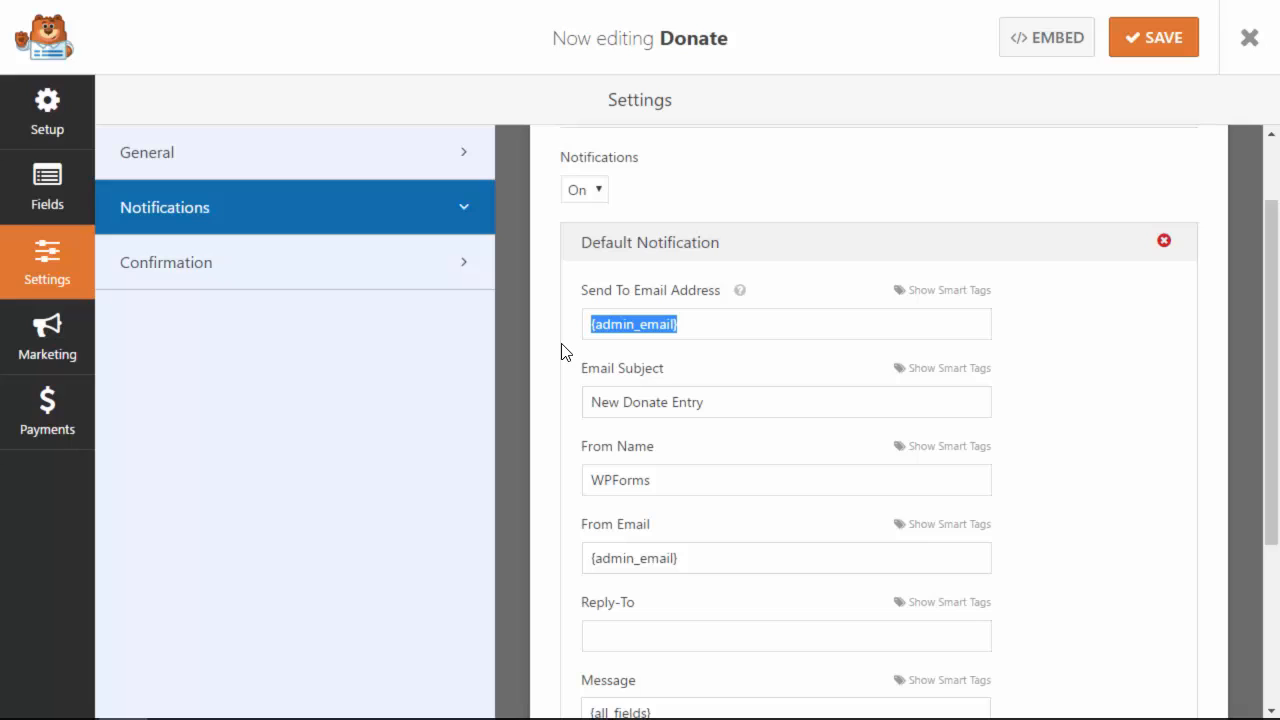
pyautogui.scroll(-3)
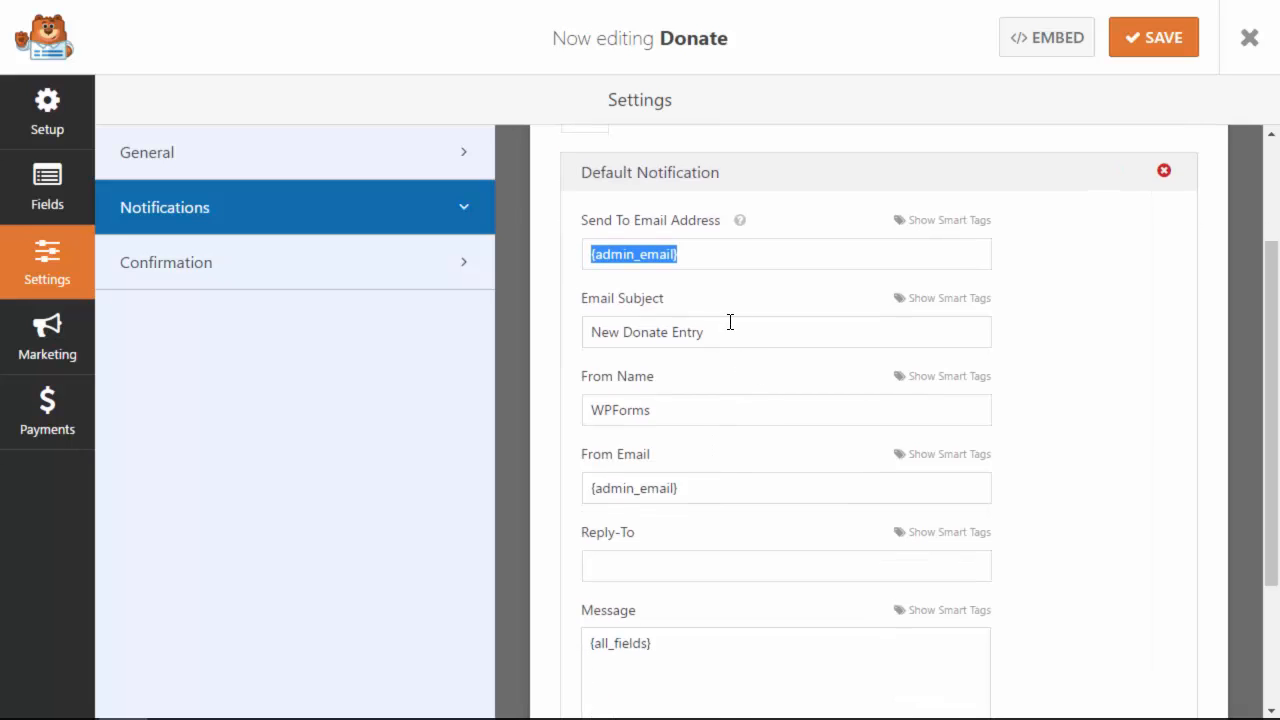
# Change the confirmation message to 'Thank you so much for your donation!', keeping the Message confirmation type
pyautogui.click(165, 262)
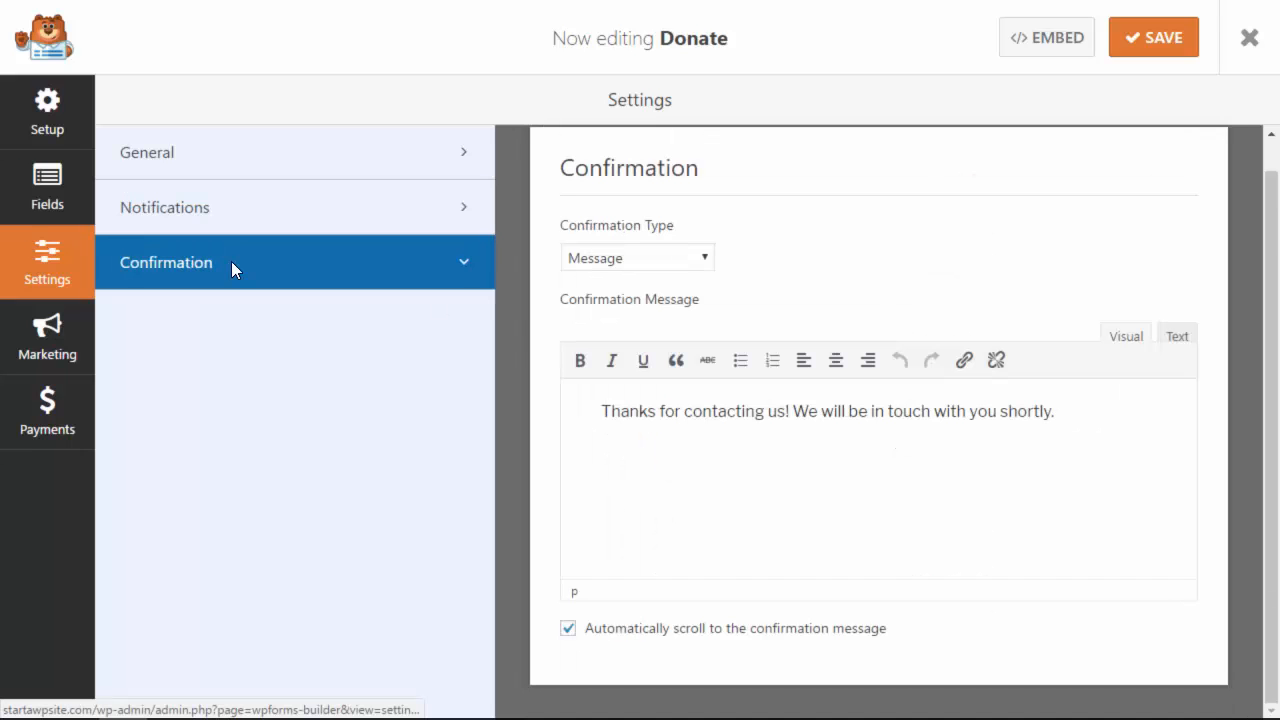
pyautogui.moveTo(350, 272)
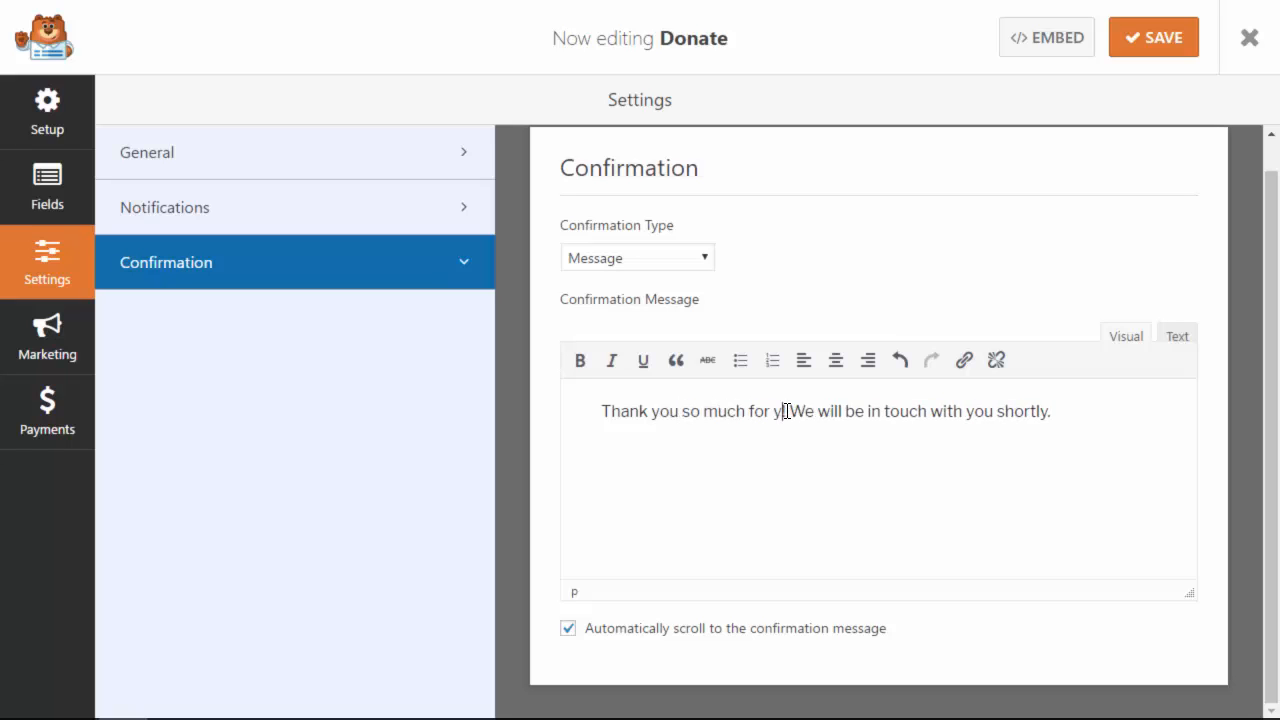
pyautogui.write('ur donation!')
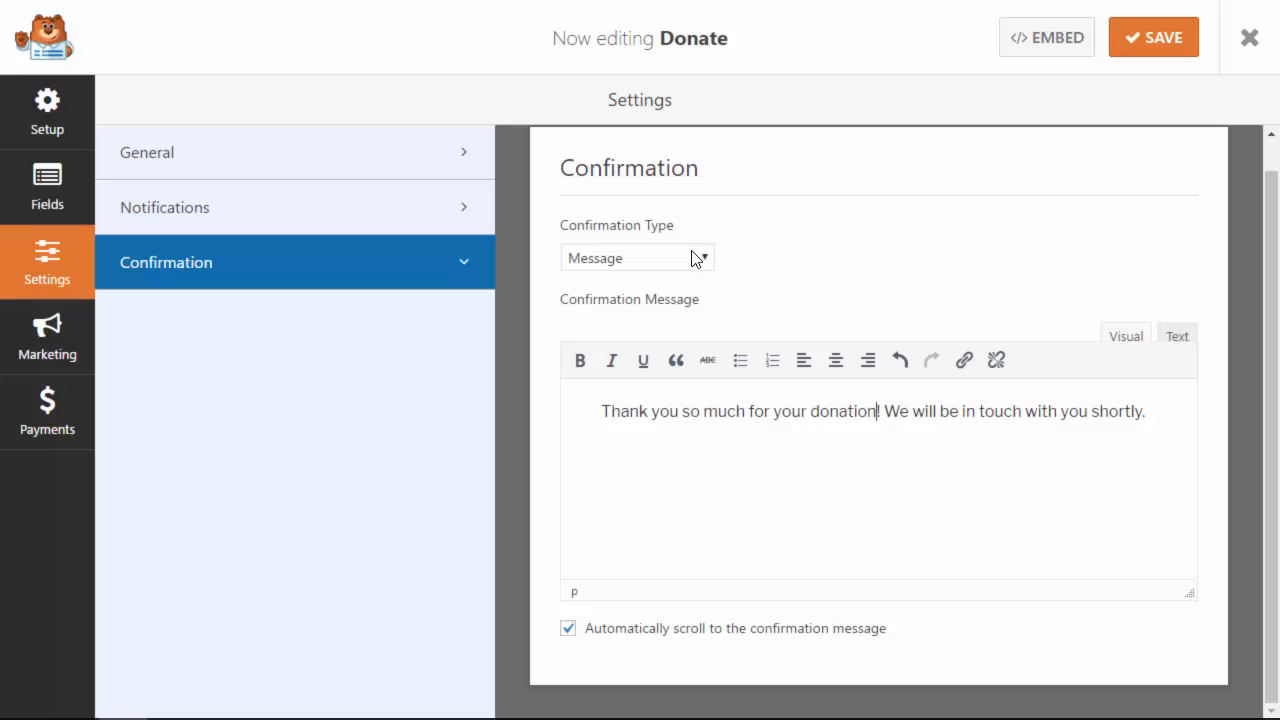
pyautogui.click(637, 257)
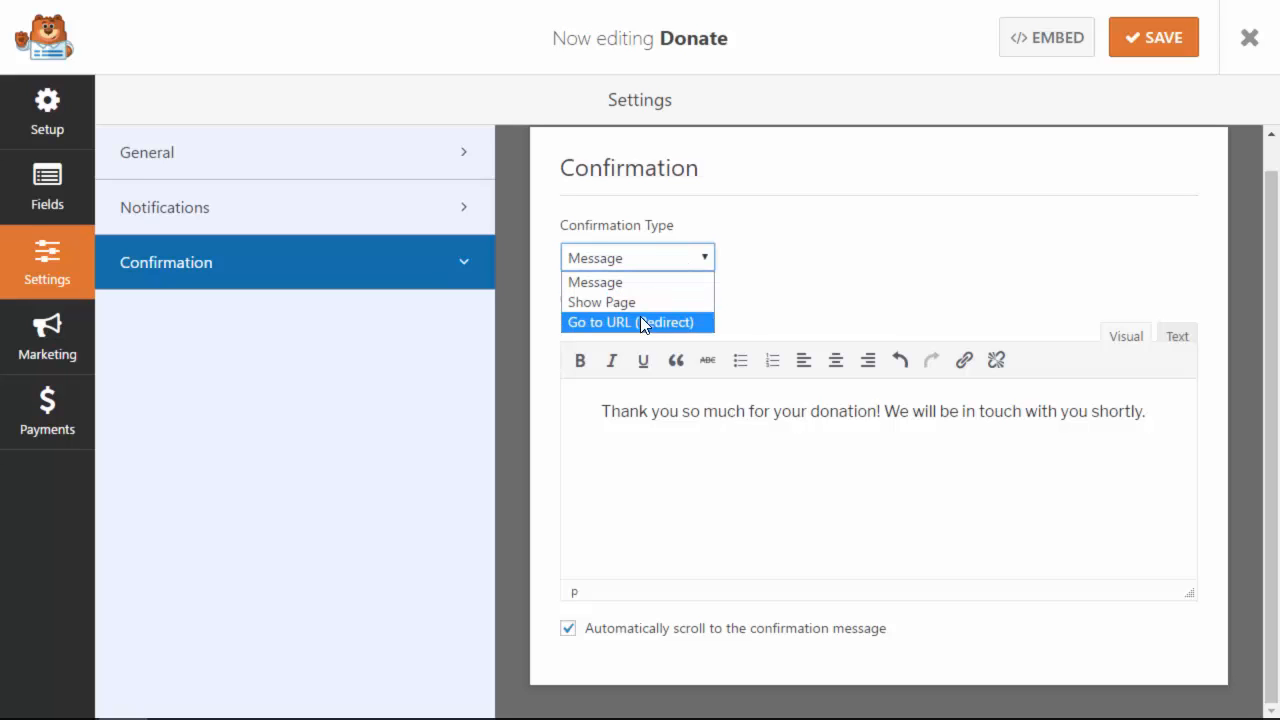
pyautogui.click(633, 322)
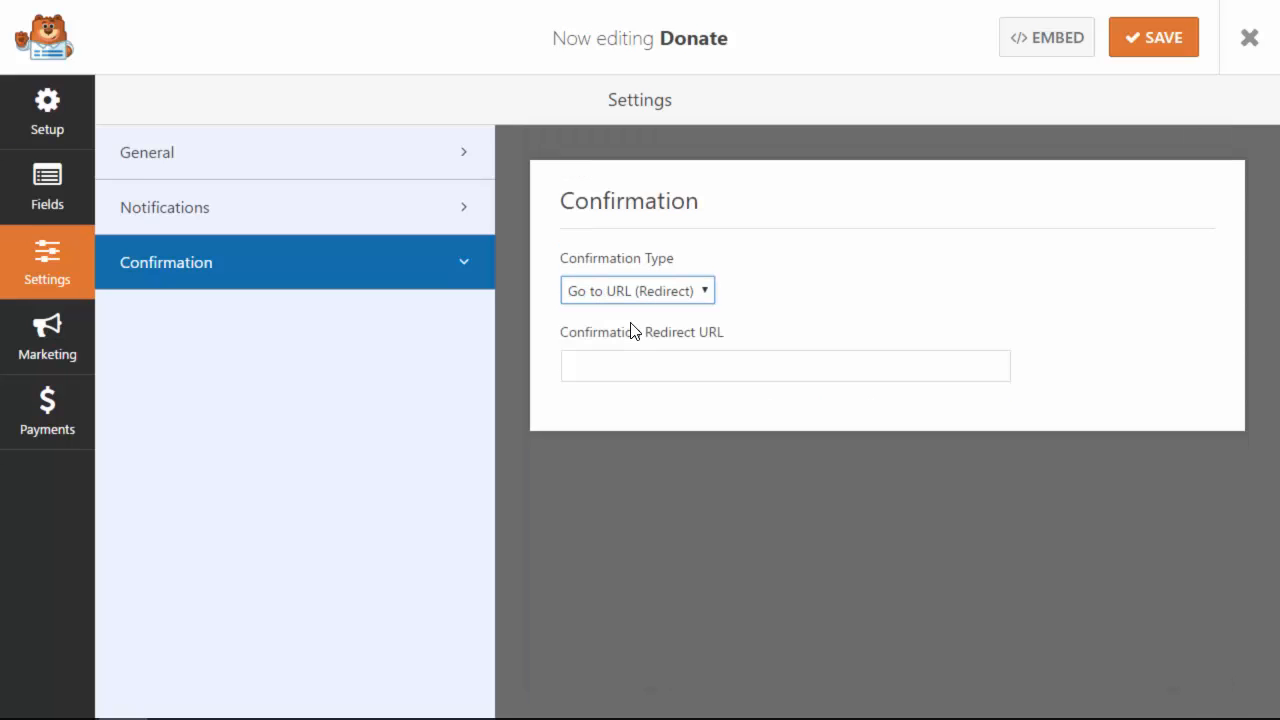
pyautogui.click(637, 290)
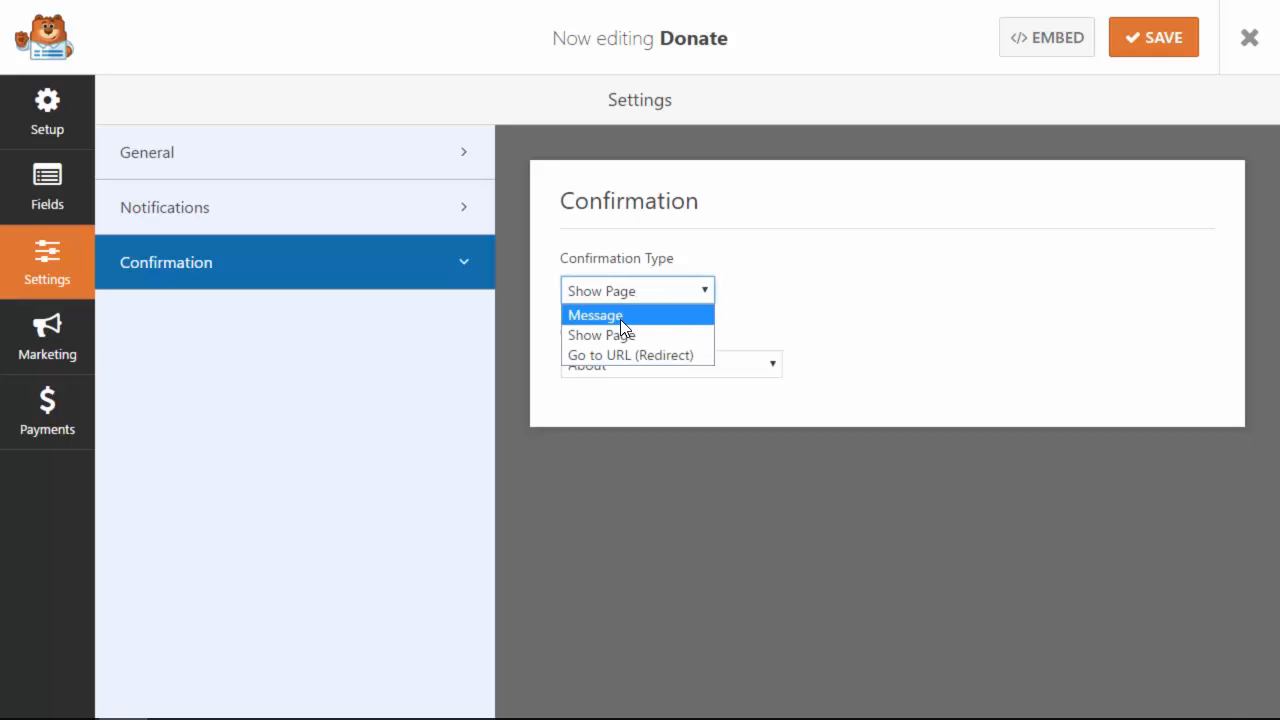
pyautogui.click(595, 315)
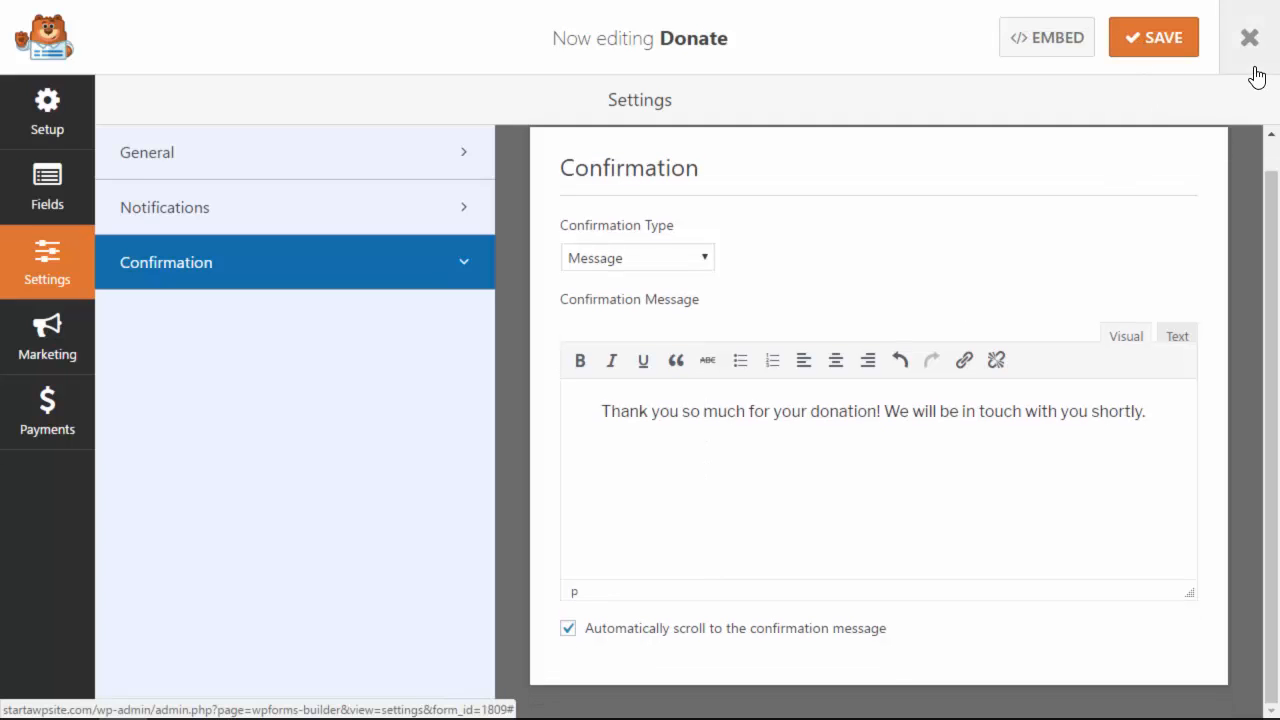
pyautogui.moveTo(1248, 37)
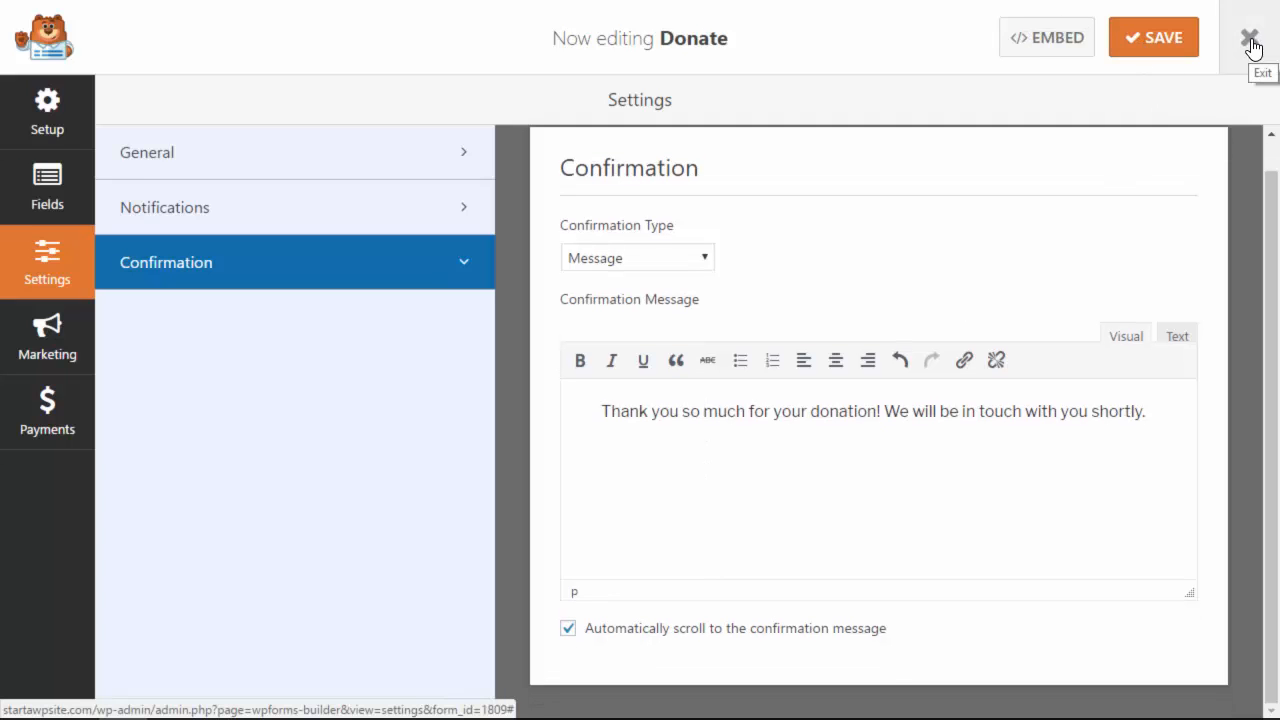
# Exit the WPForms builder and create a new page from Pages > Add New
pyautogui.click(1248, 35)
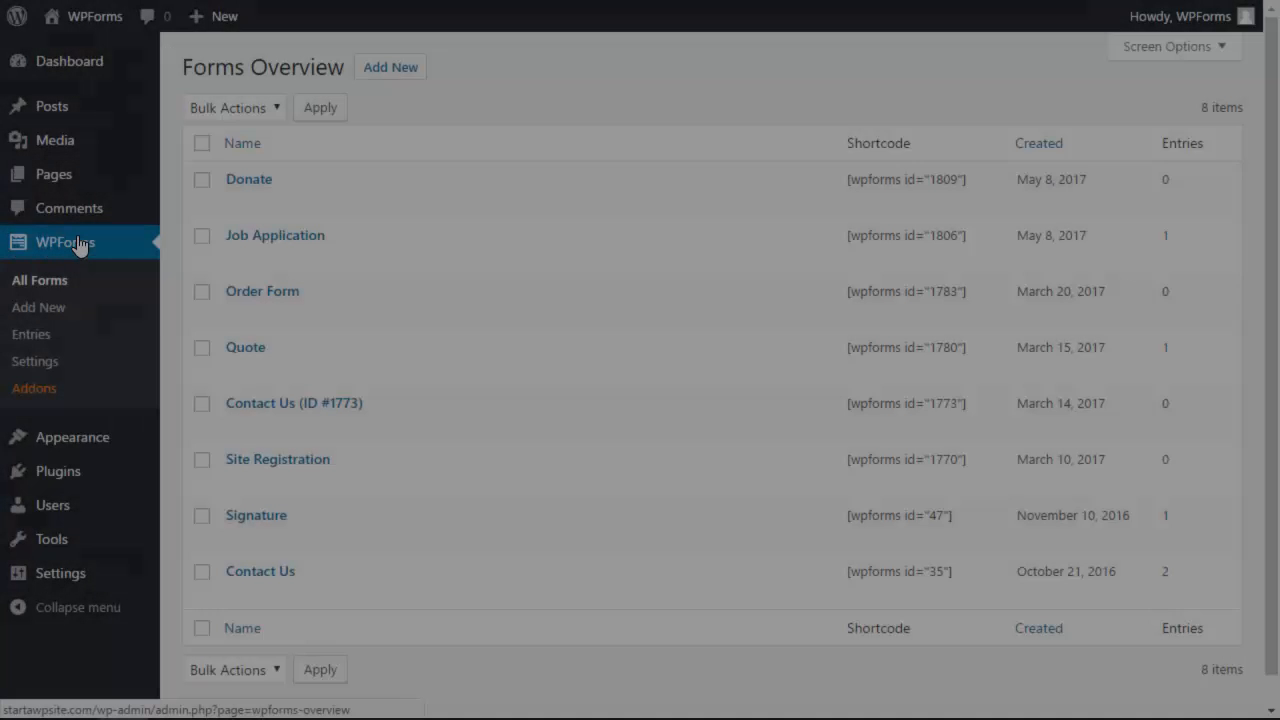
pyautogui.moveTo(53, 174)
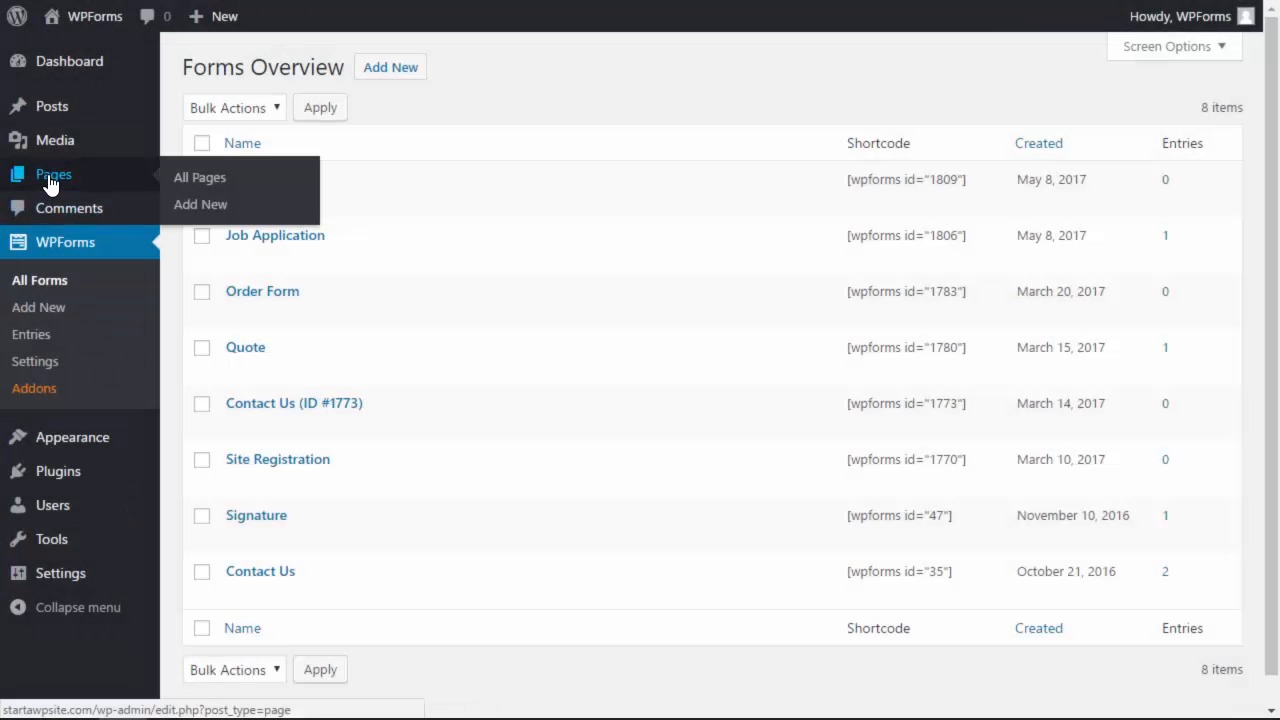
pyautogui.click(200, 204)
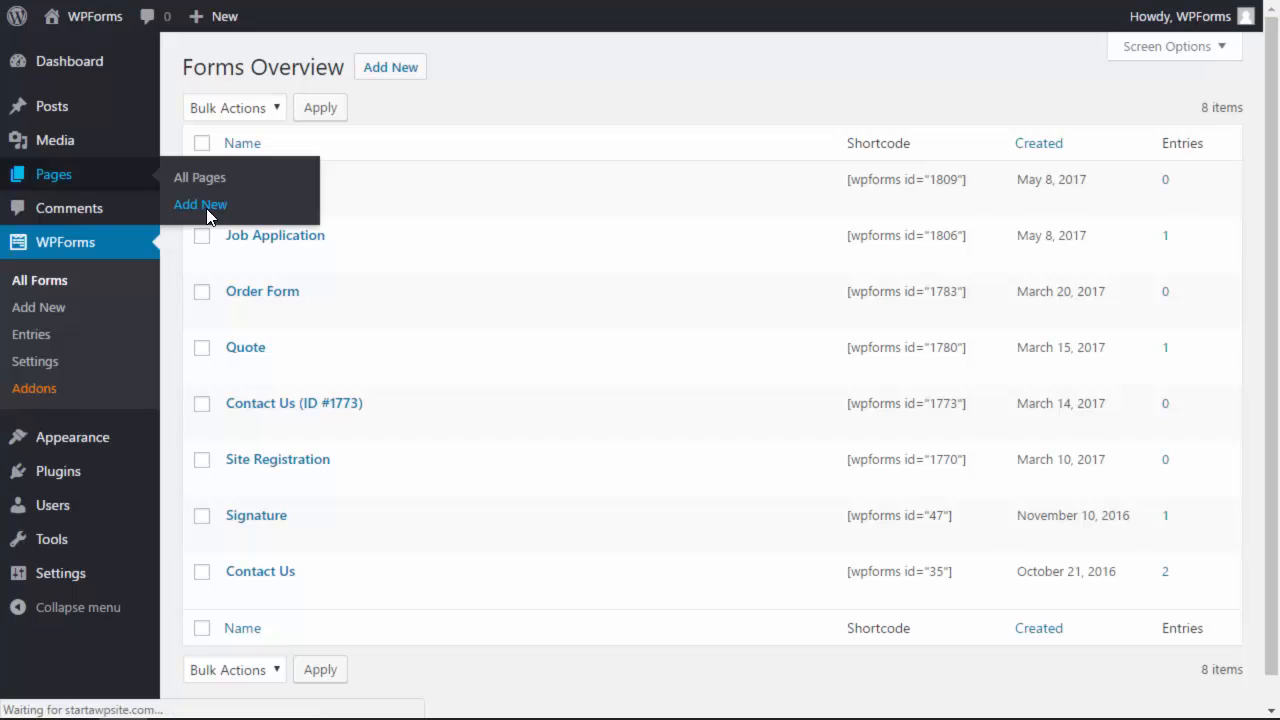
pyautogui.click(200, 204)
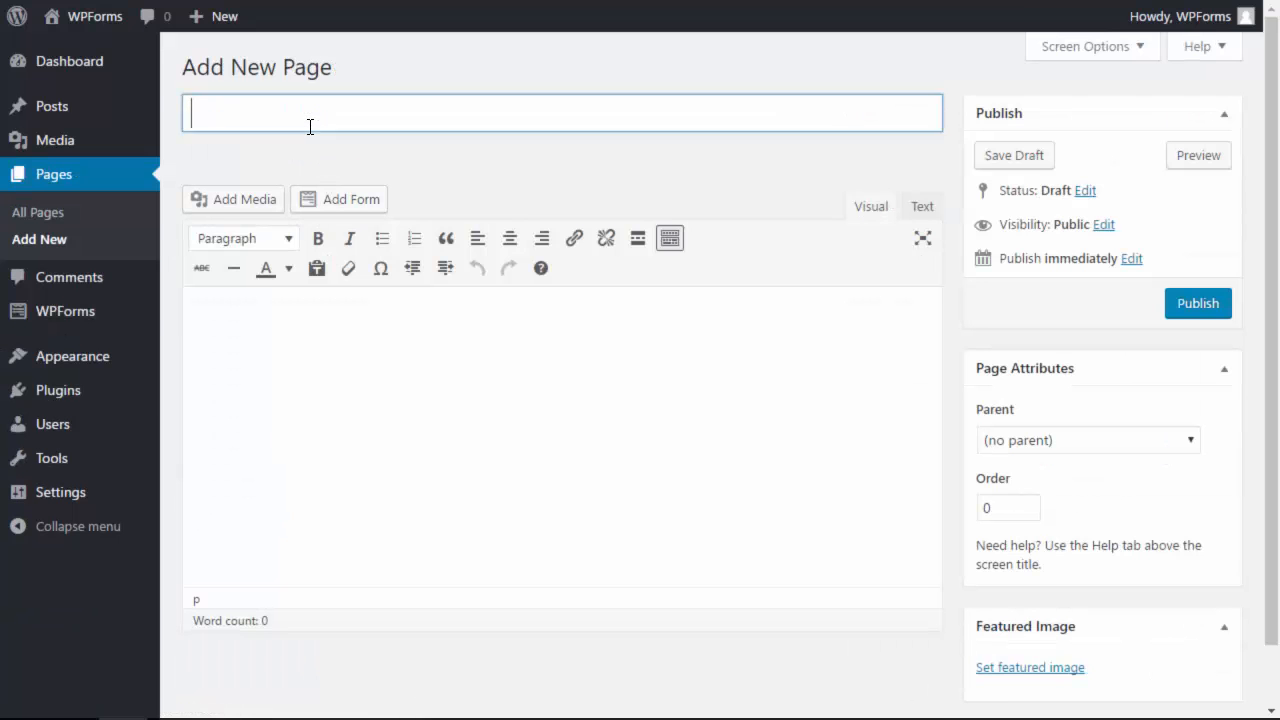
# Title the page 'Donate', embed the Donate form, and publish it
pyautogui.write('Donate')
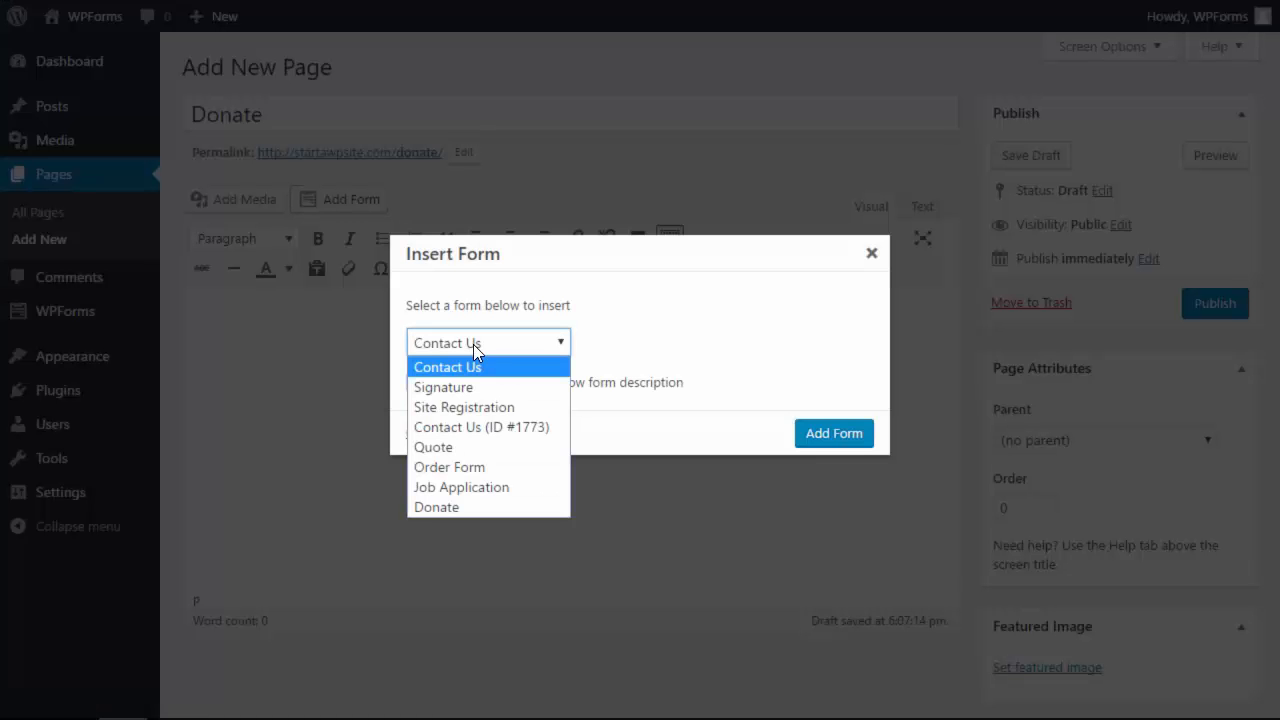
pyautogui.click(436, 507)
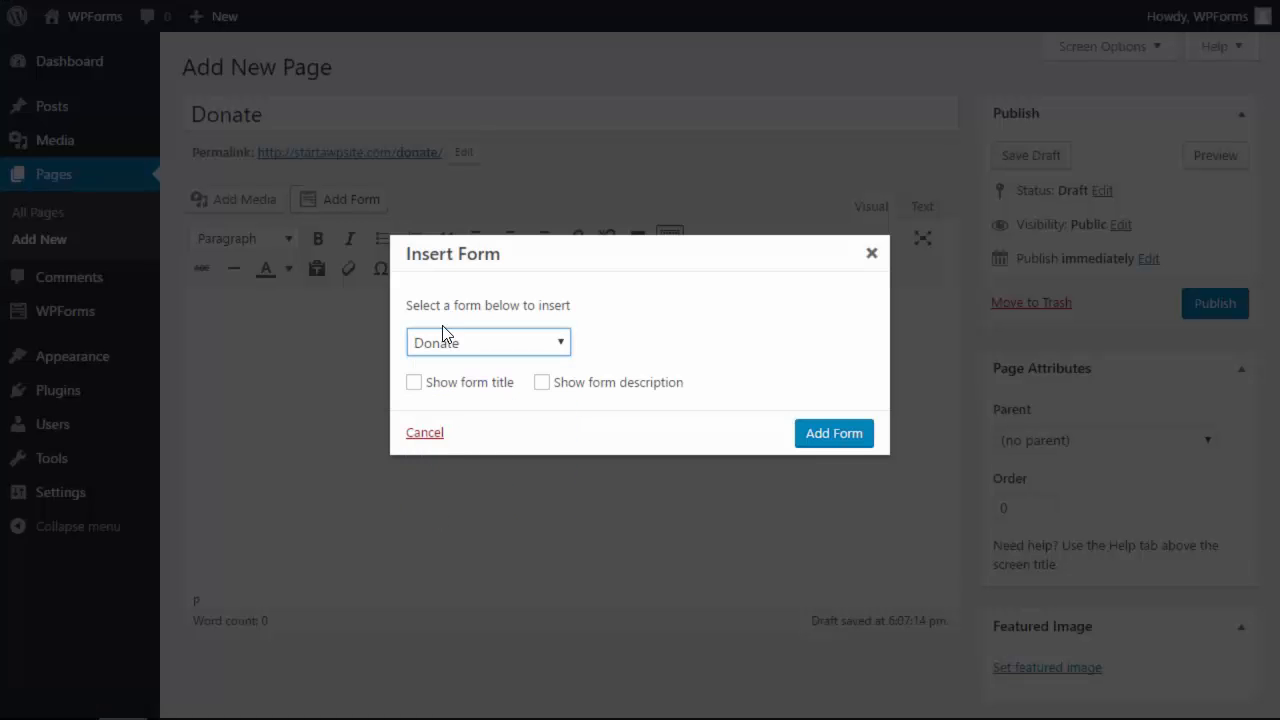
pyautogui.click(833, 433)
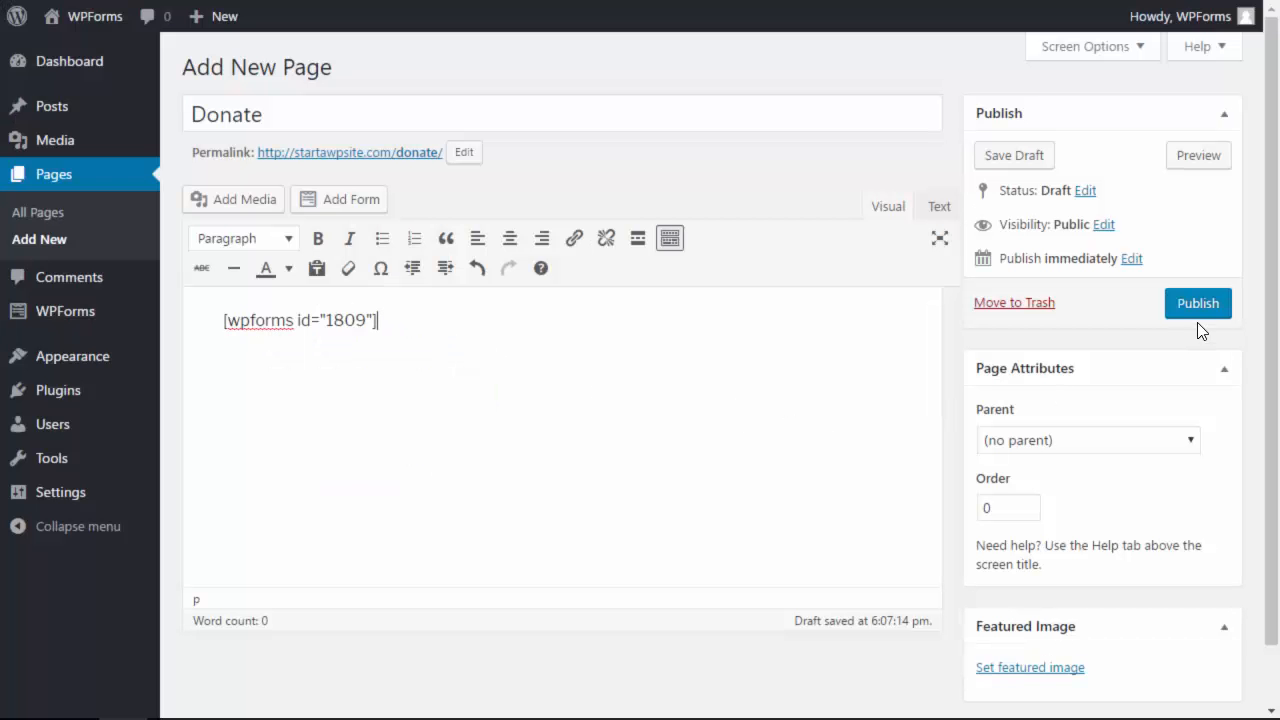
pyautogui.click(1197, 303)
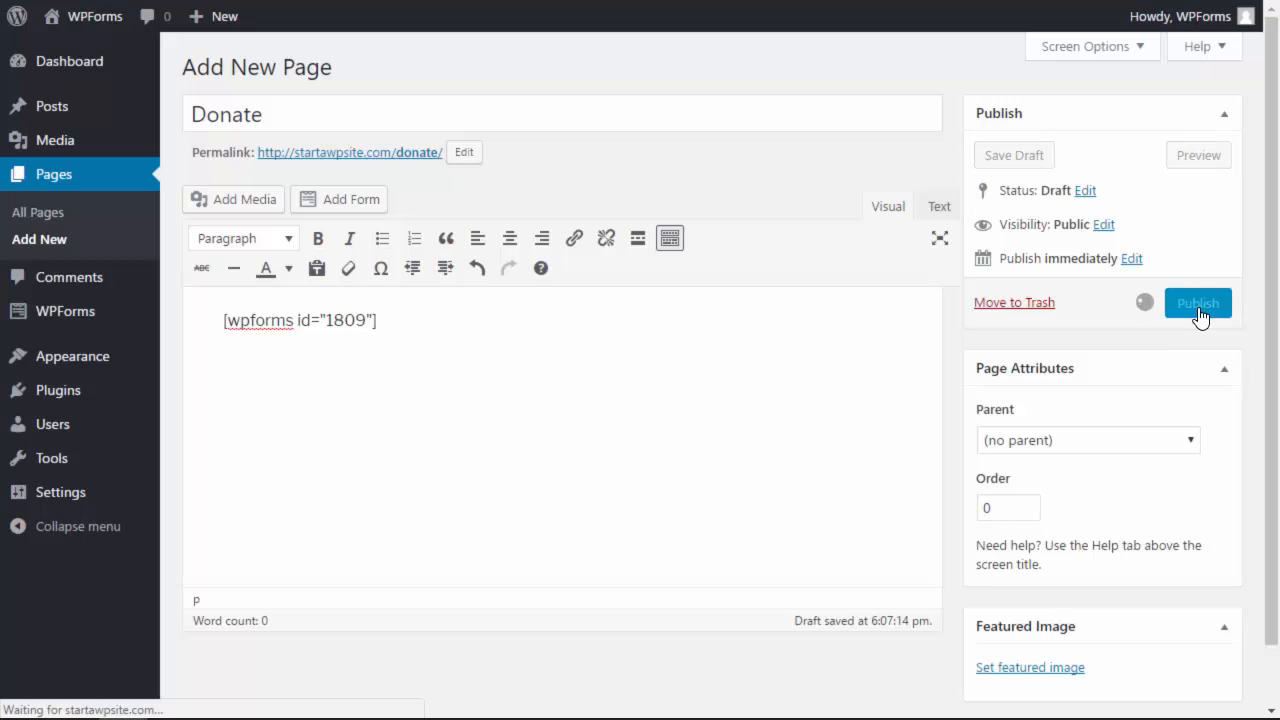
pyautogui.click(1198, 303)
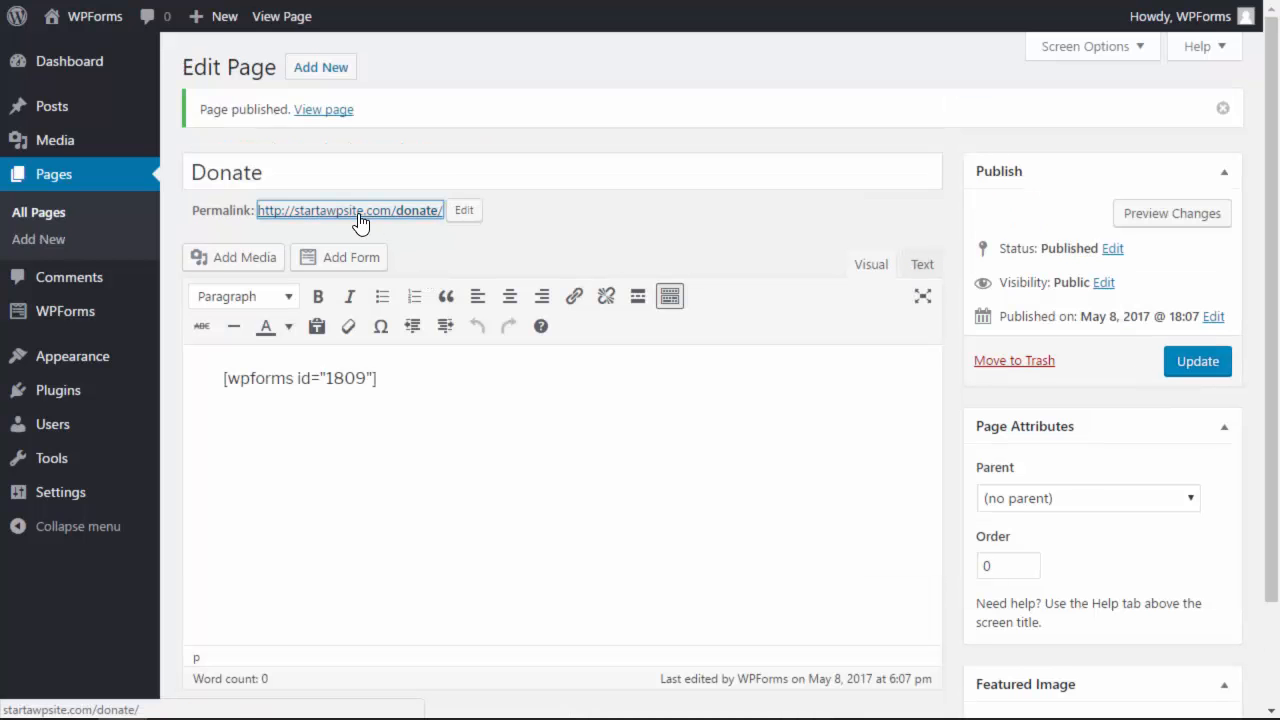
pyautogui.moveTo(401, 230)
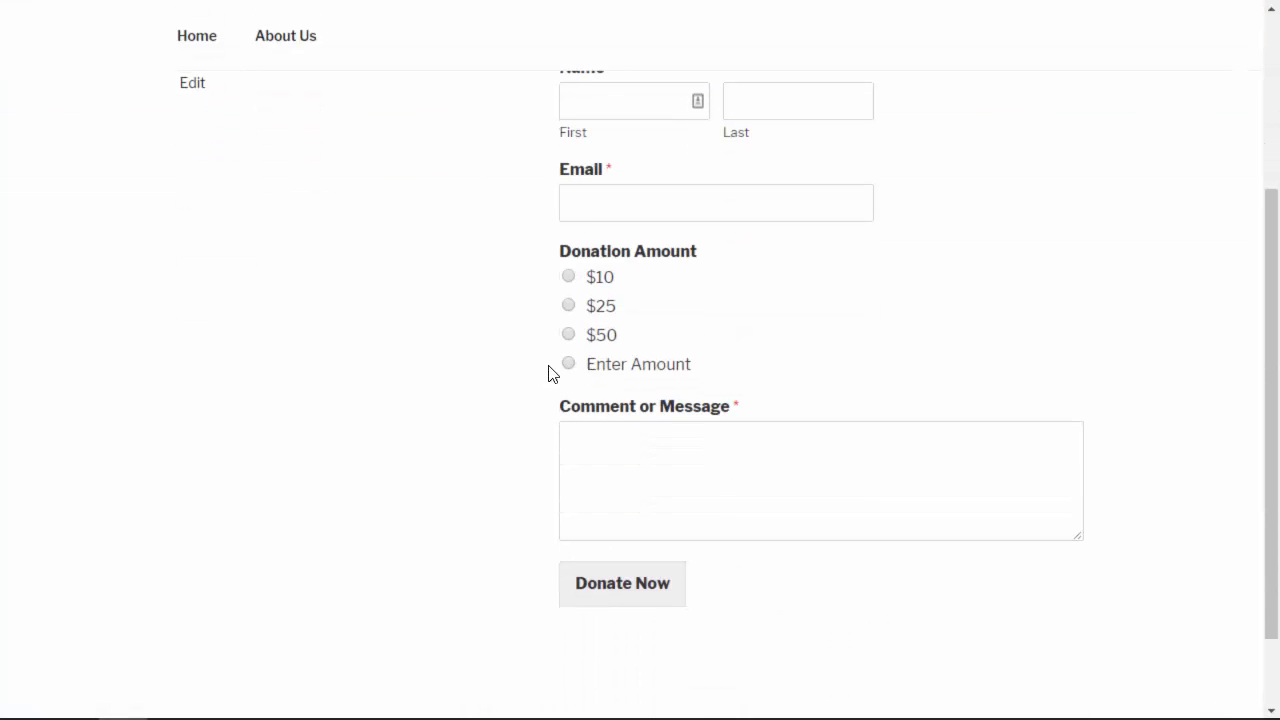
# On the live Donate page, choose Enter Amount to reveal the Donation Amount field
pyautogui.click(568, 362)
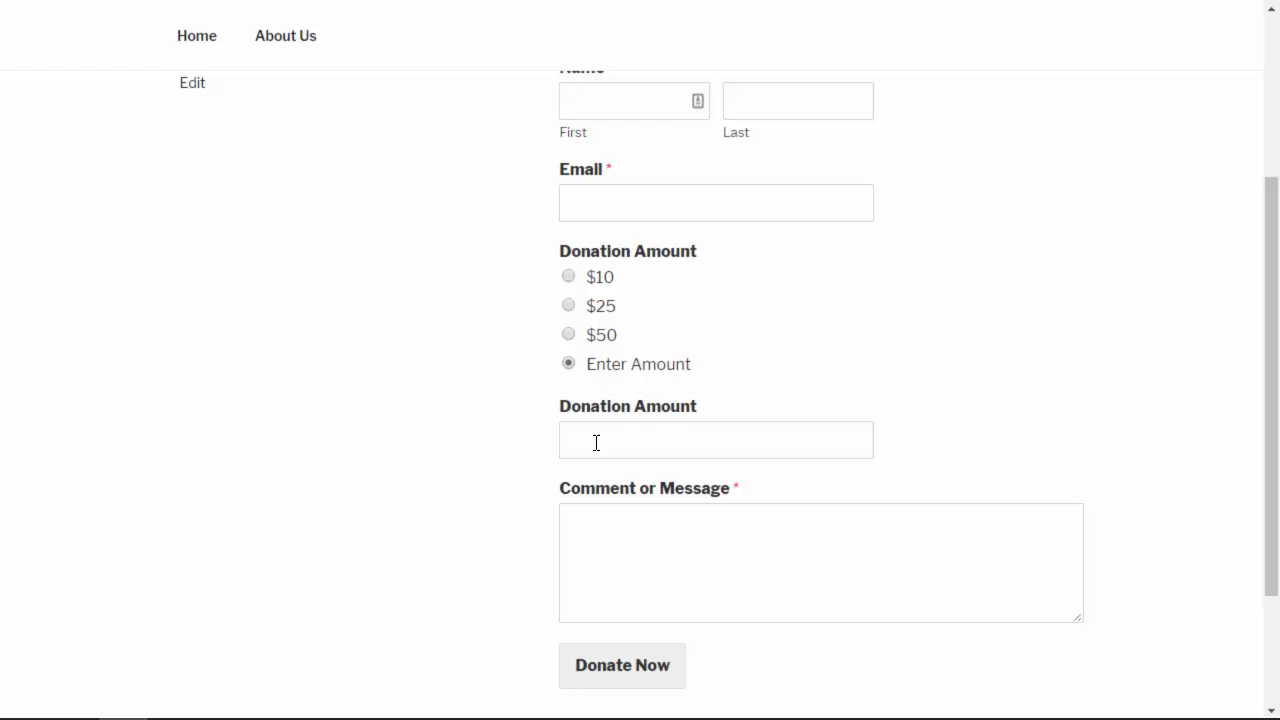